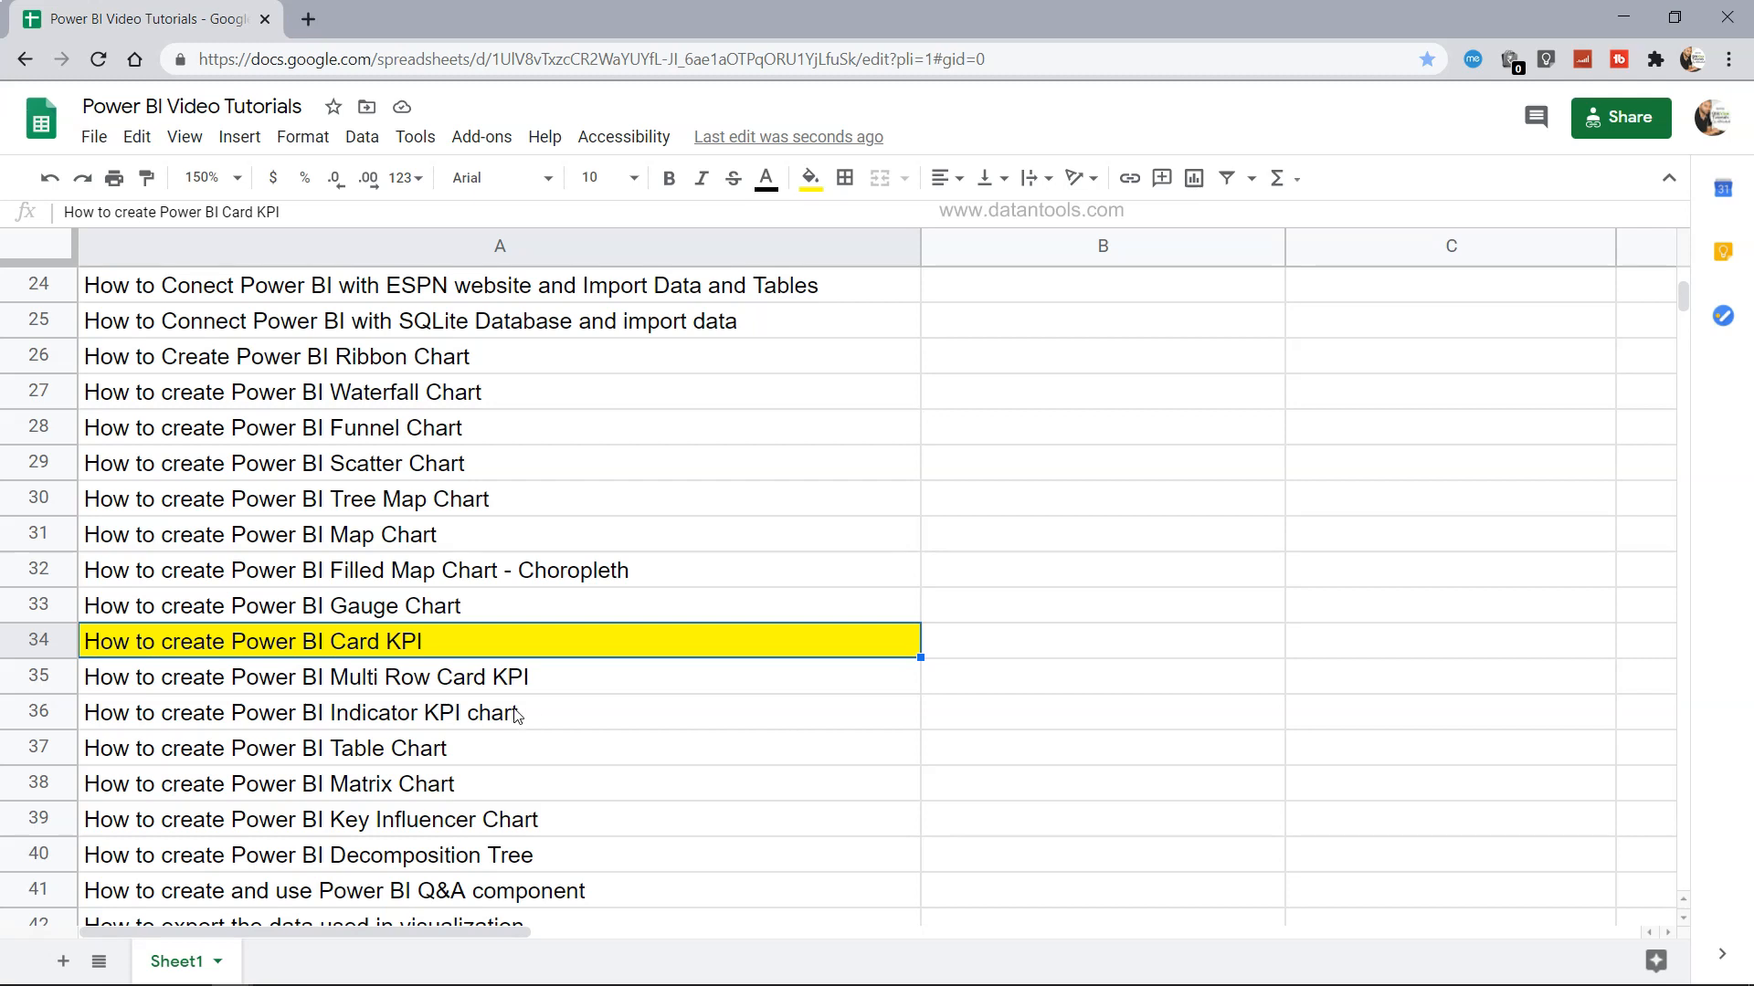
mouse_move(137, 660)
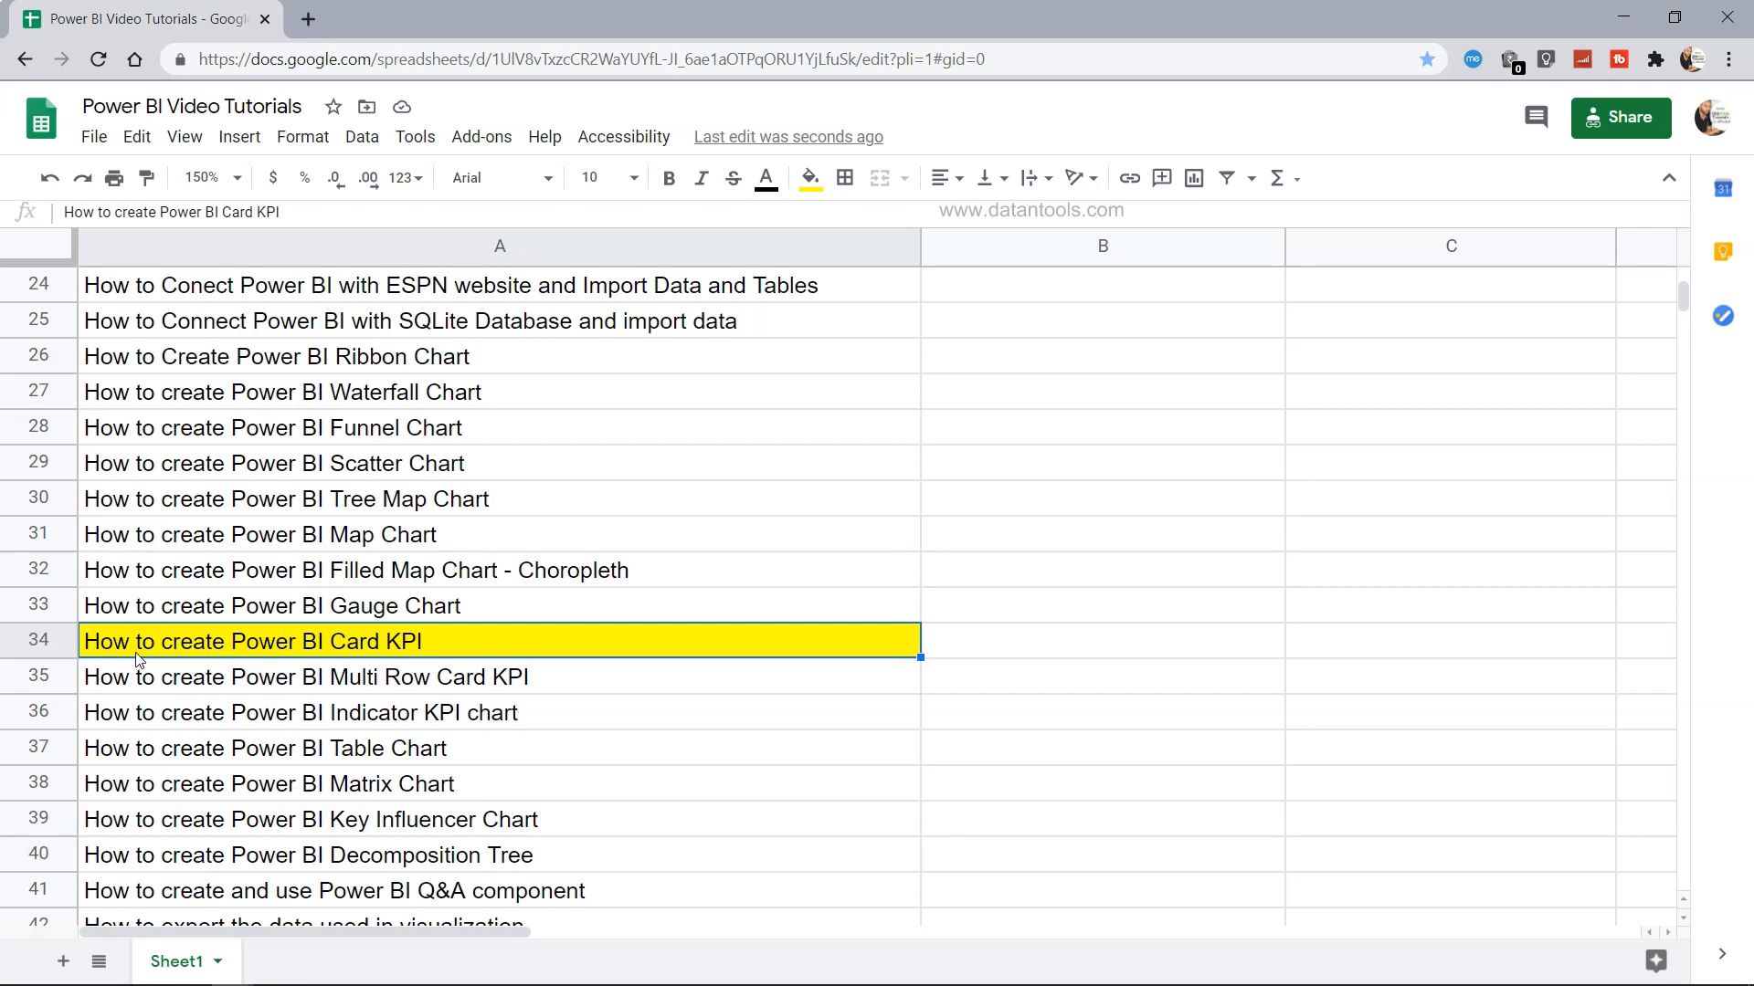
mouse_move(188, 654)
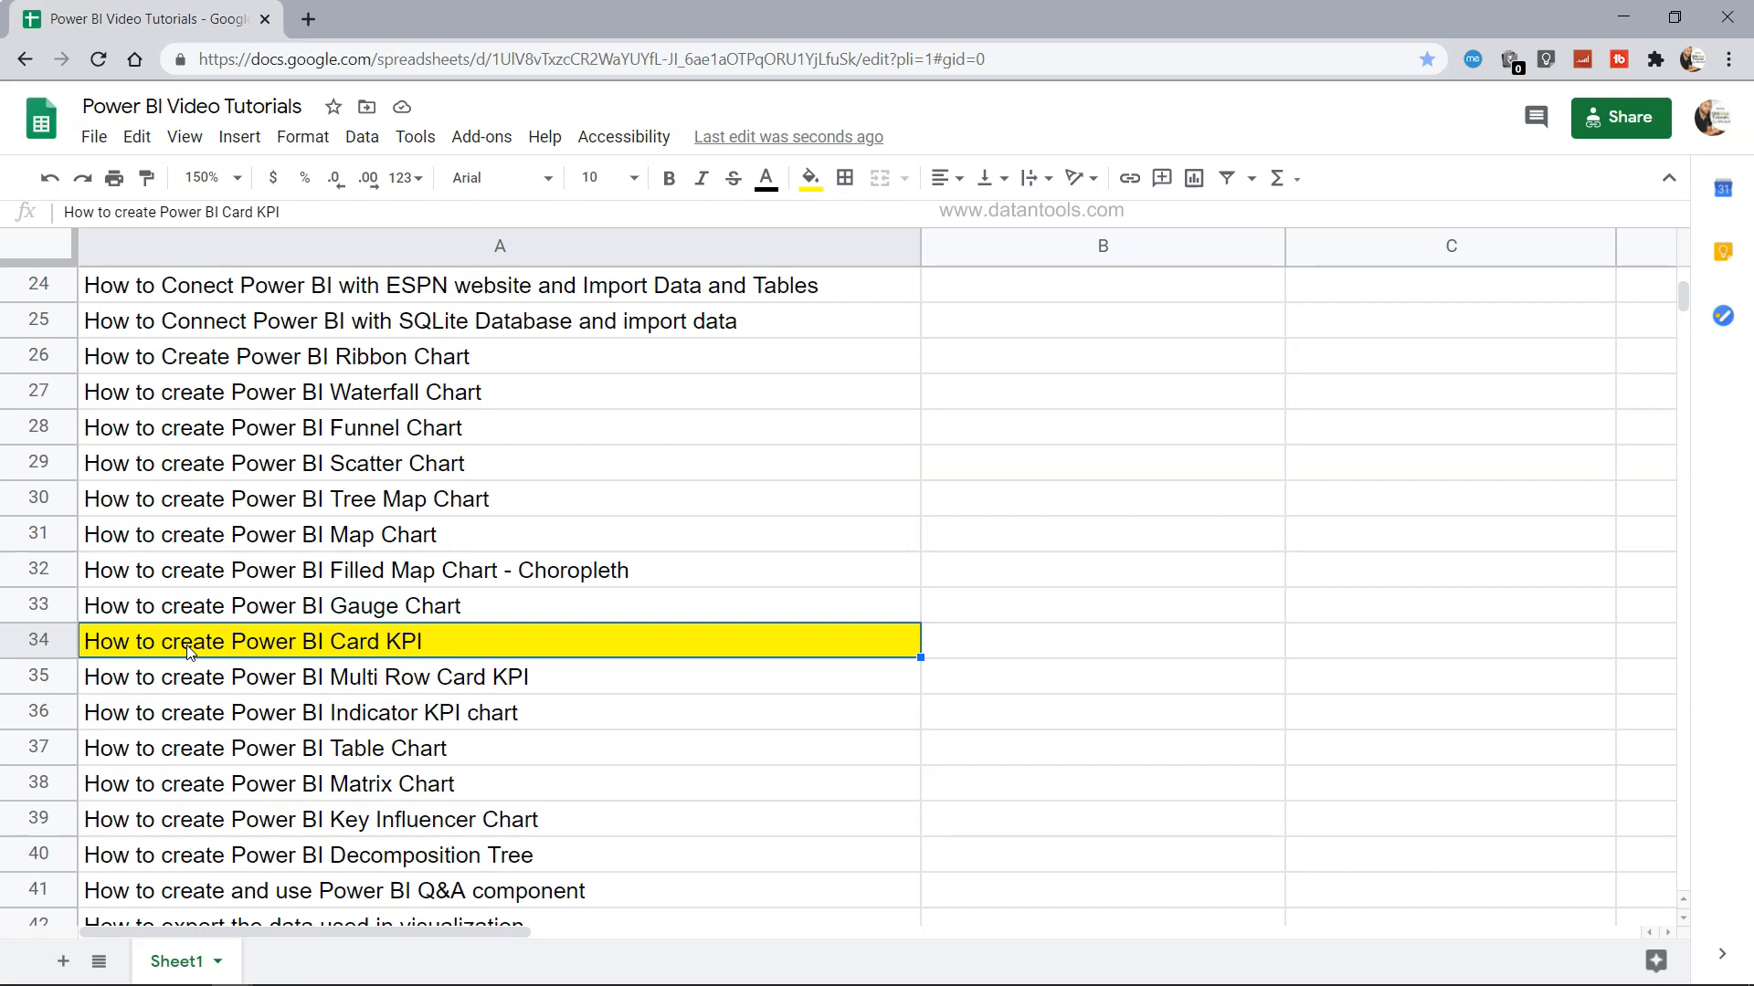
mouse_move(347, 652)
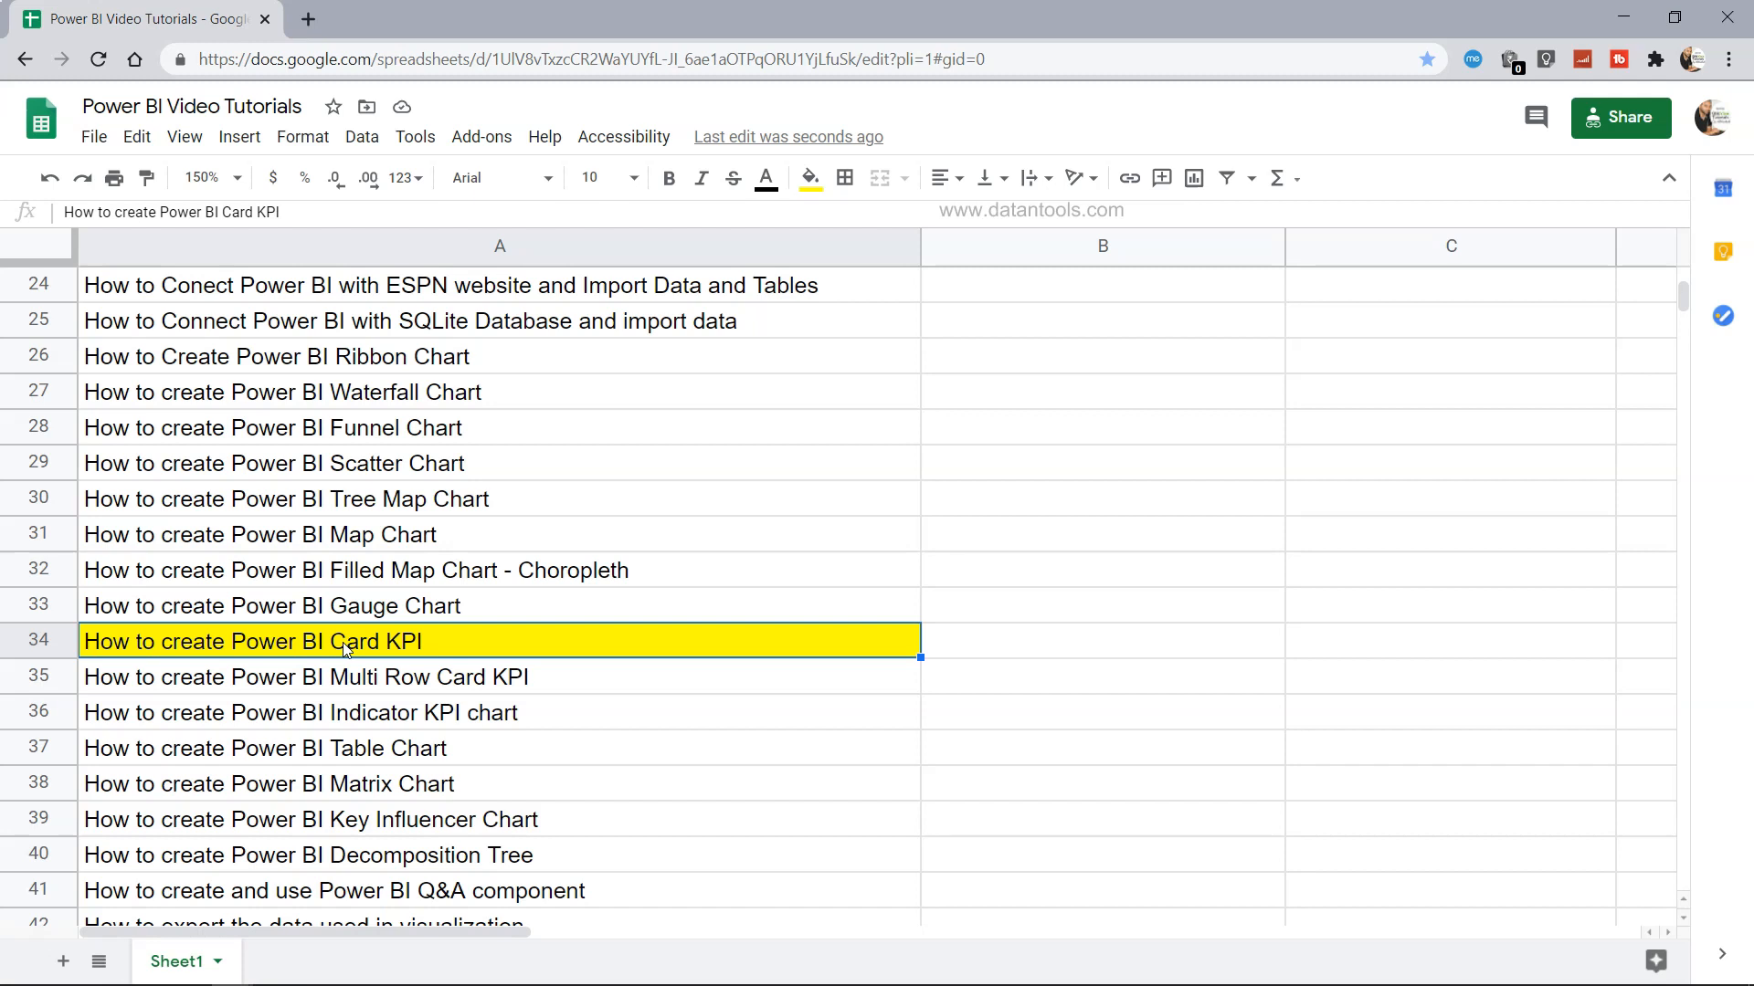
Add a card visual showing total Sales of 14.90M and size it down on the page
scroll("up", 3)
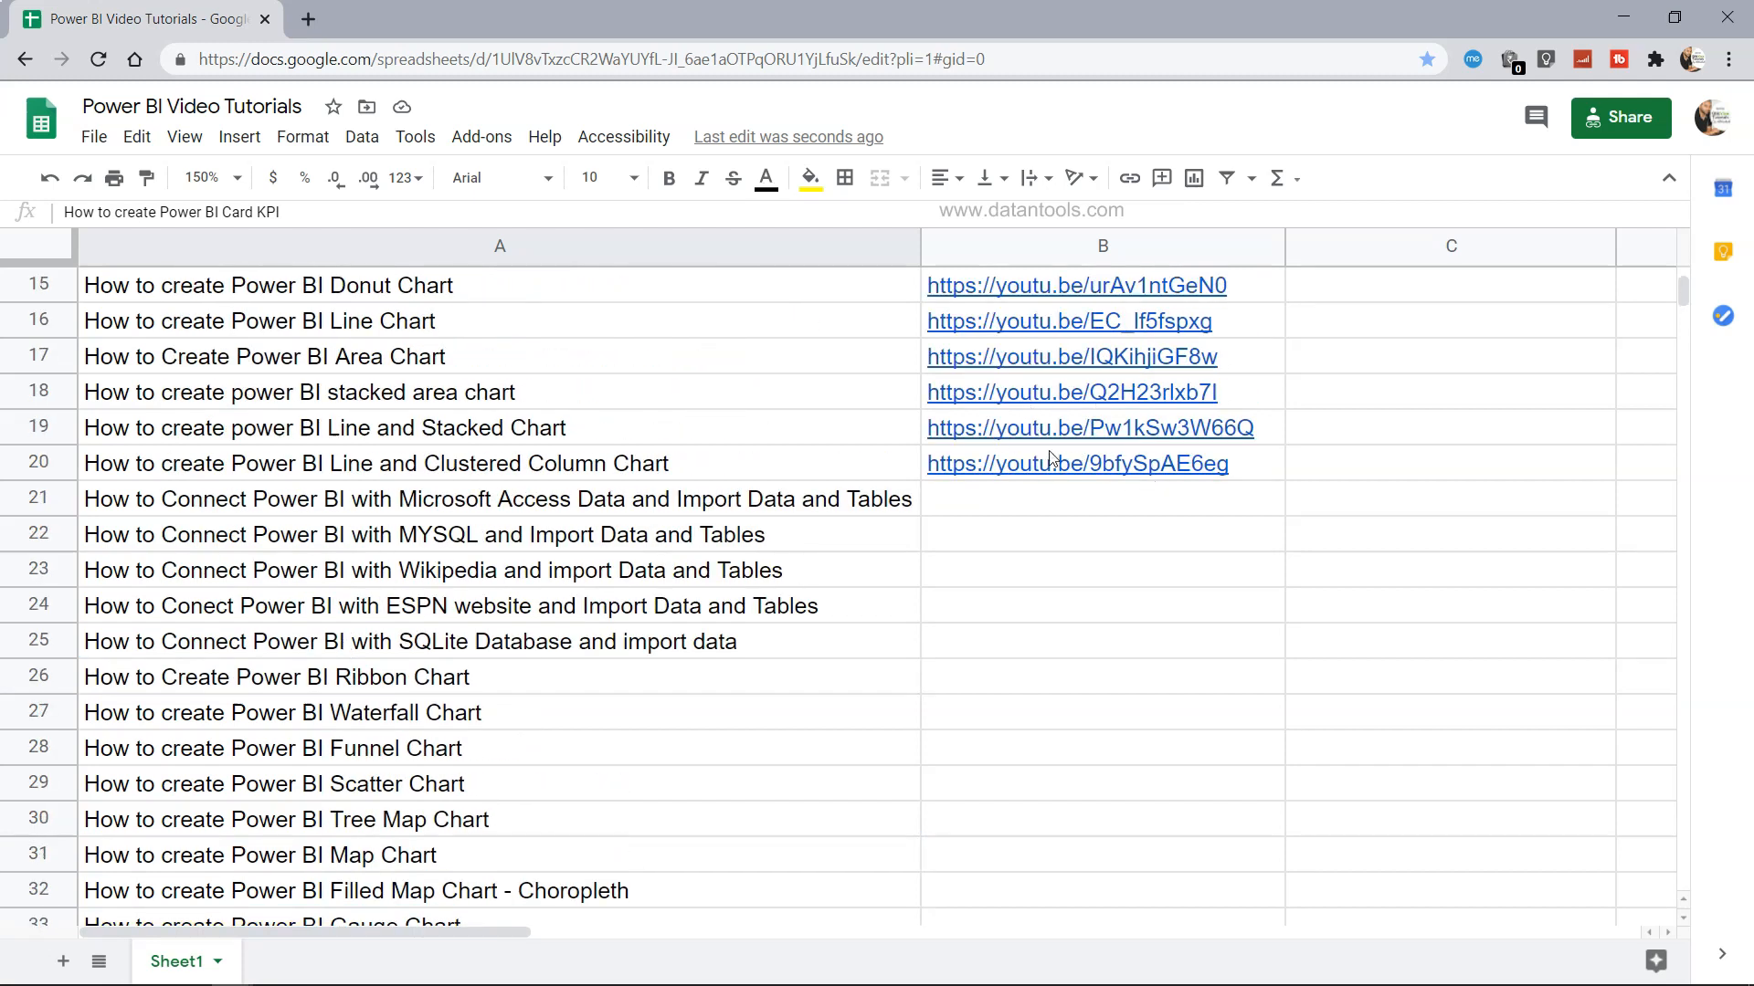
scroll("down", 3)
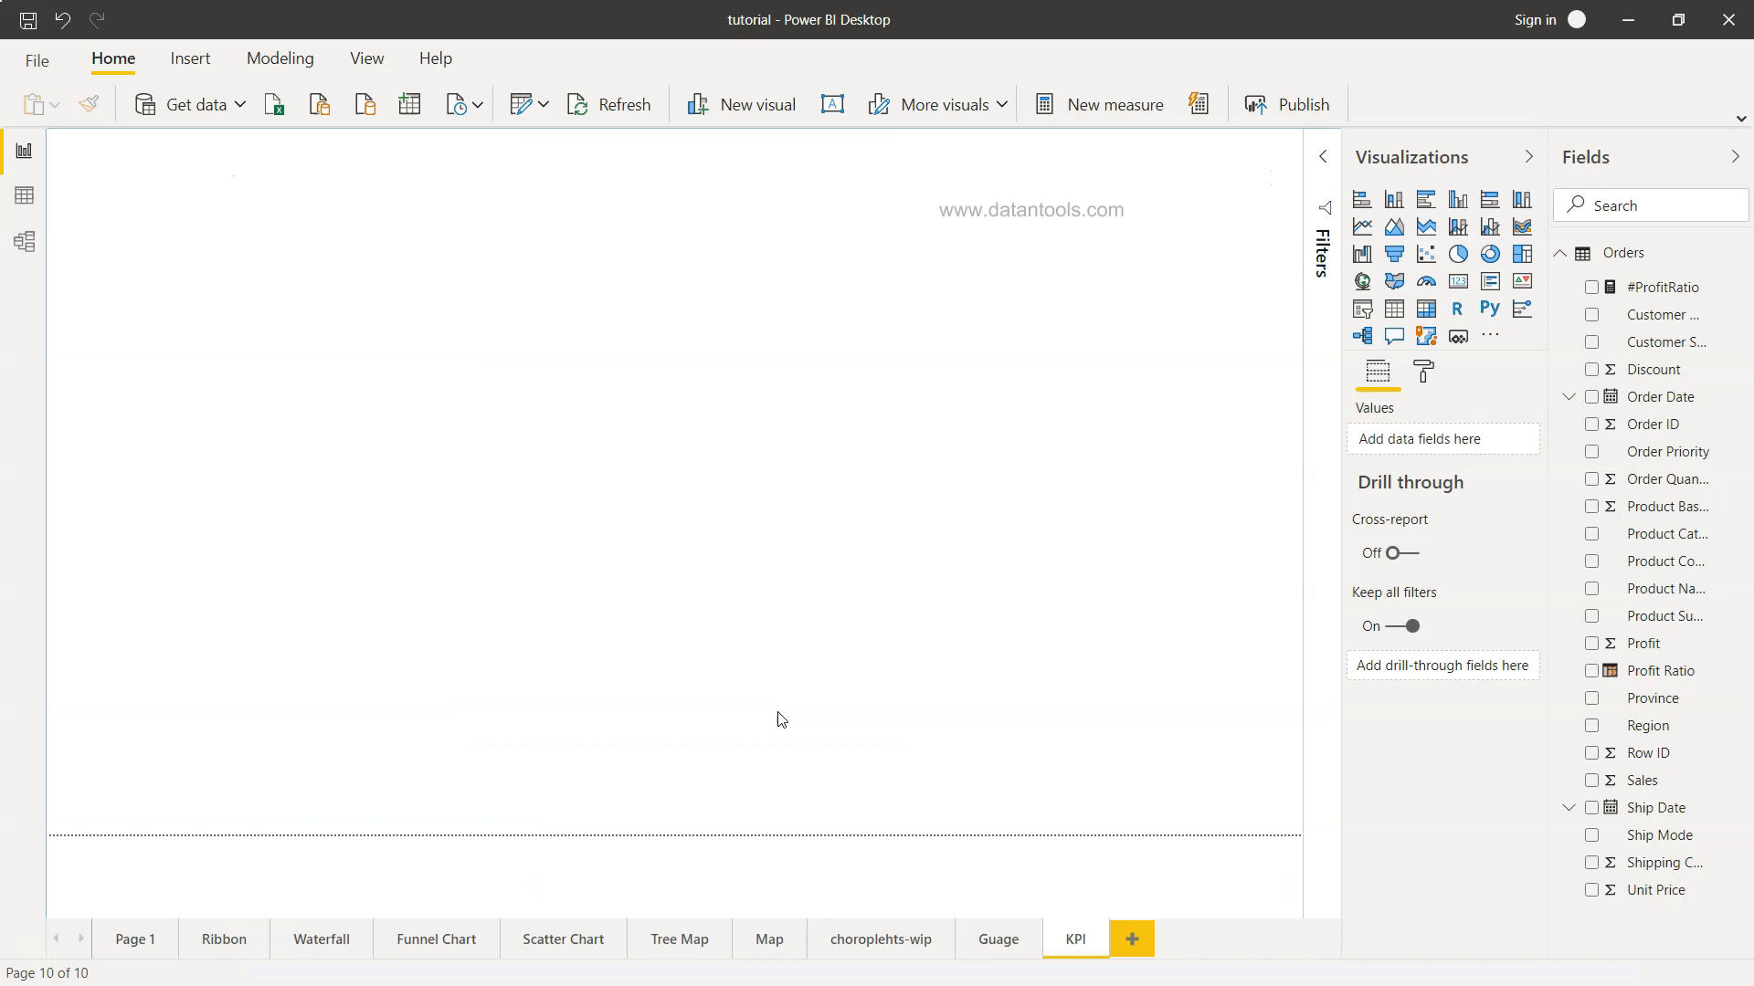
mouse_move(800, 705)
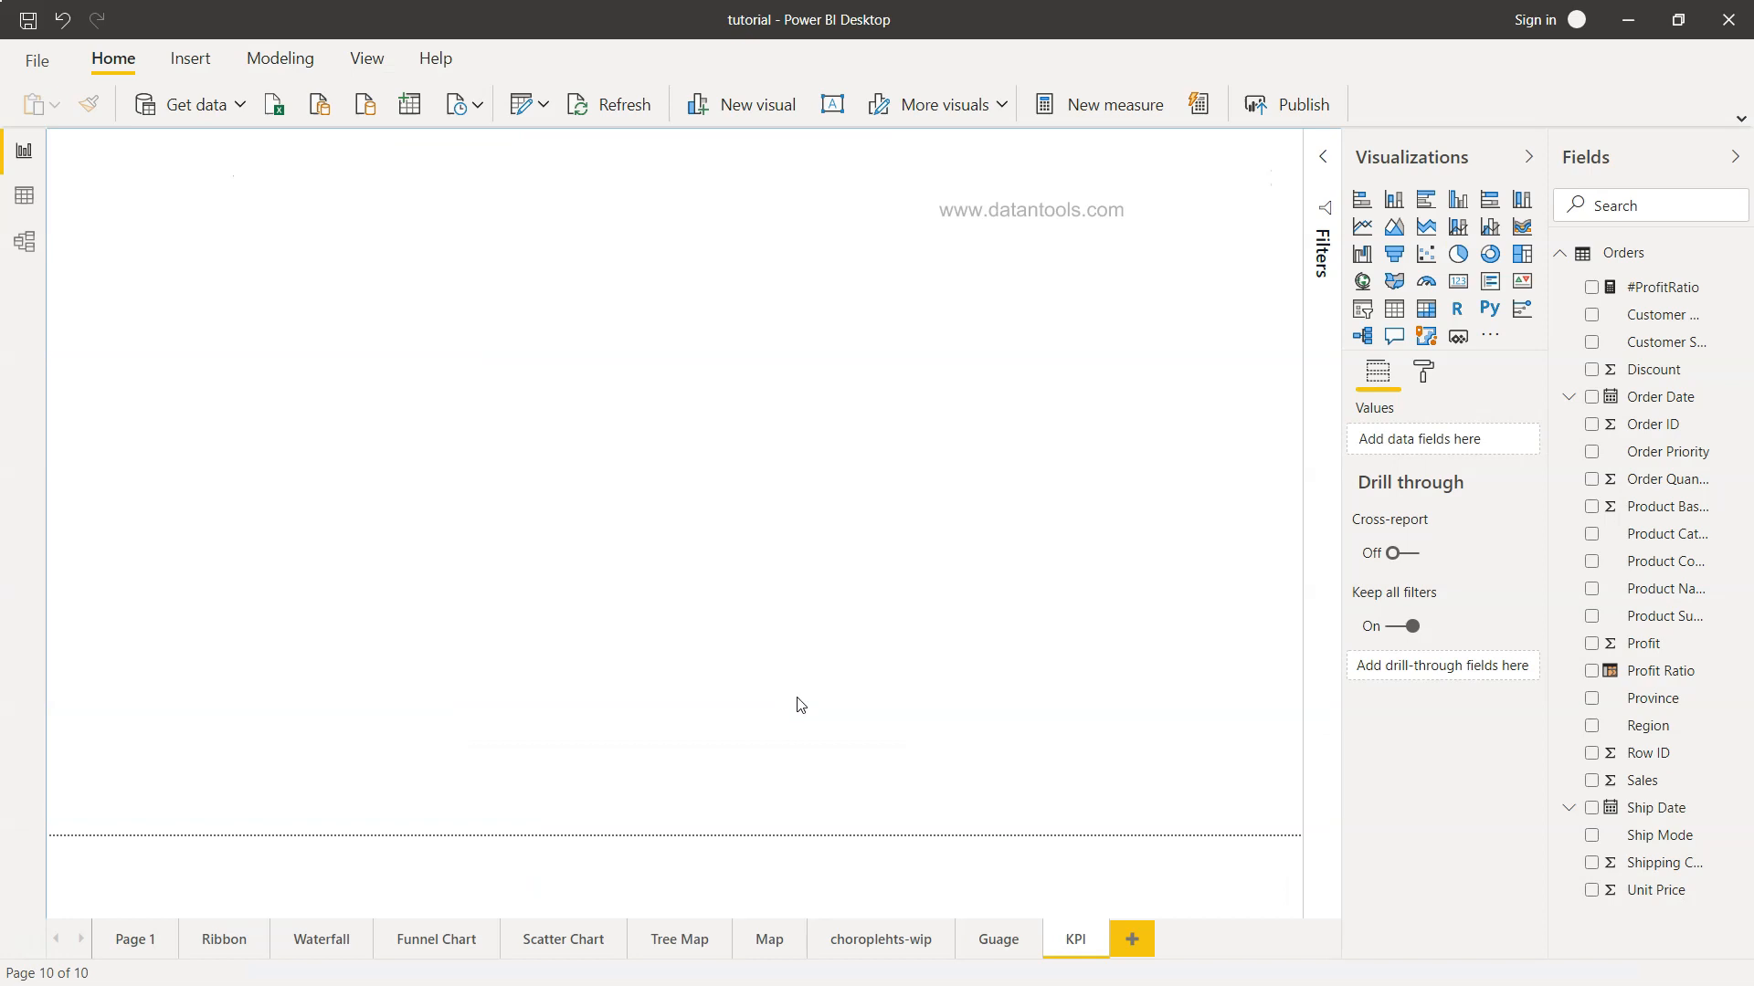
mouse_move(1427, 310)
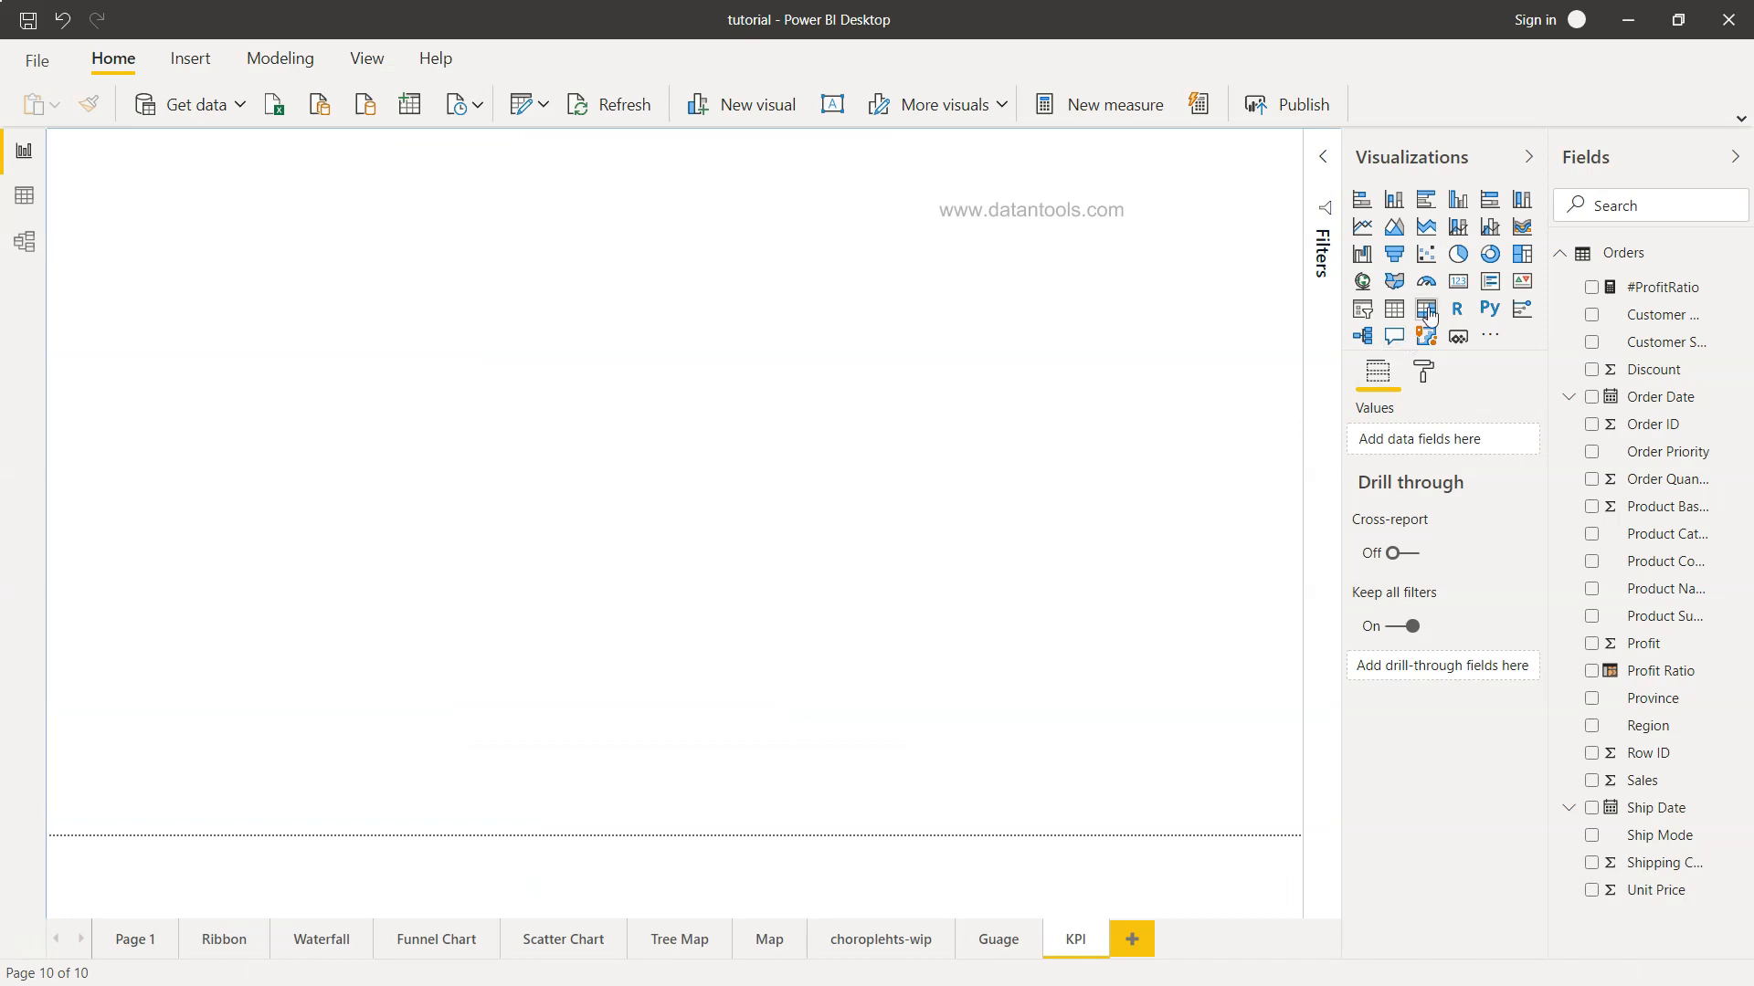
mouse_move(1456, 281)
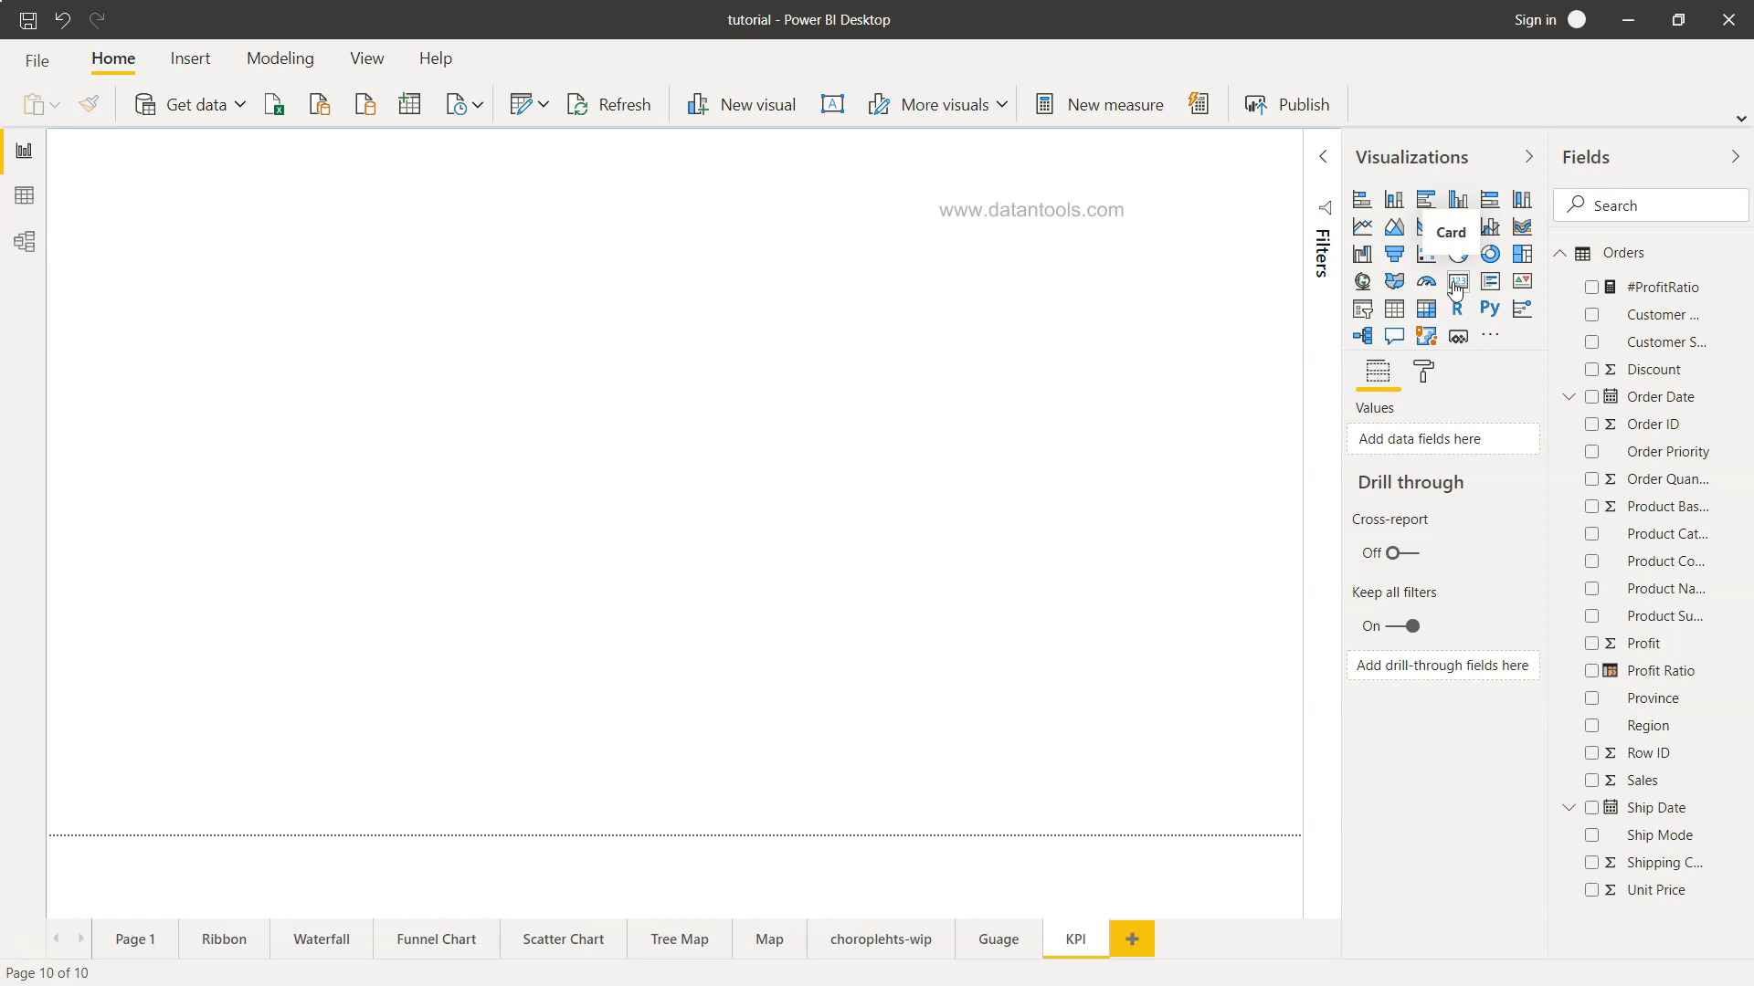
left_click(1458, 281)
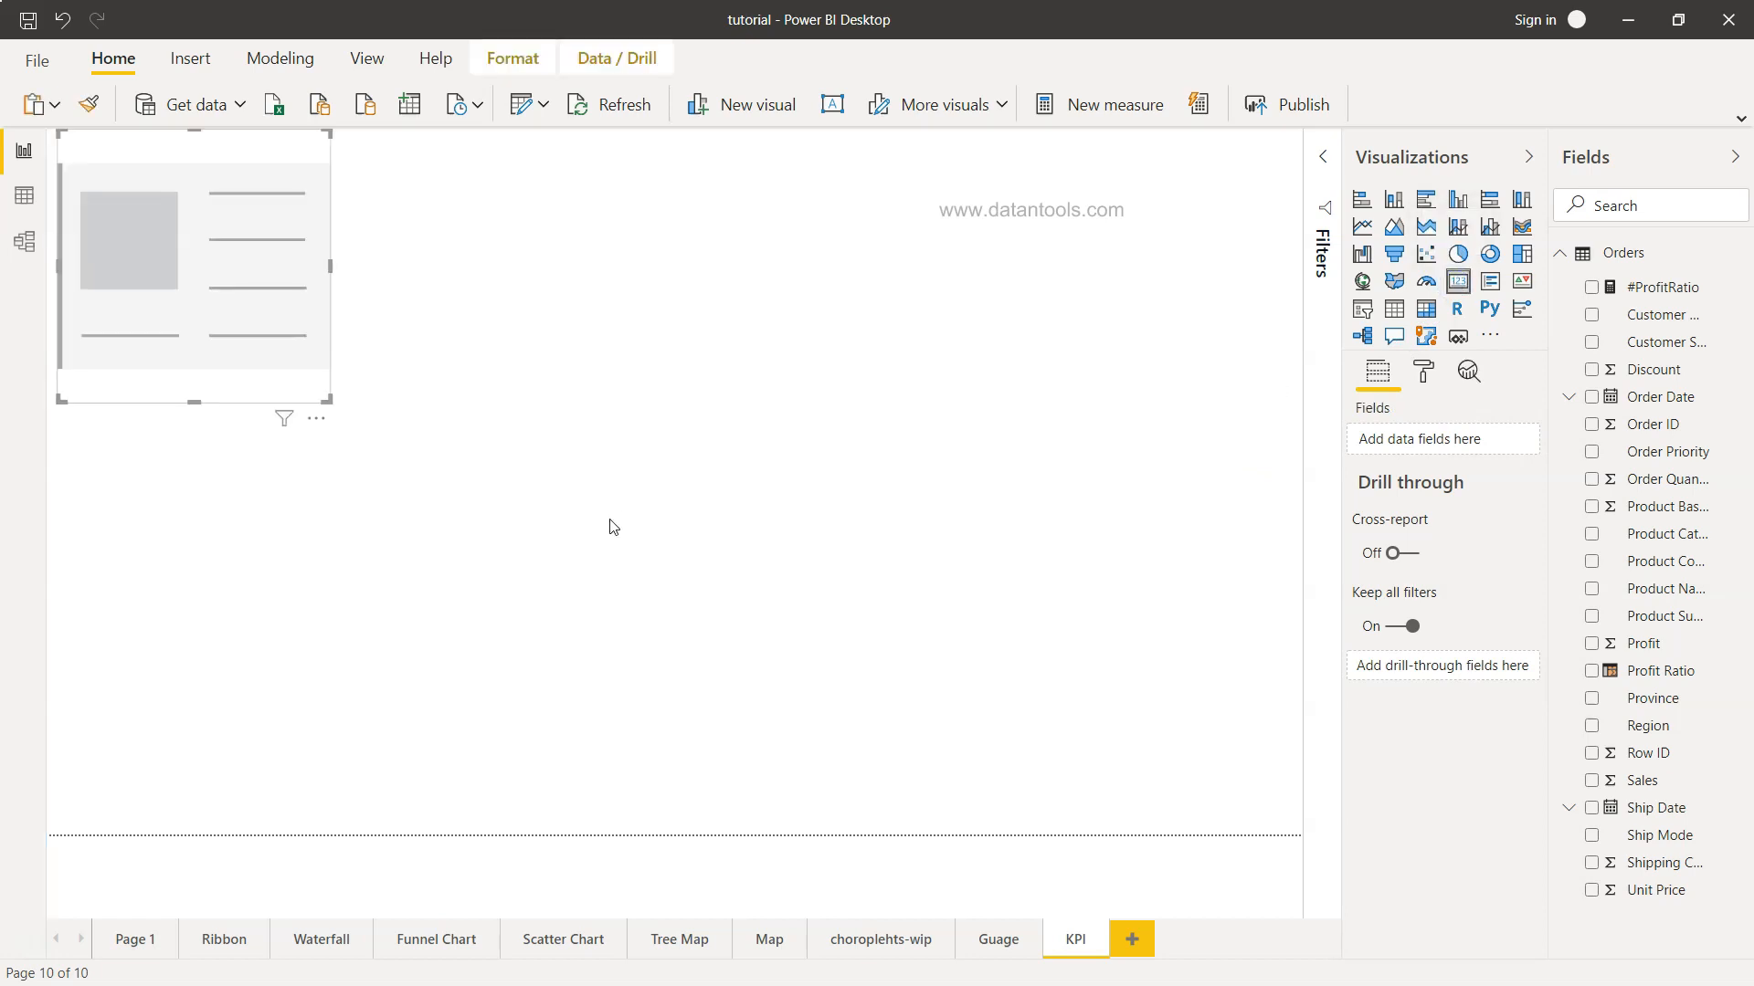
mouse_move(221, 333)
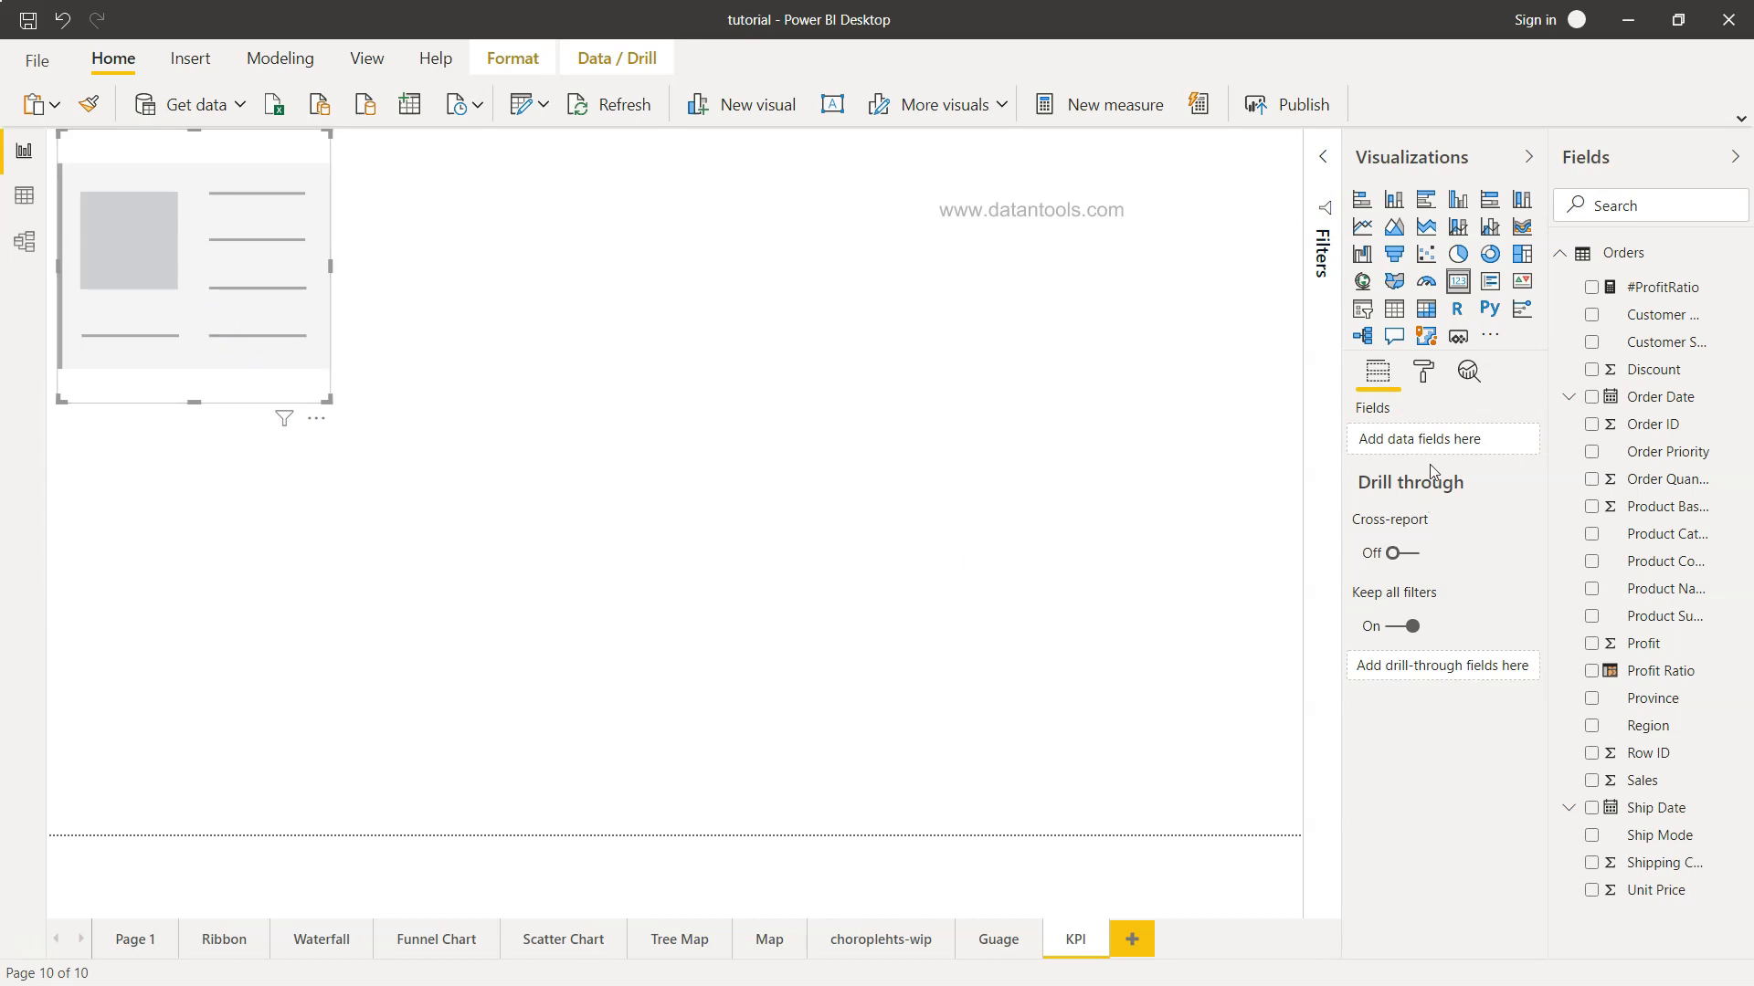
mouse_move(1436, 445)
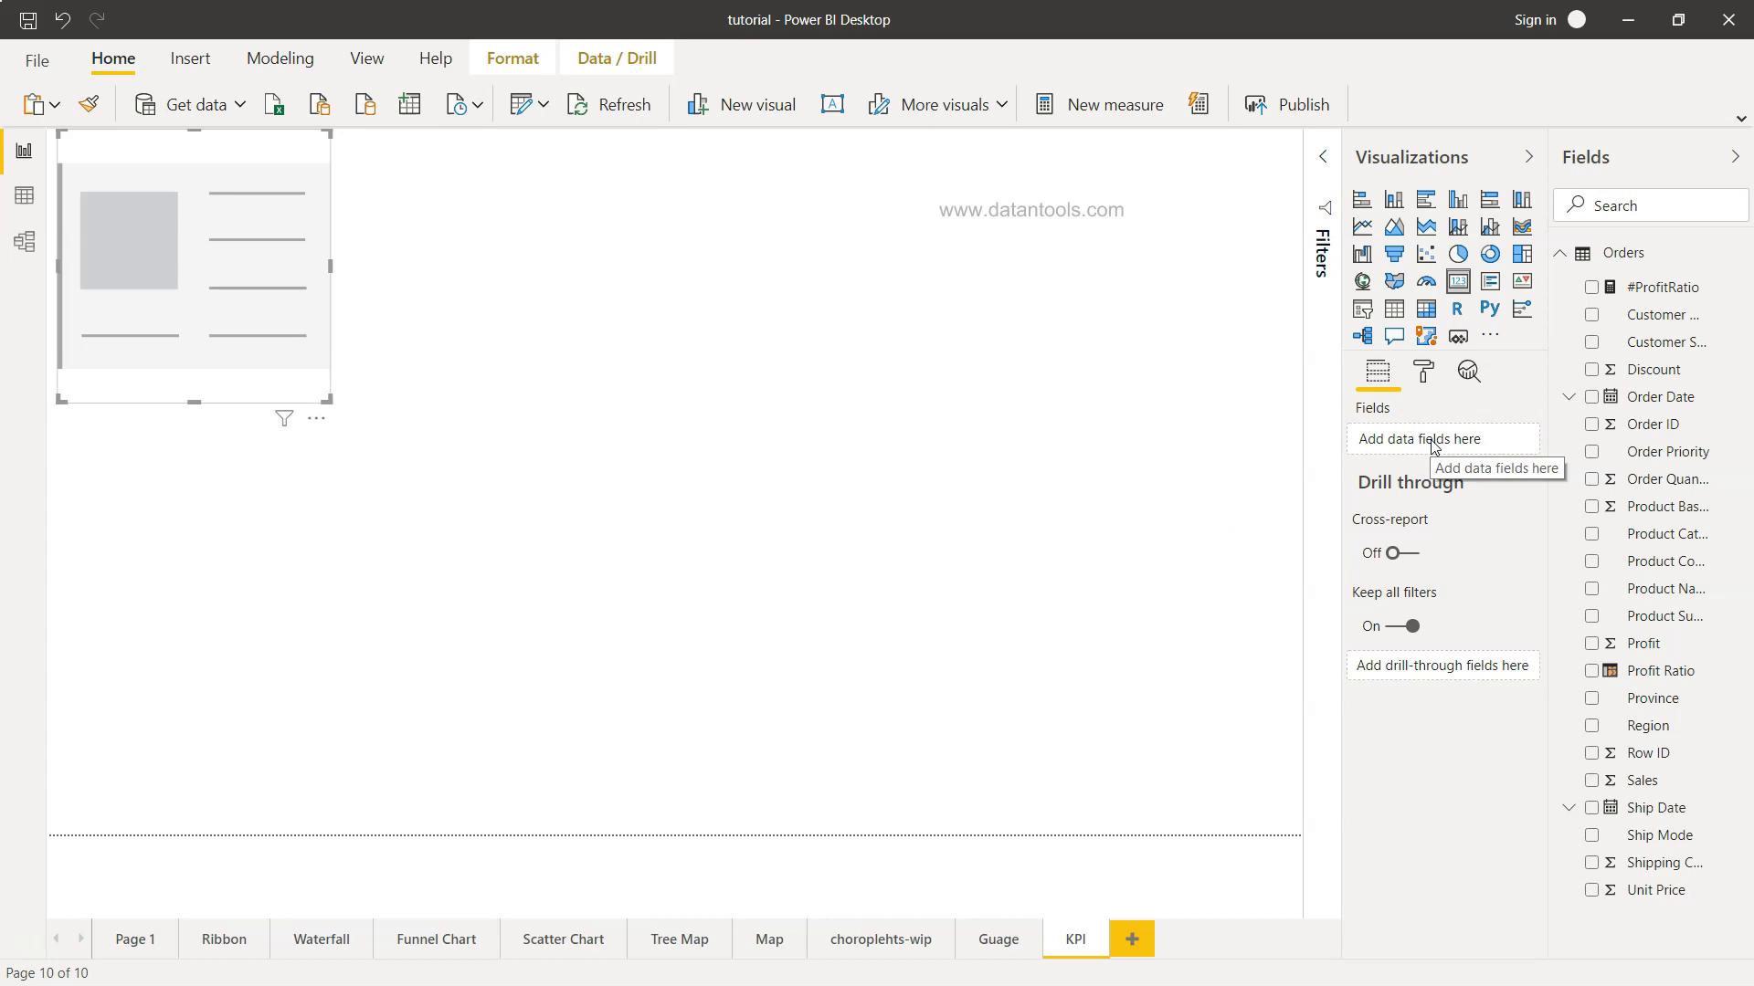
mouse_move(1546, 678)
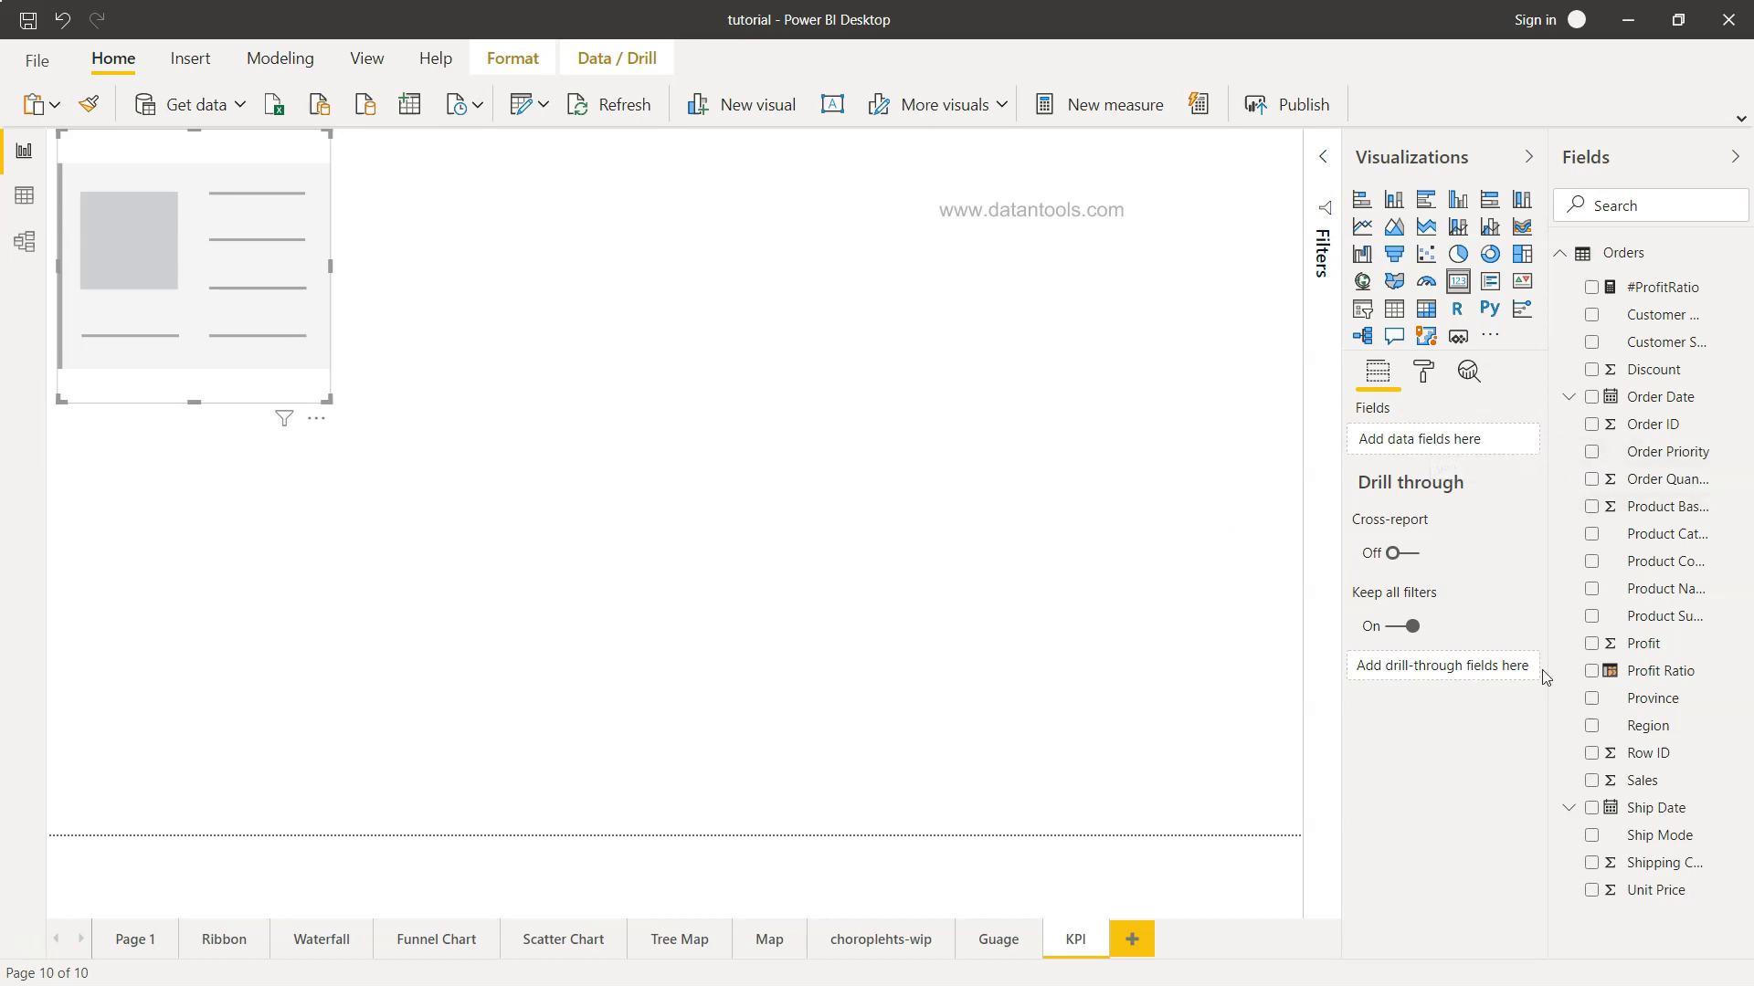
left_click(1592, 780)
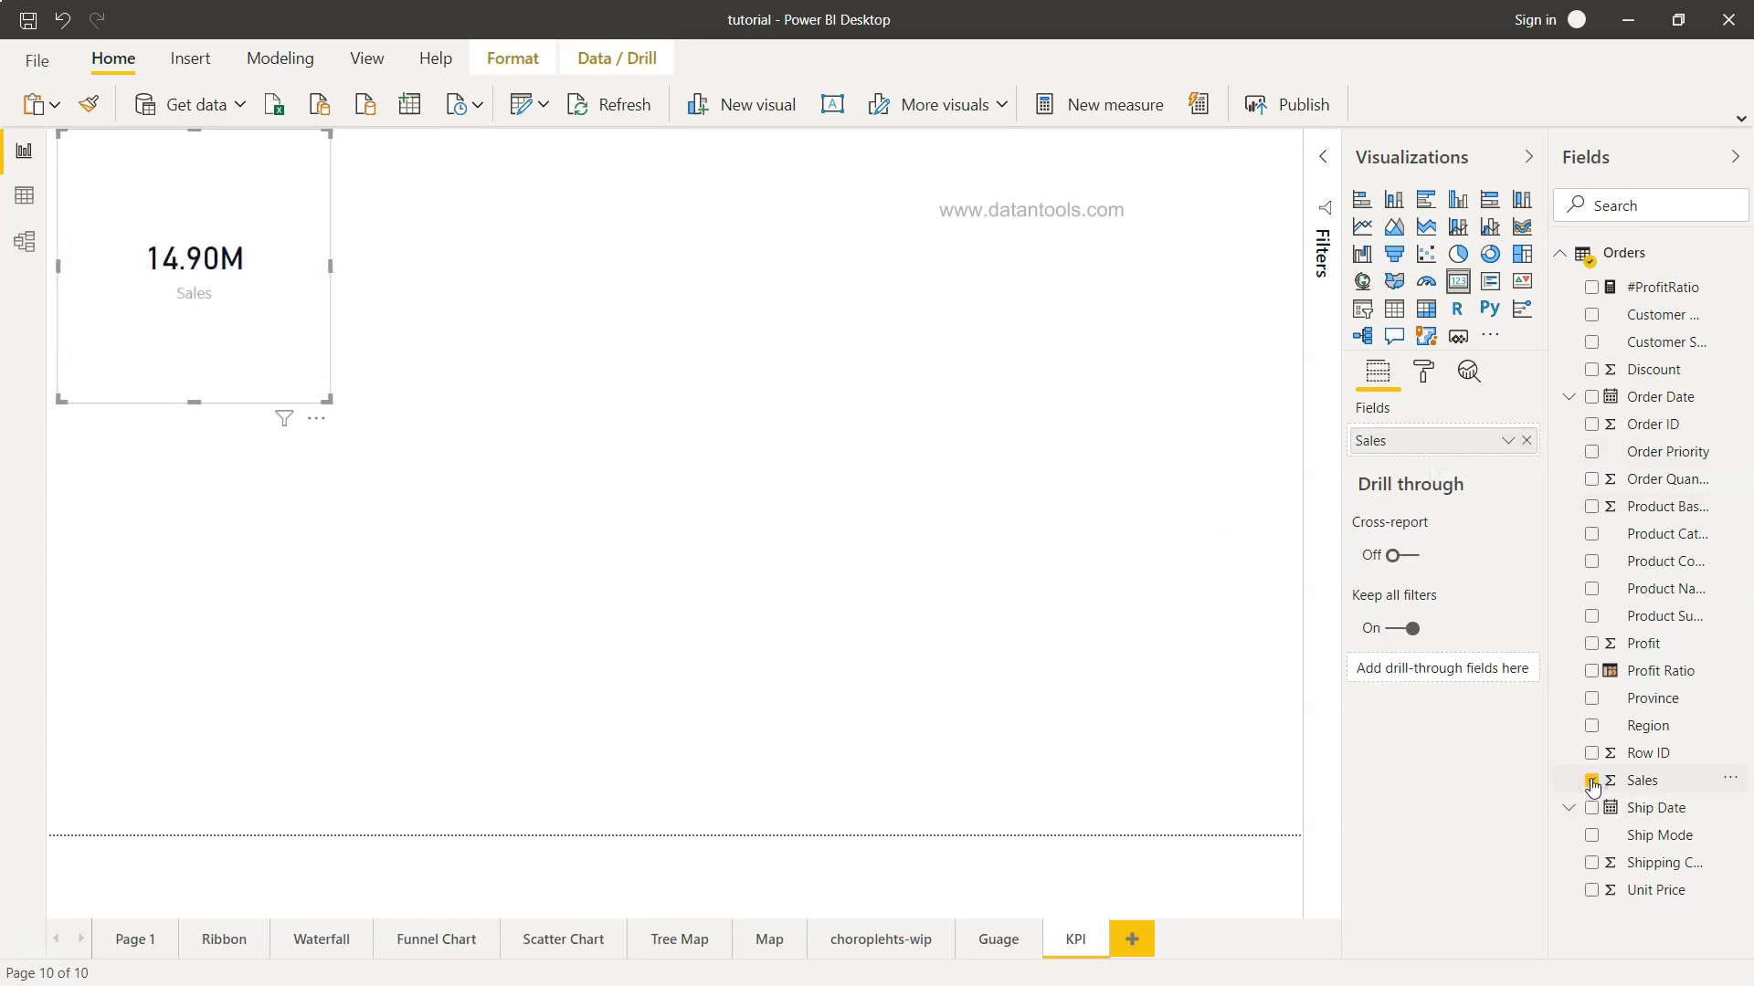
left_click(1591, 780)
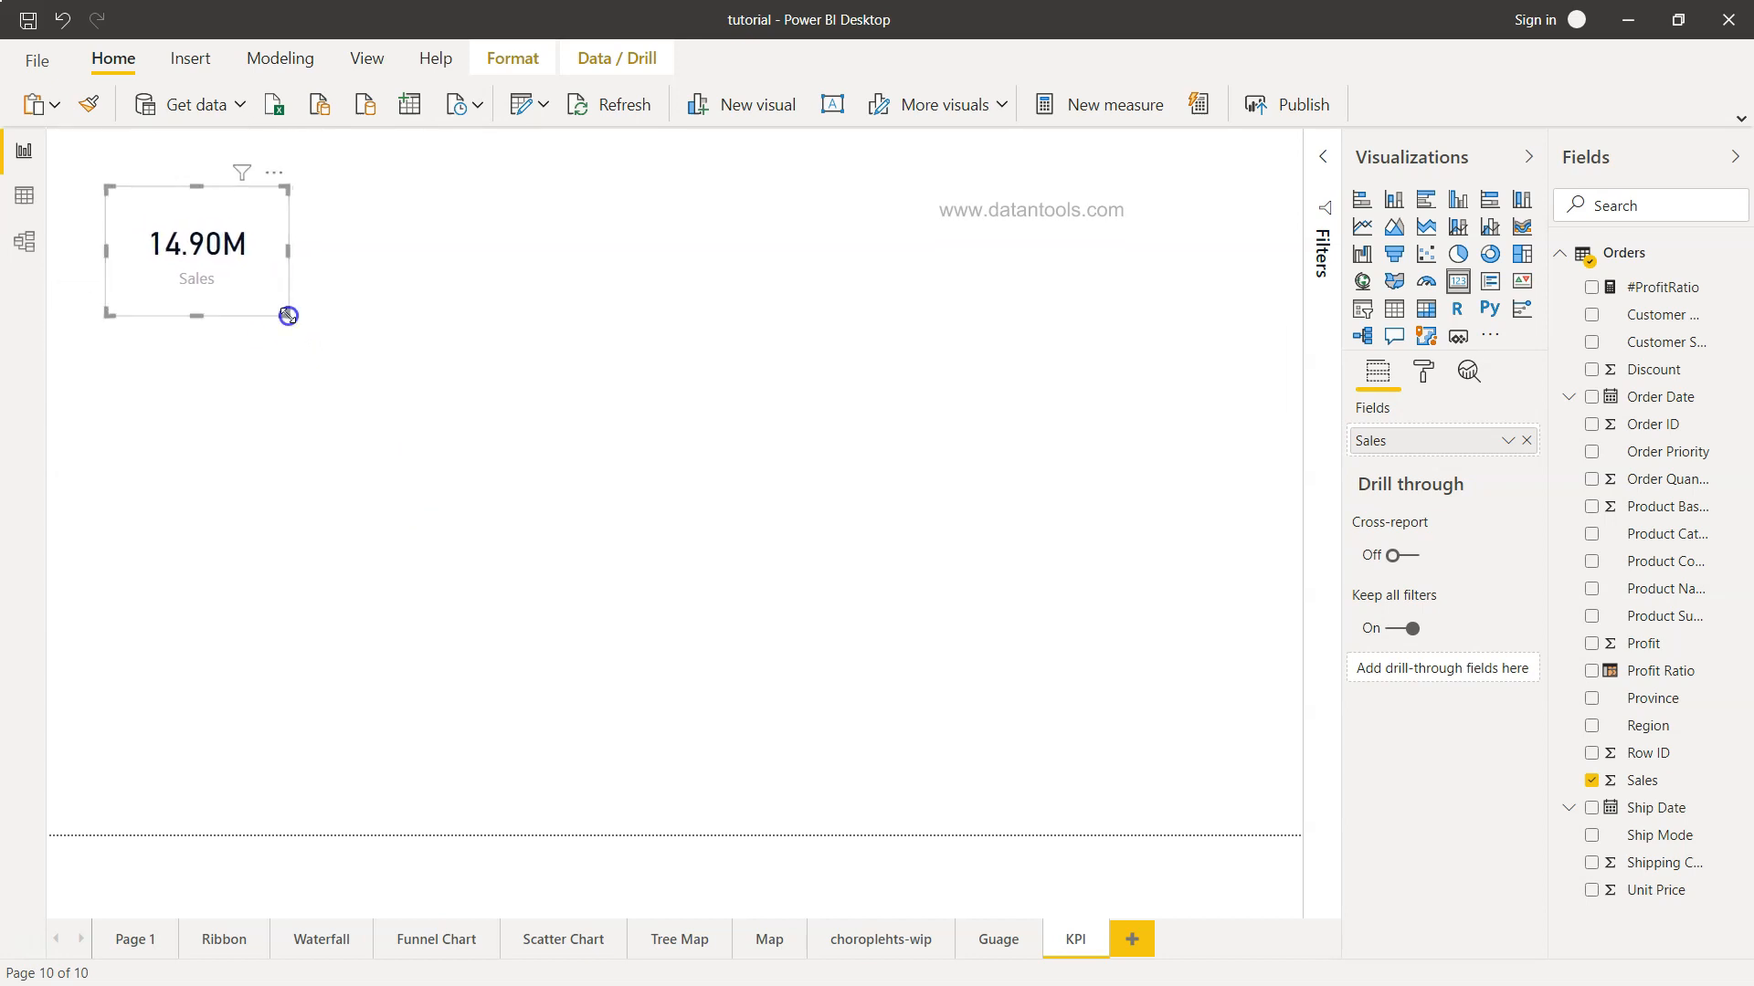
Add a second card showing total Profit of 1.52M and place it beside the Sales card
left_click(420, 450)
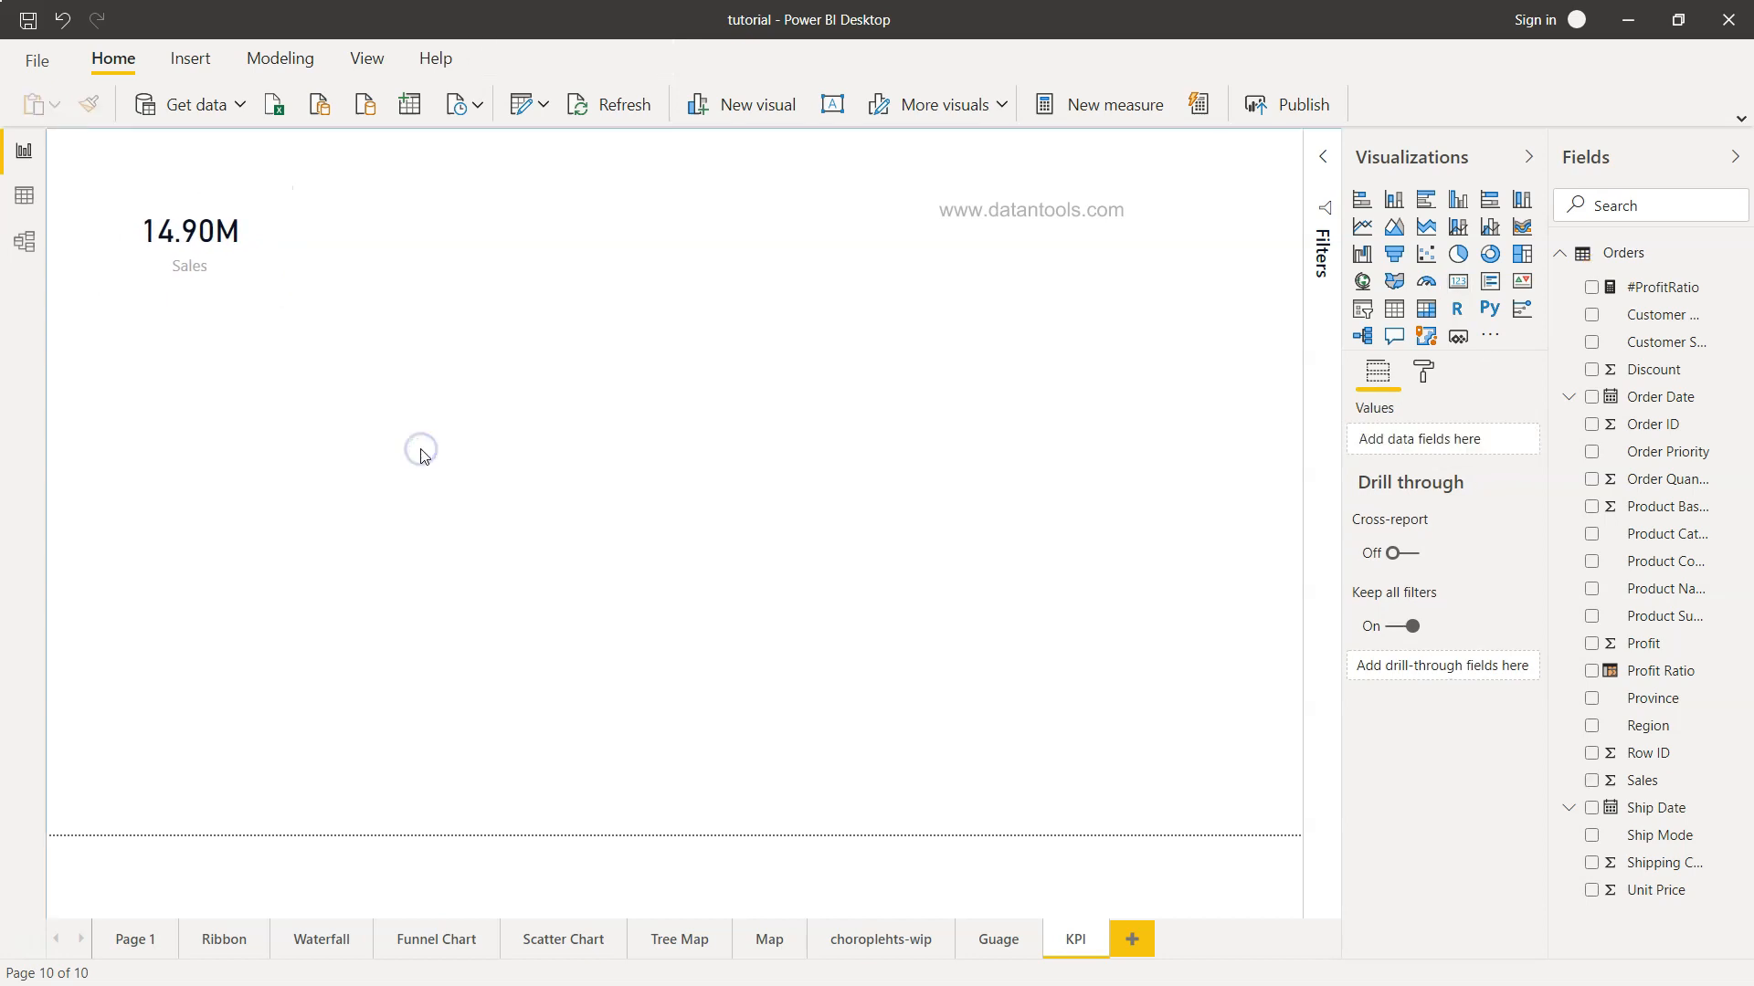
mouse_move(1478, 303)
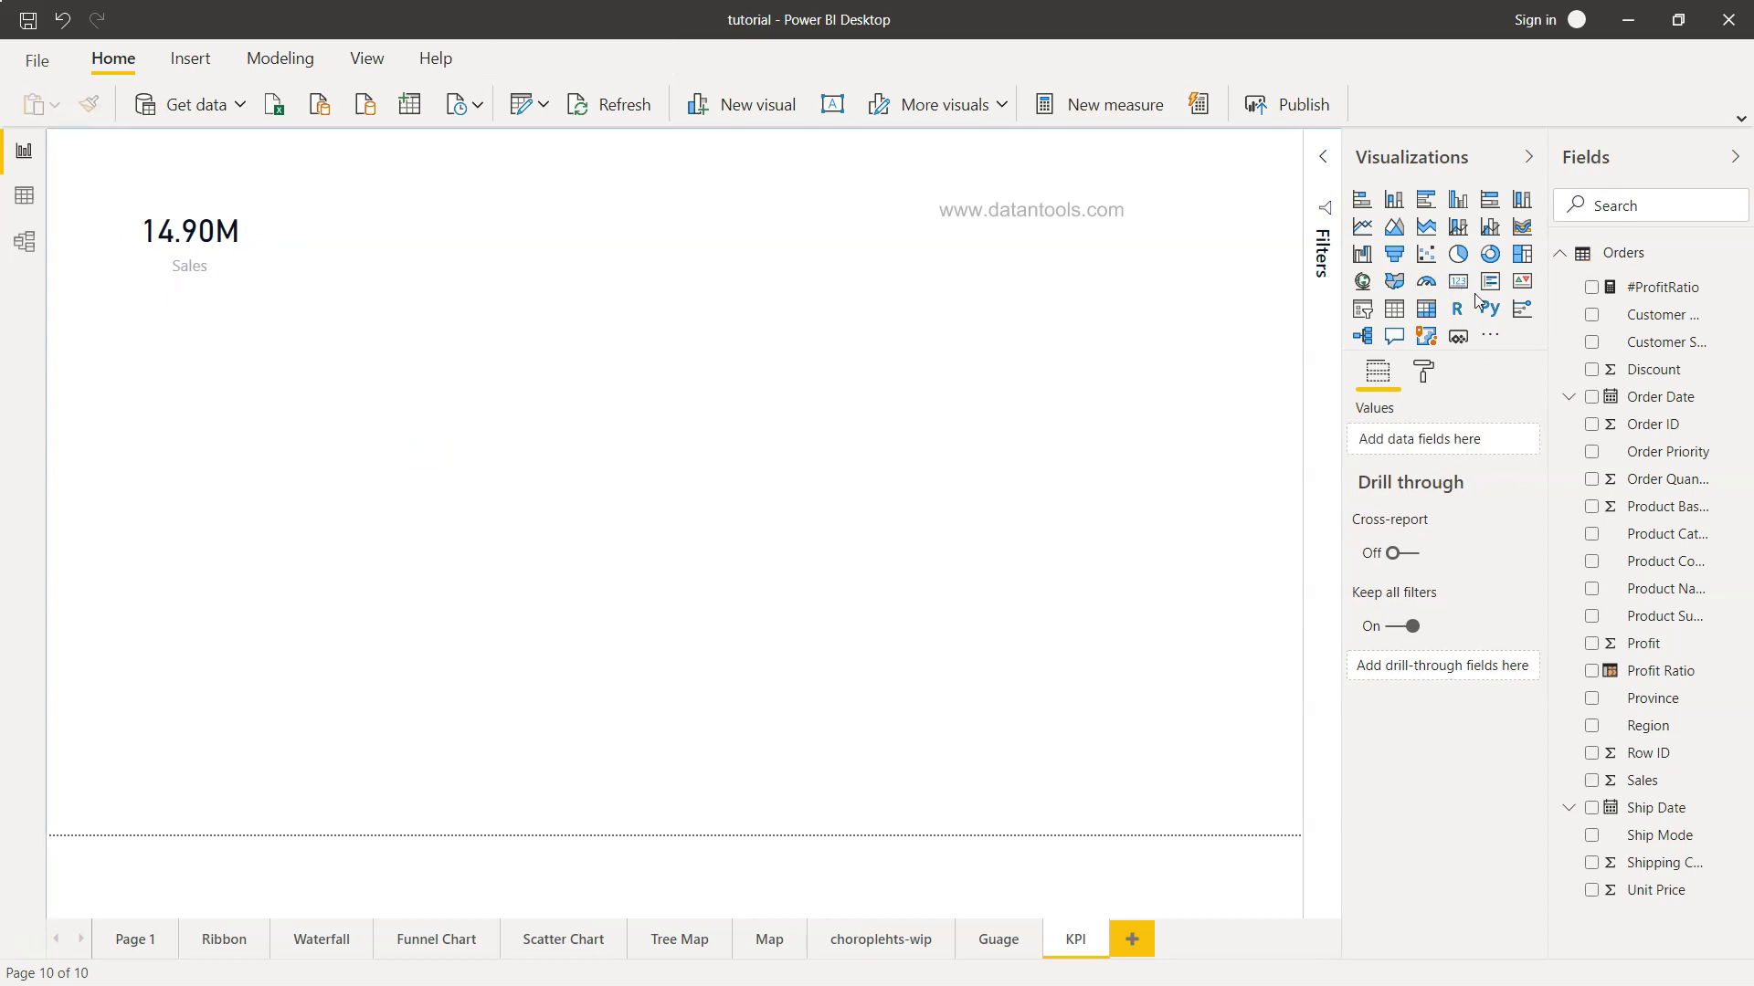
left_click(1489, 254)
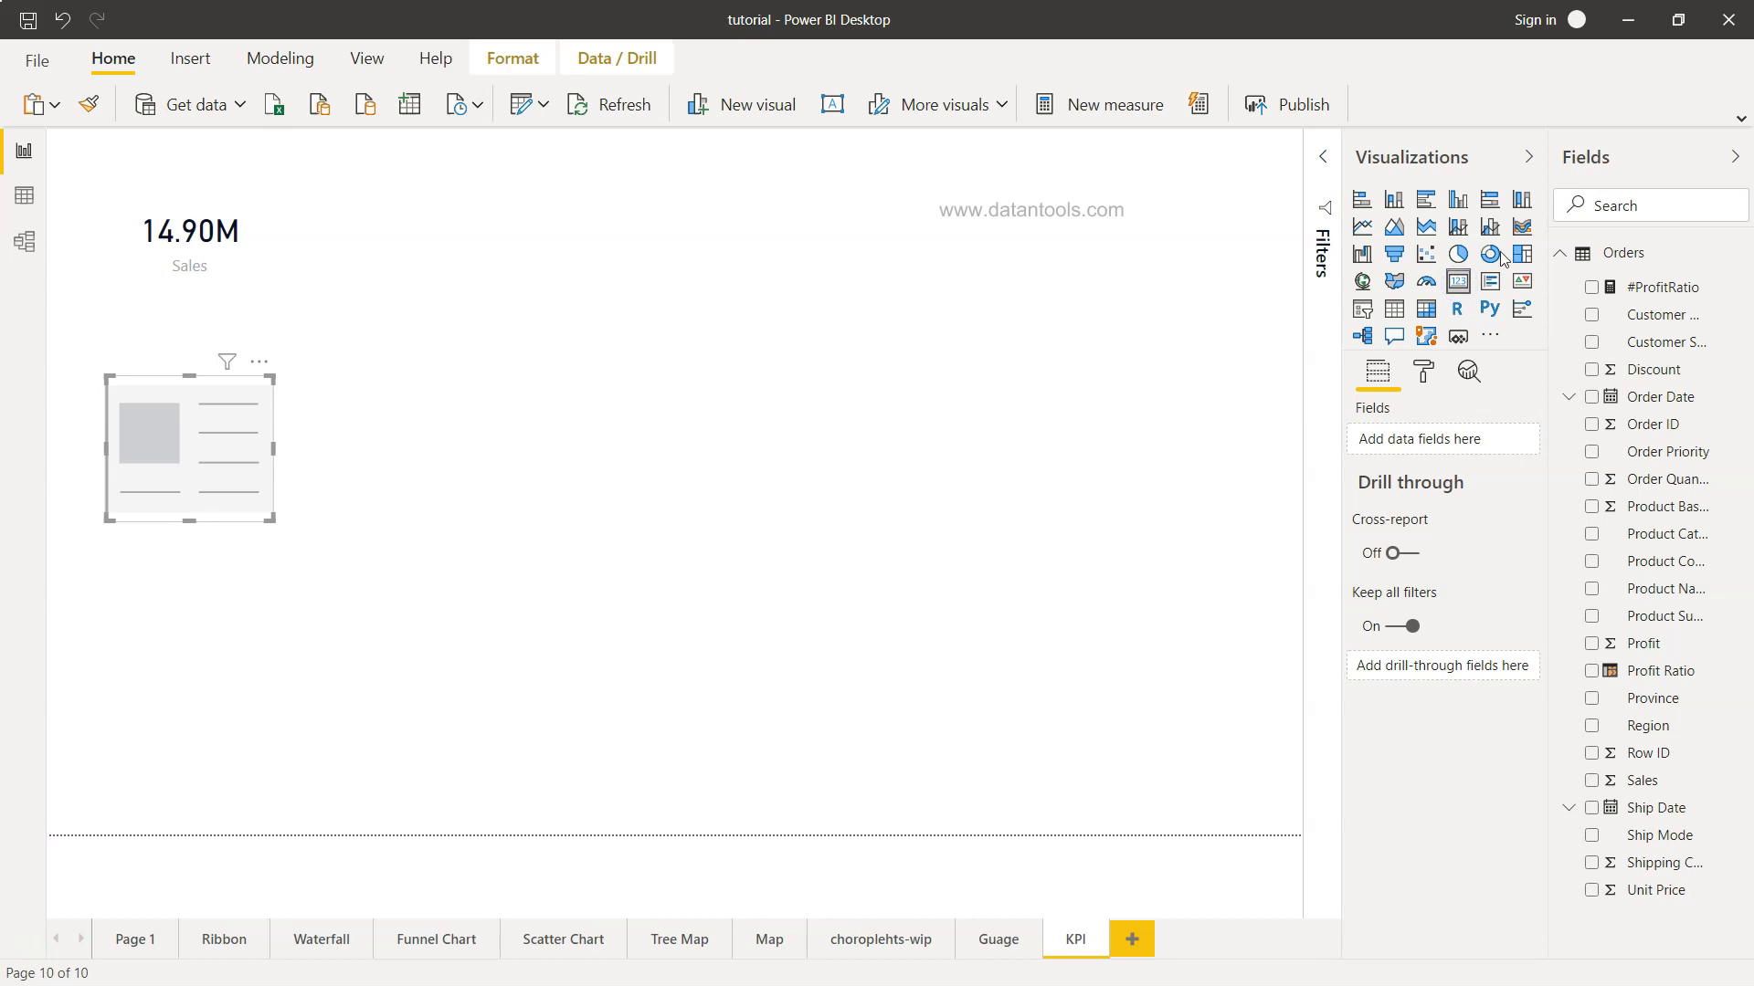
mouse_move(1600, 552)
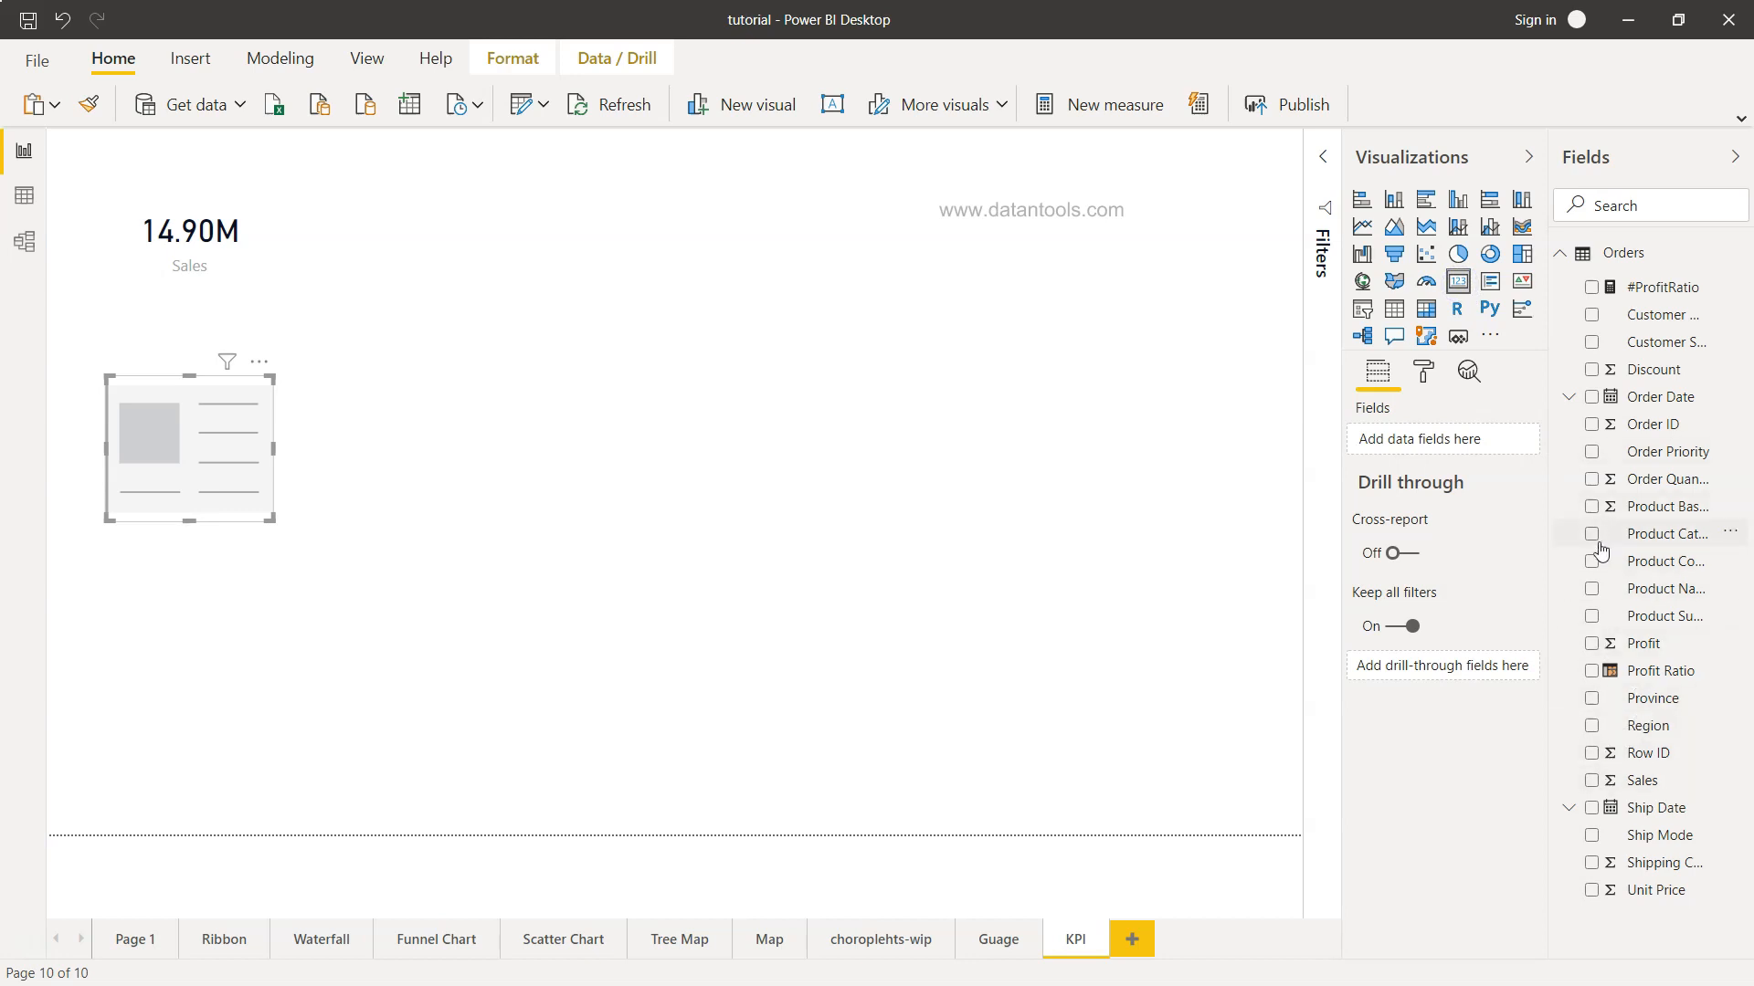
left_click(1593, 643)
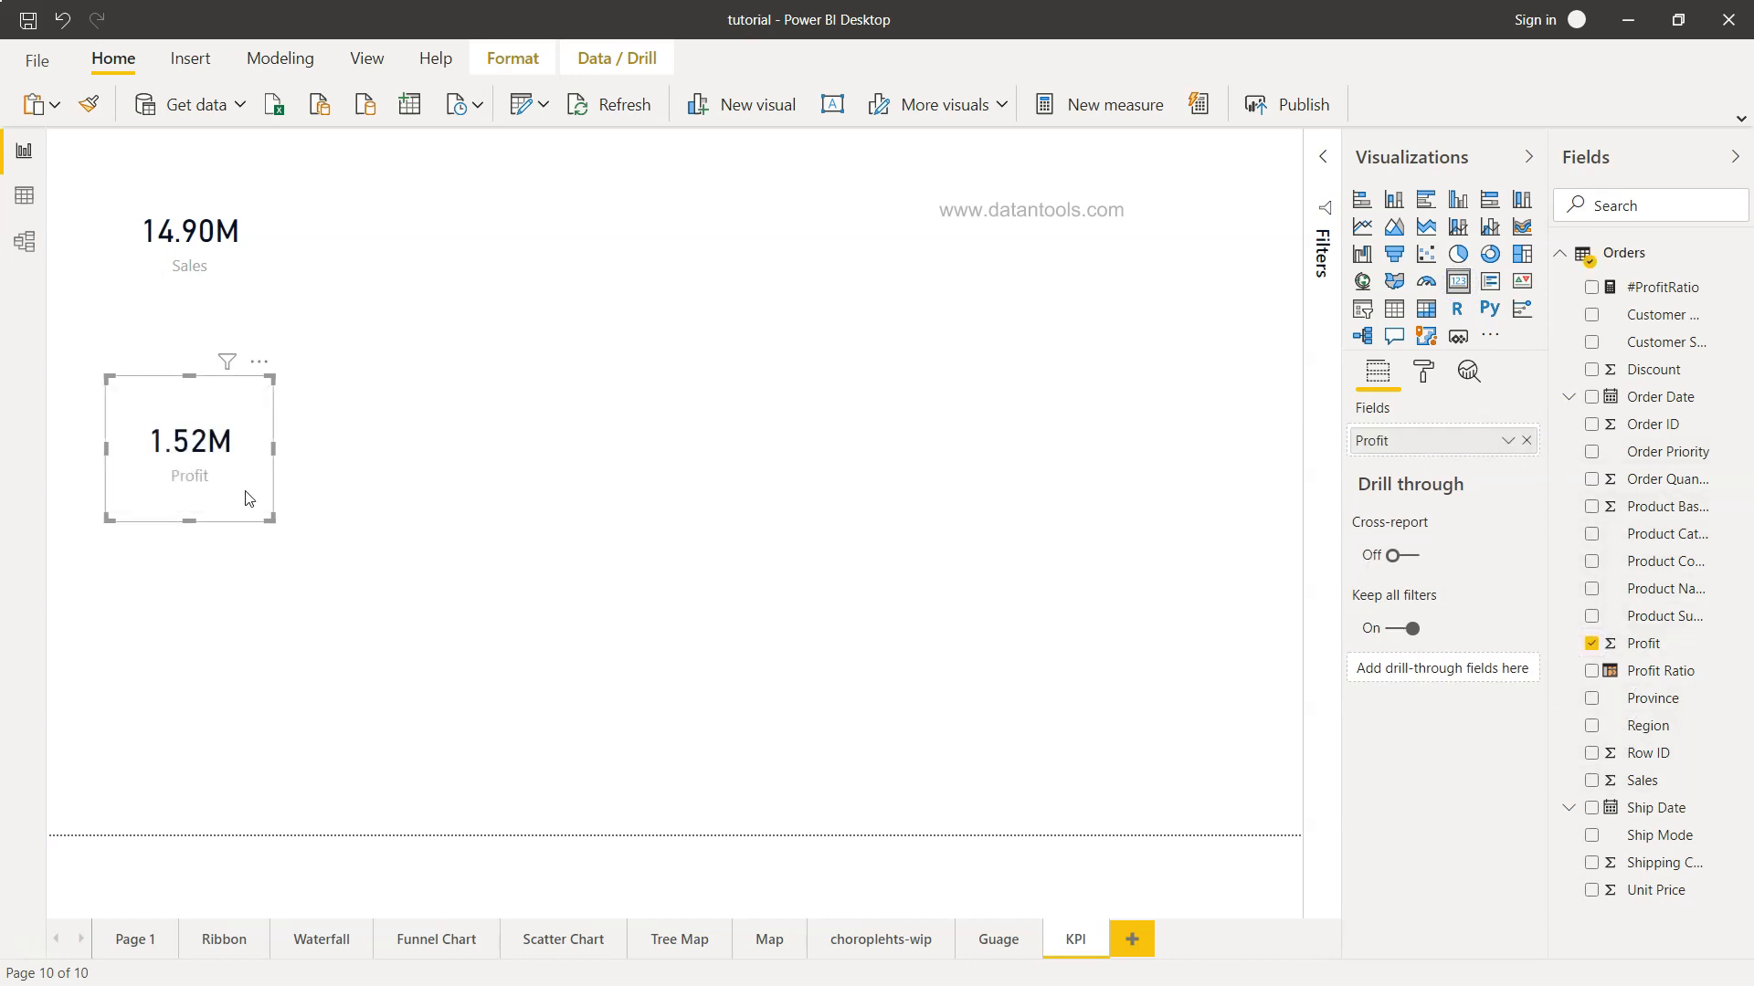
left_click_drag(188, 442, 358, 258)
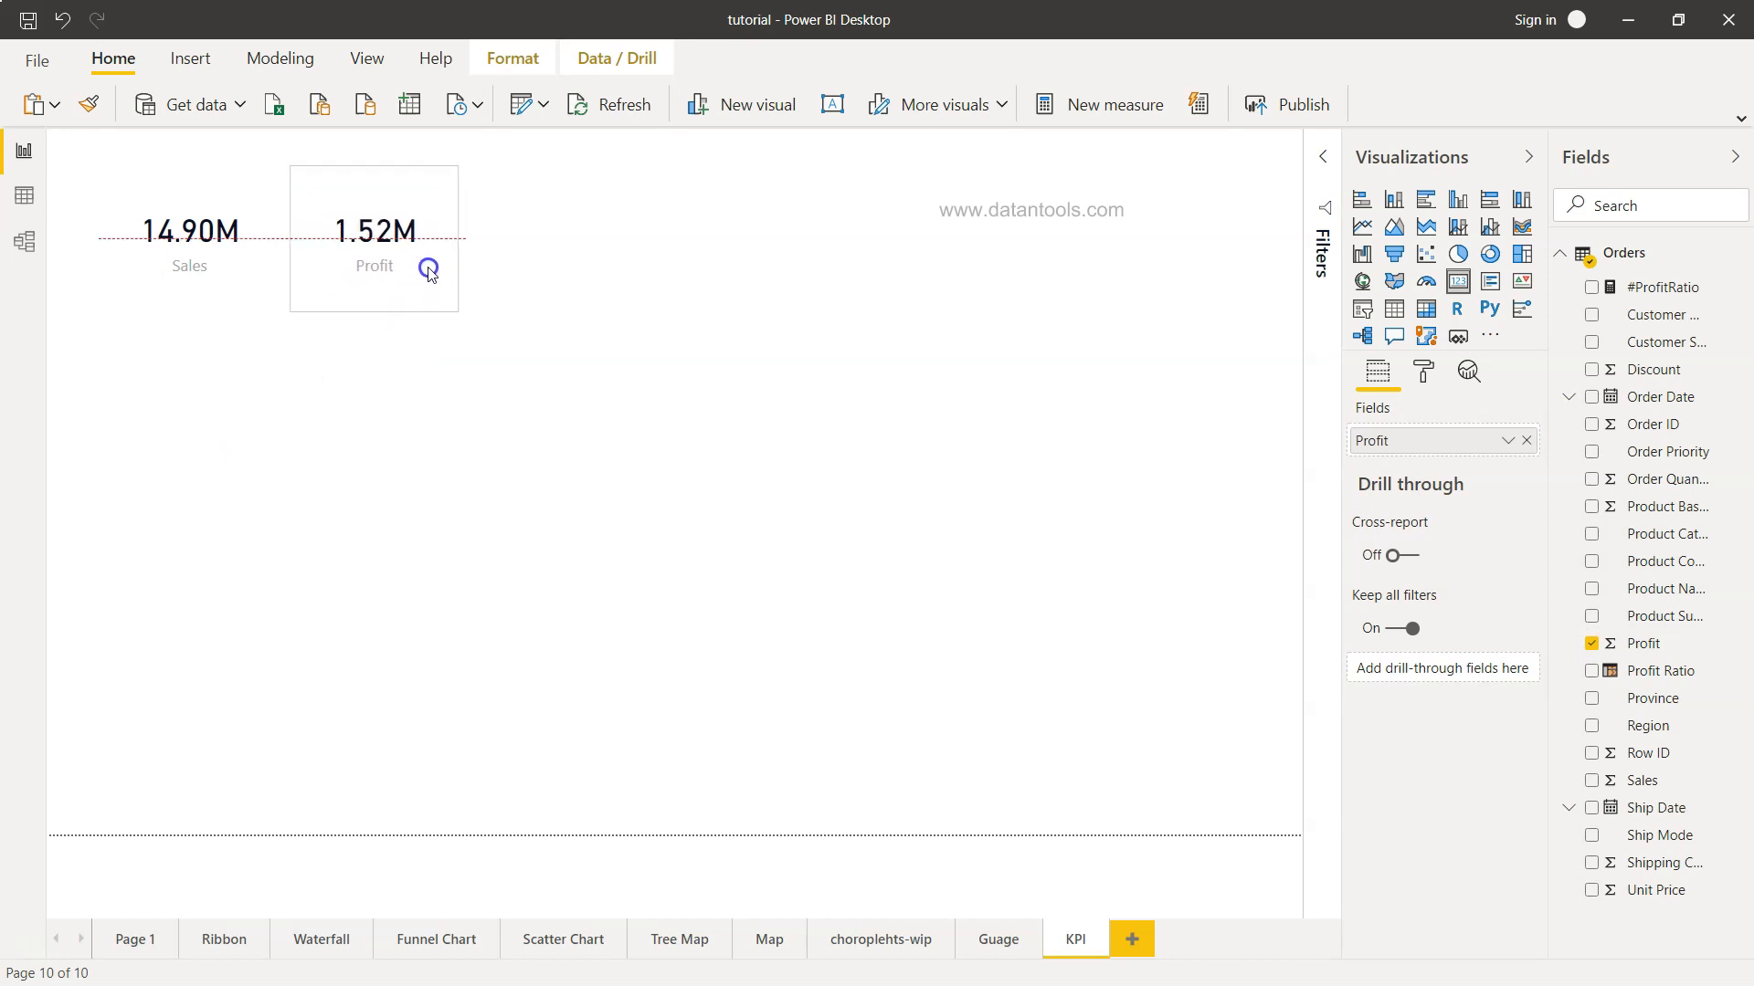
left_click(188, 231)
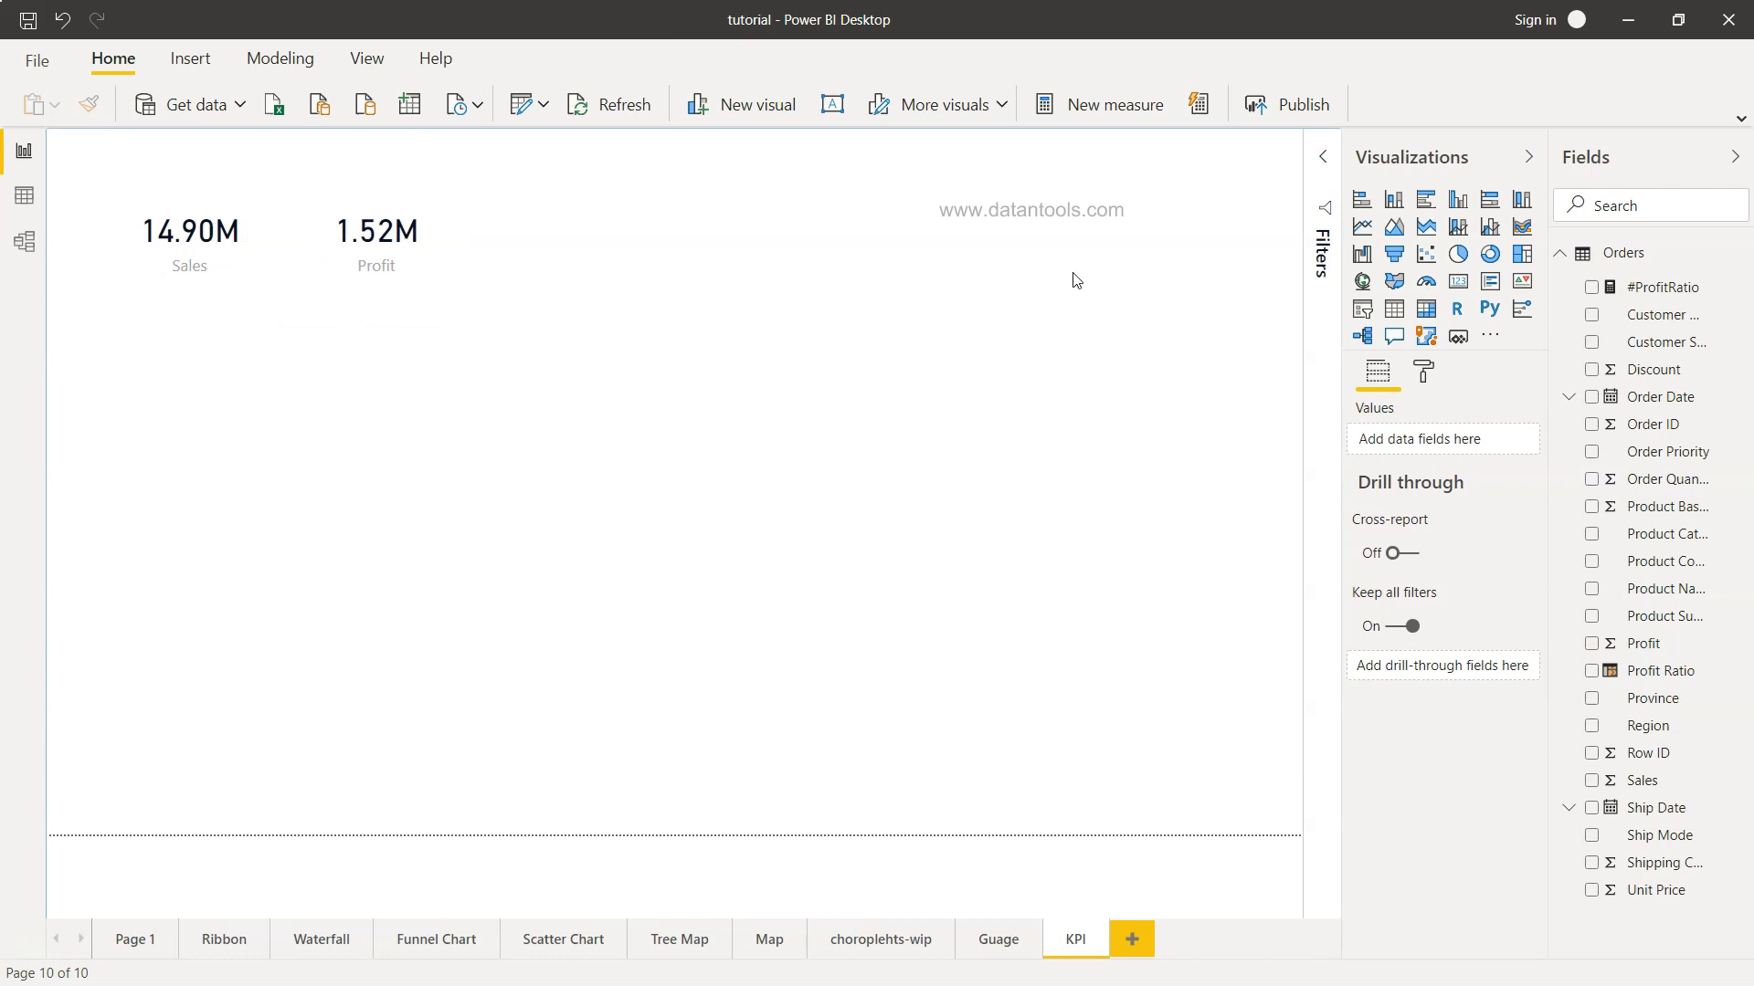
mouse_move(570, 435)
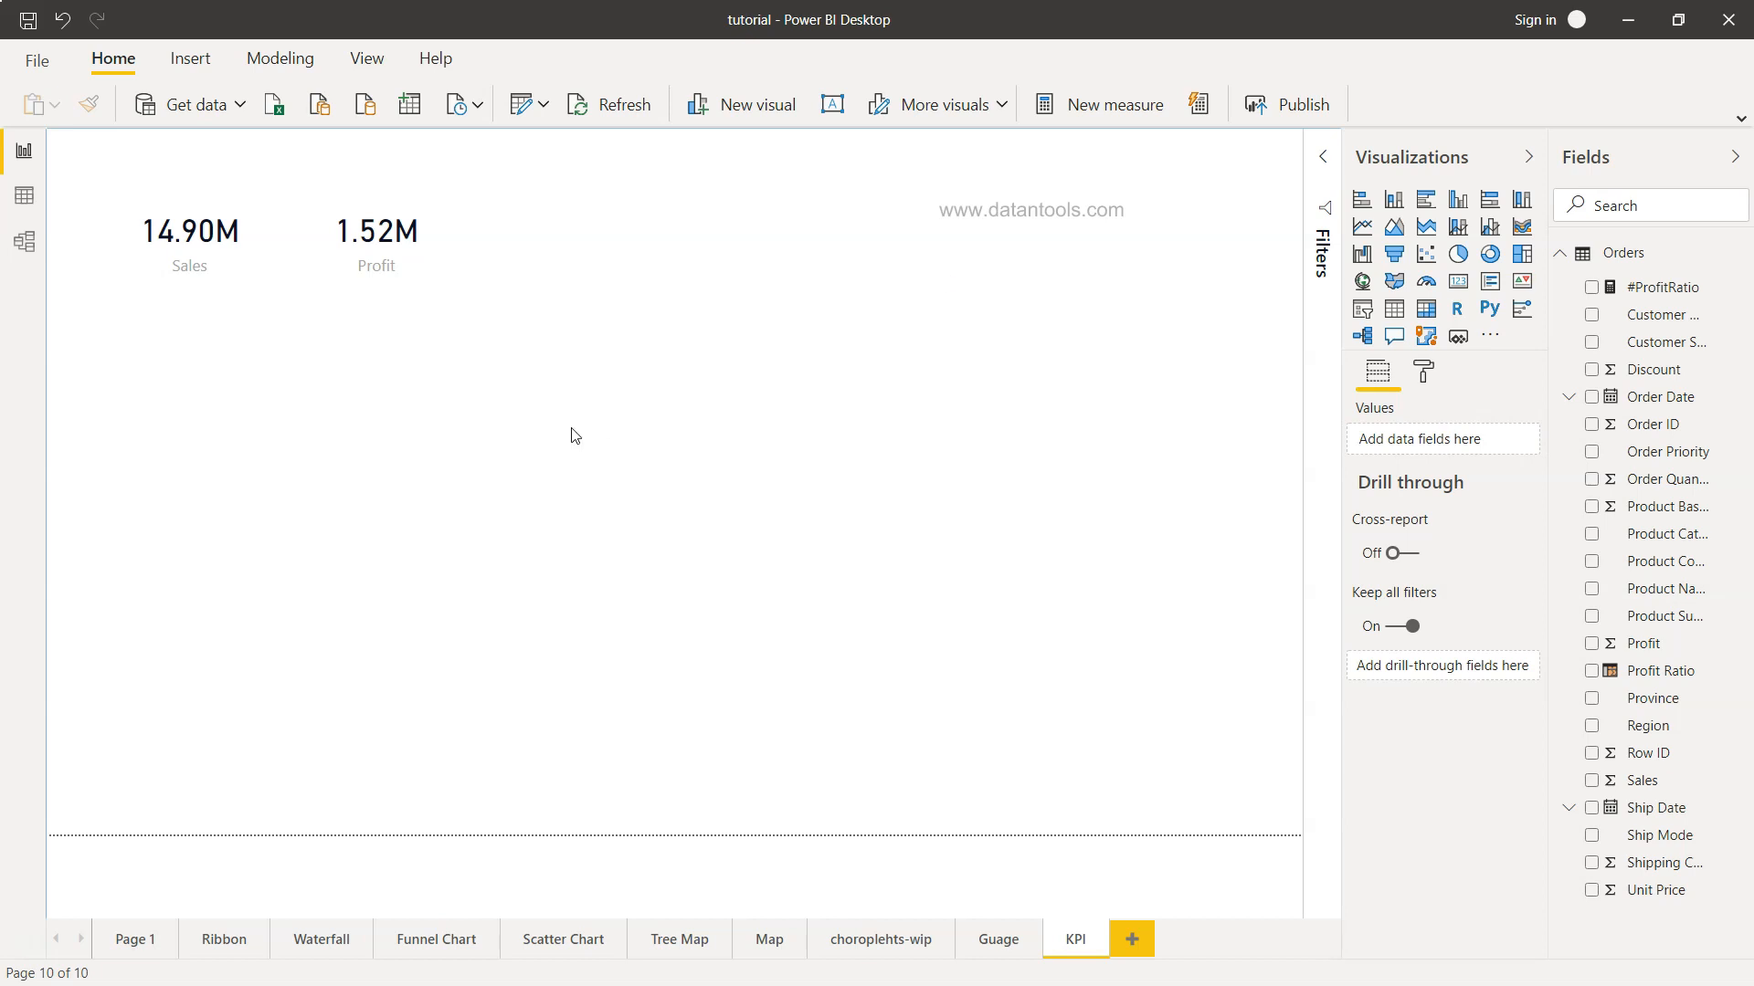
Recolour the Sales card's 14.90M data label via Format > Data label, then return to its fields
left_click(188, 232)
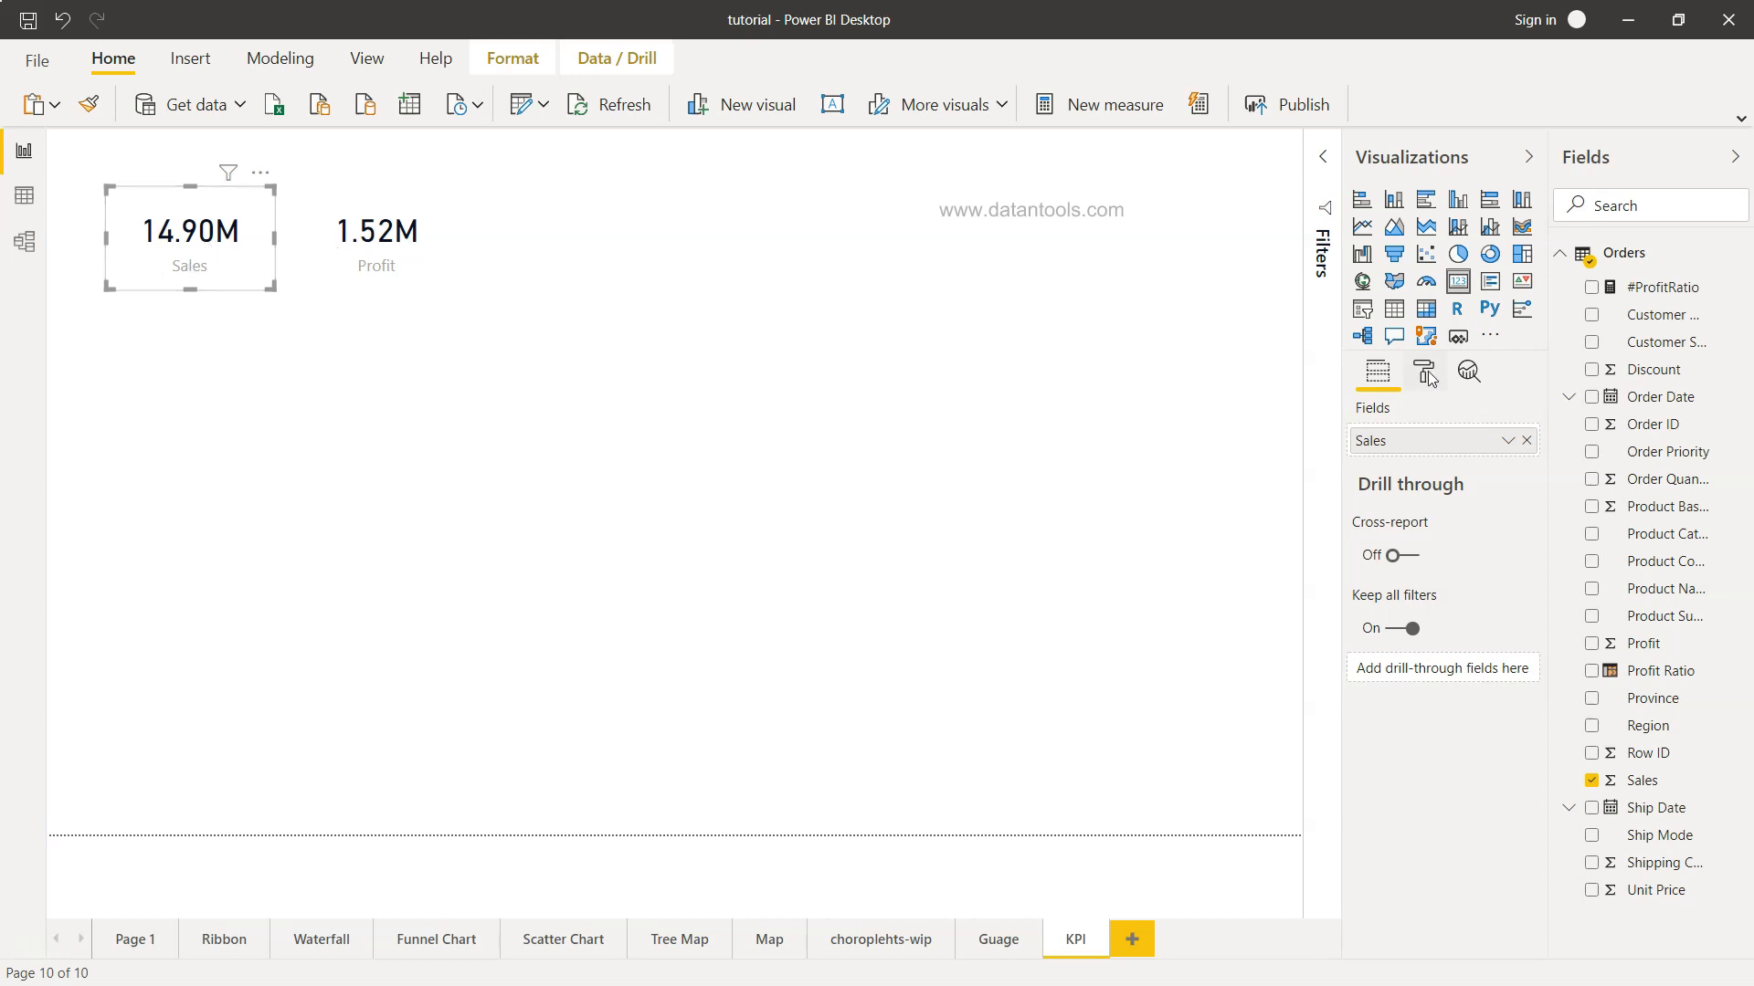
left_click(1423, 370)
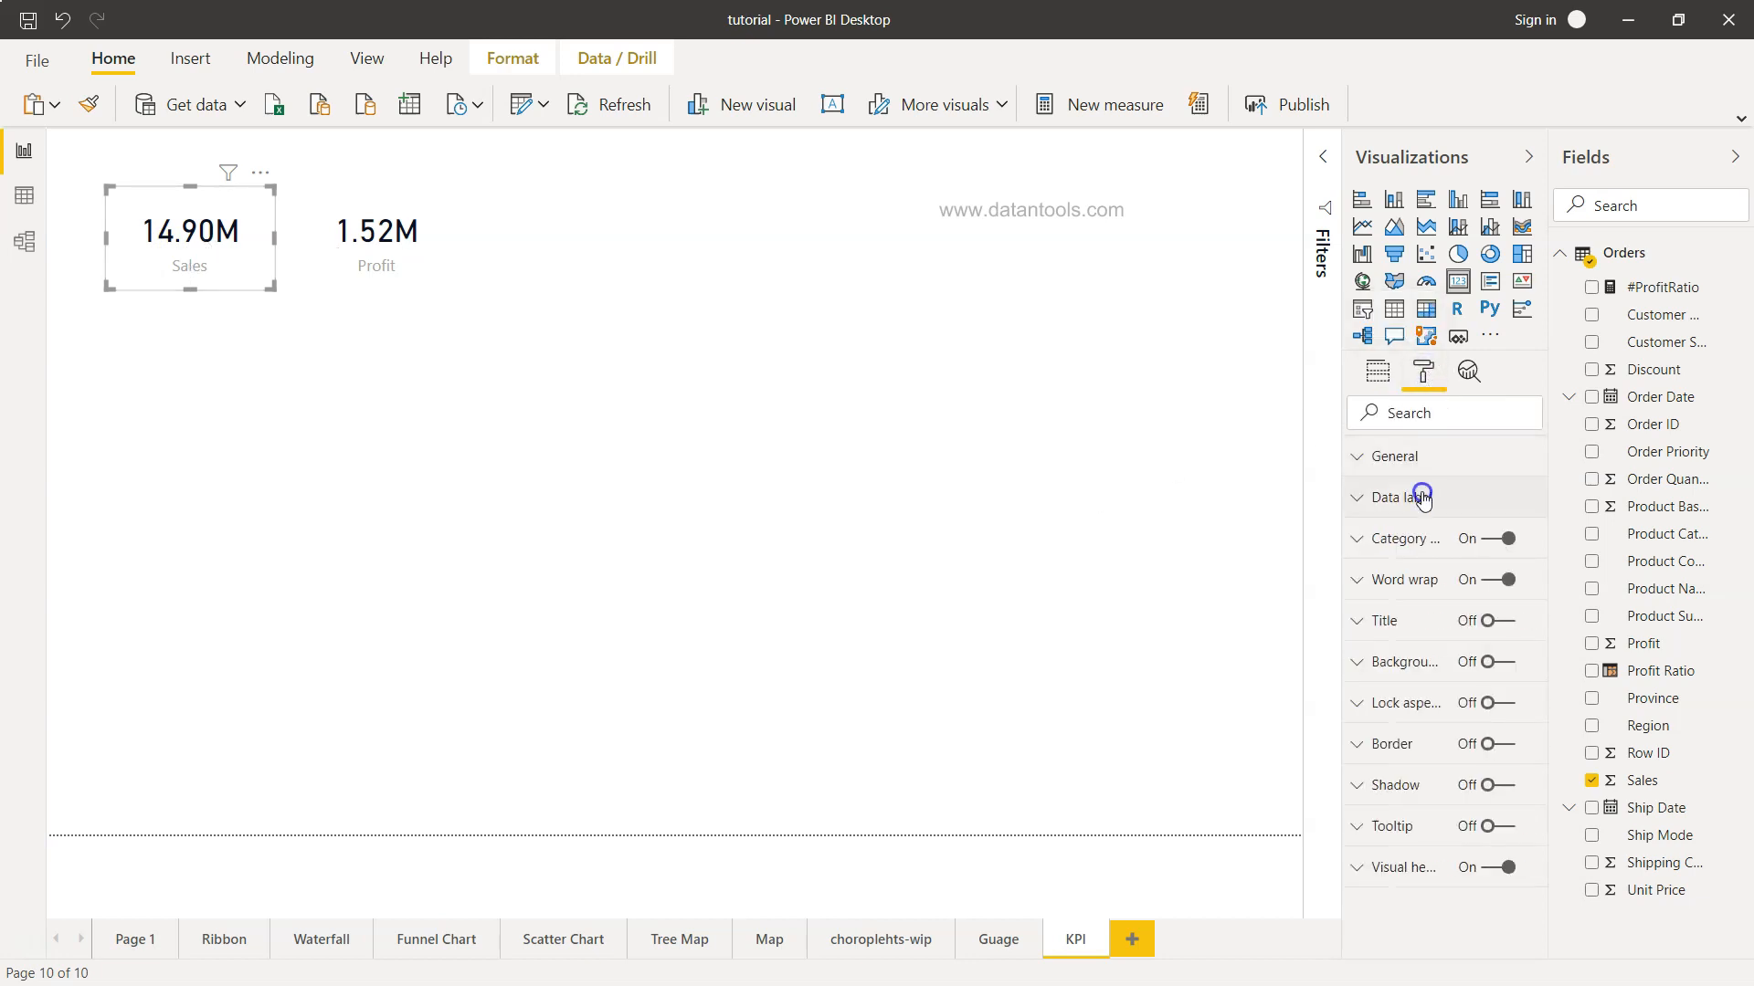
left_click(1401, 497)
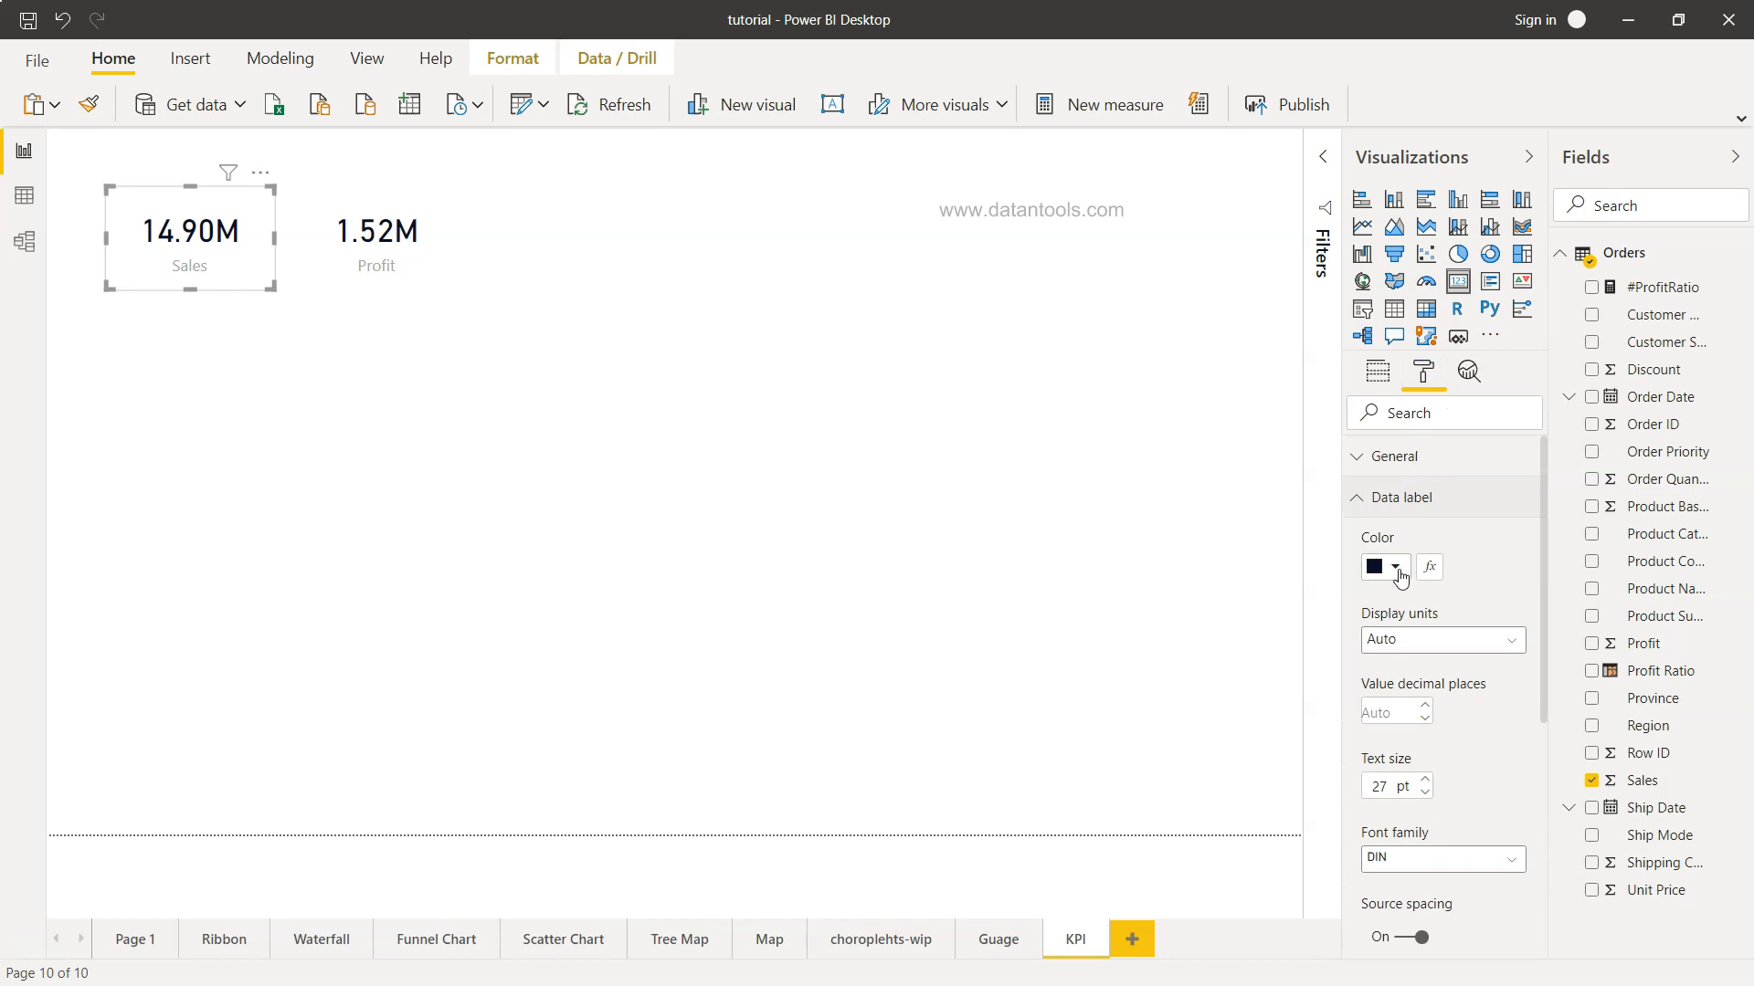
left_click(1398, 566)
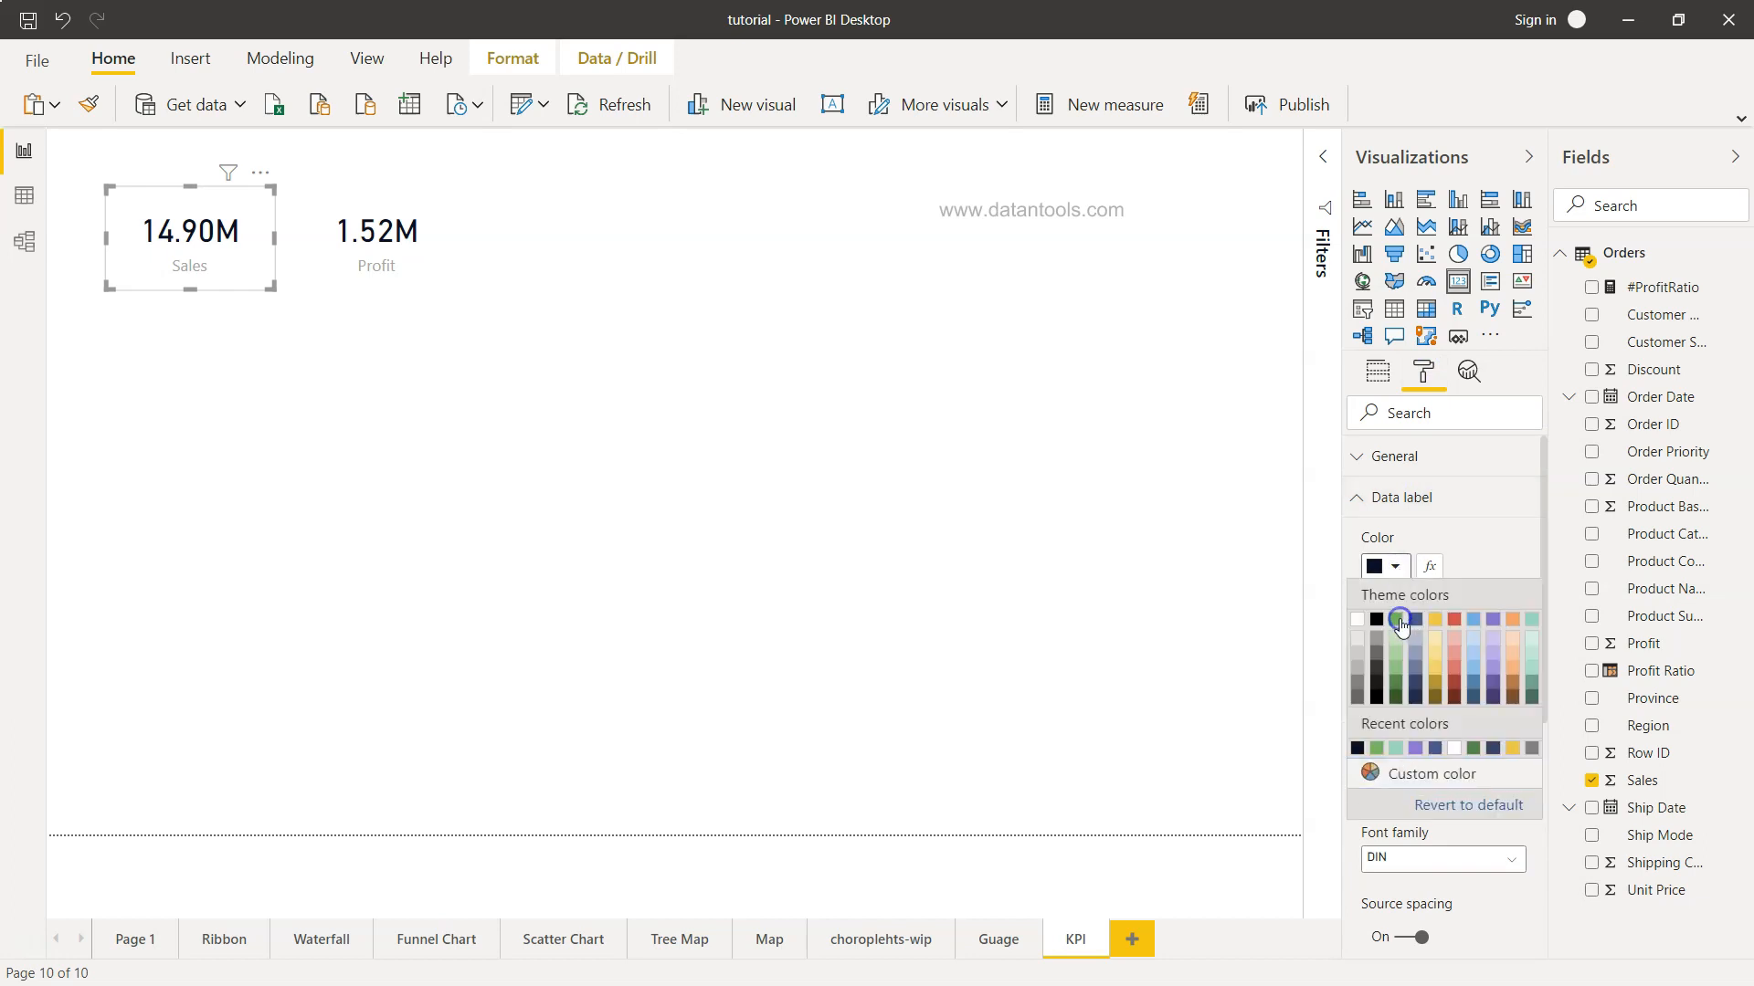
left_click(1393, 620)
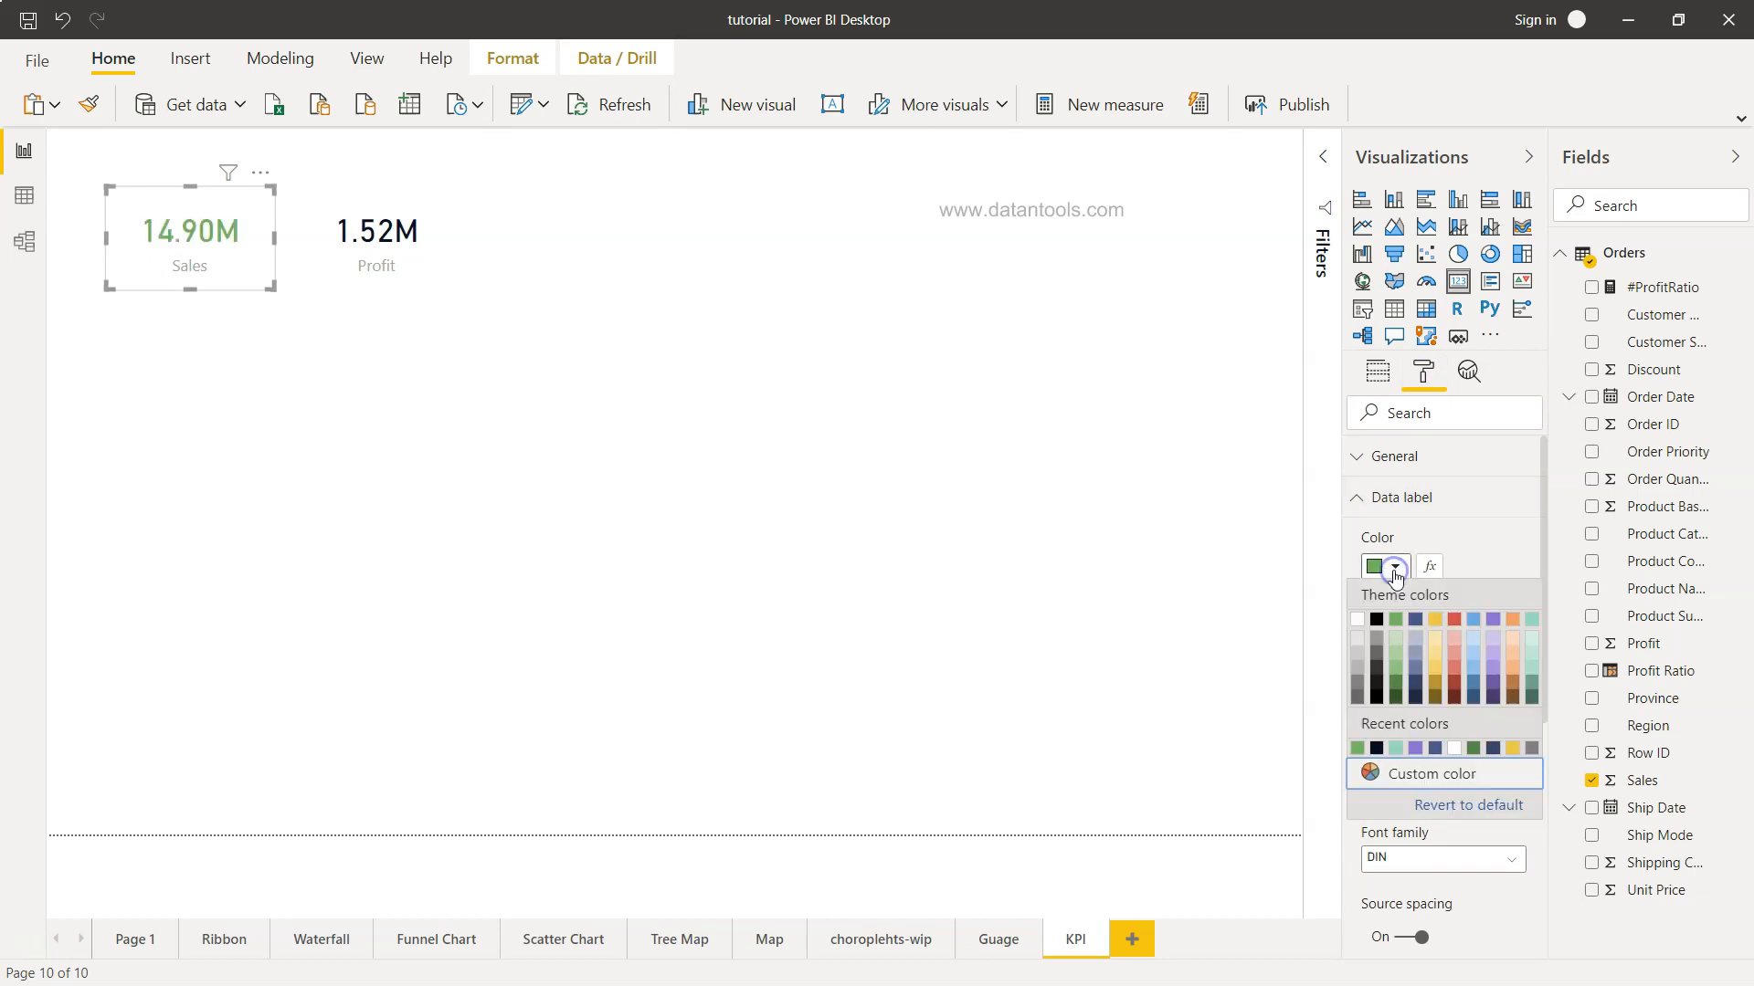
mouse_move(1353, 702)
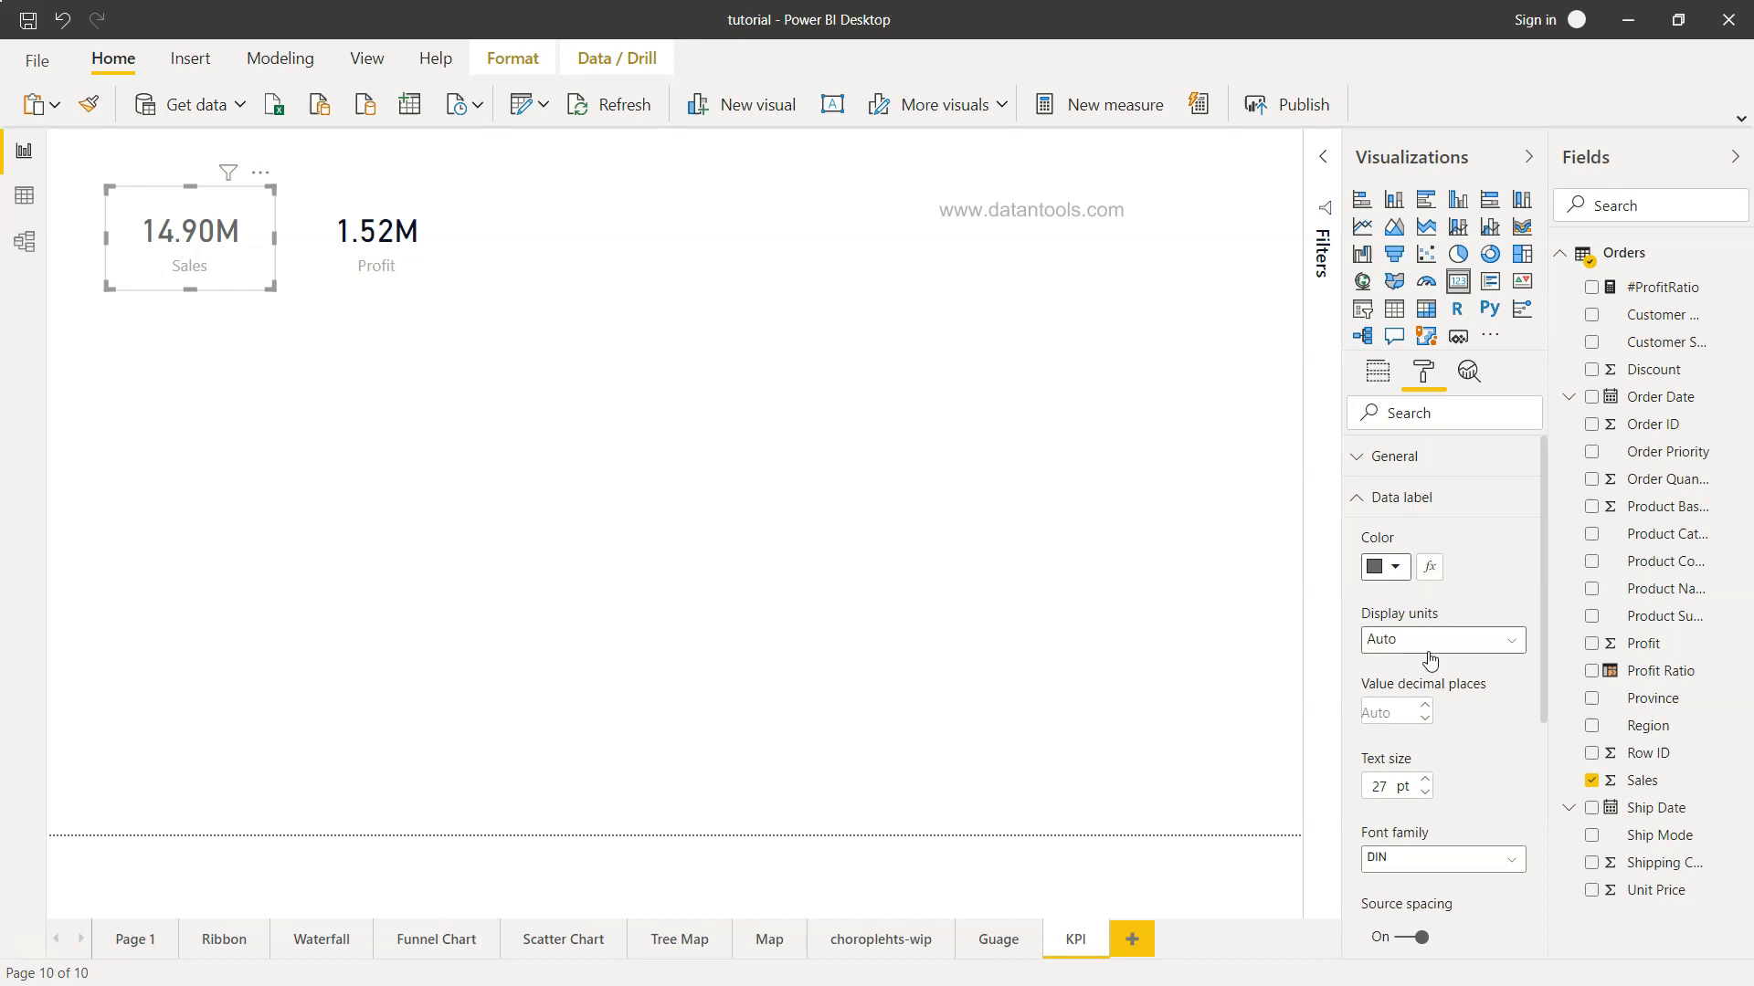
left_click(1441, 640)
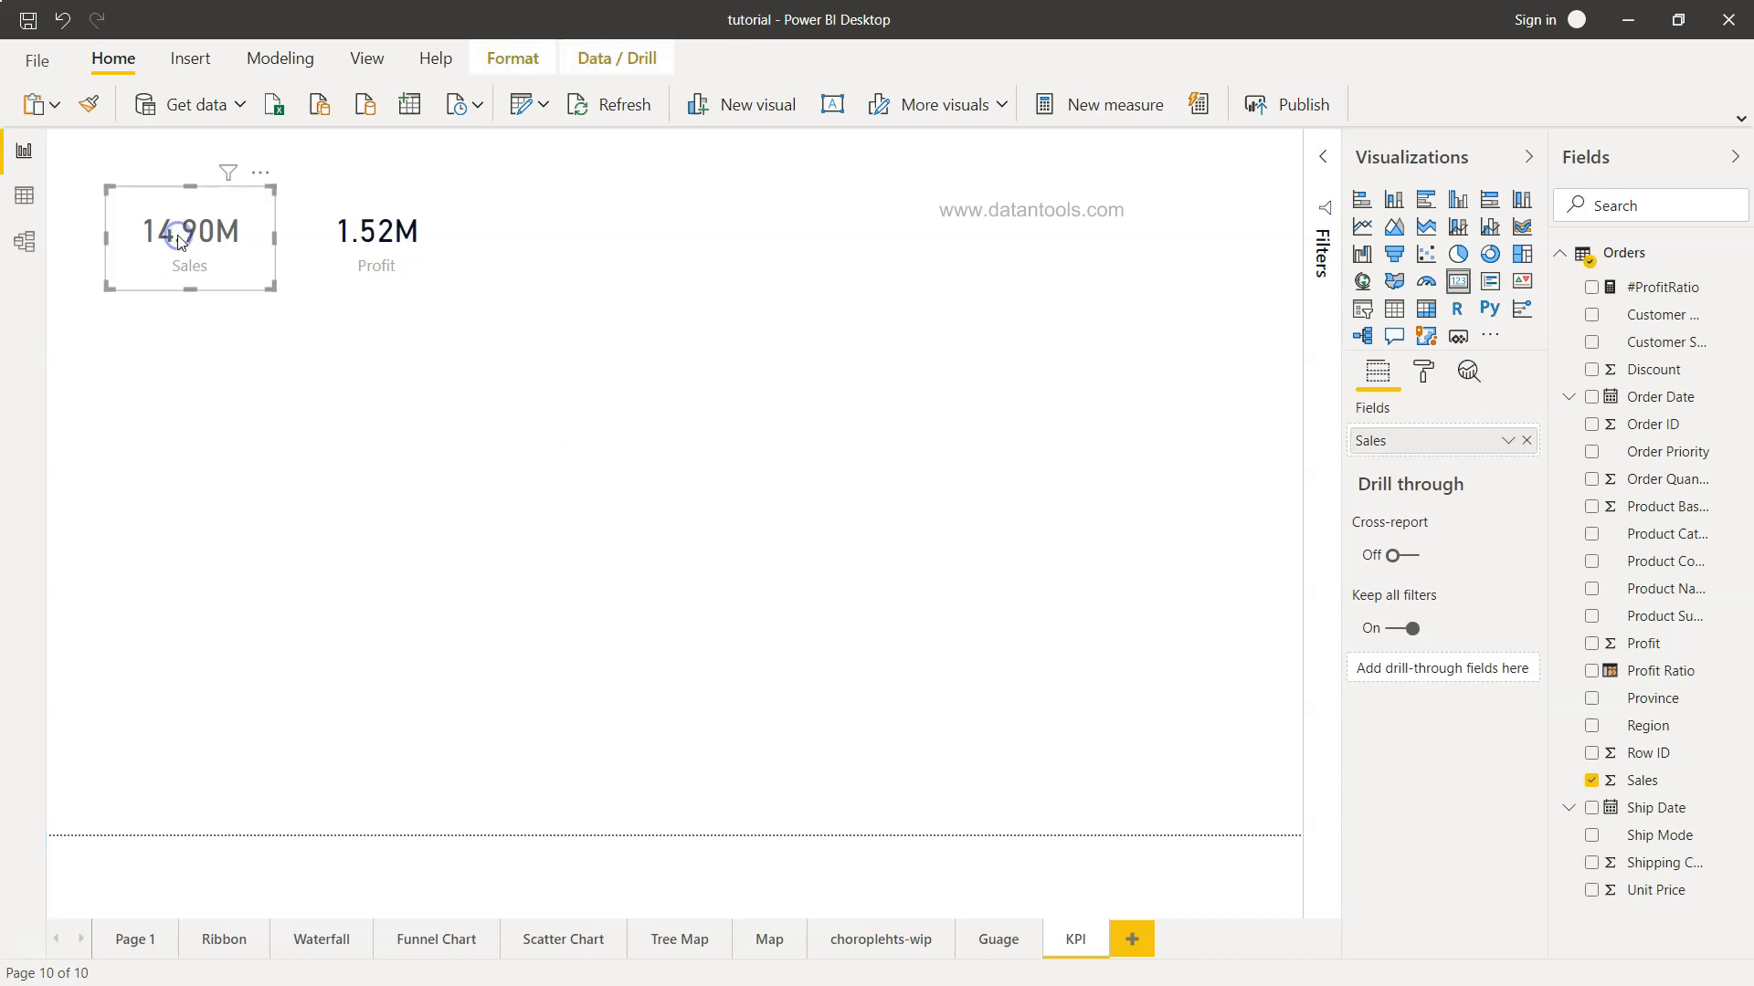
left_click(1425, 371)
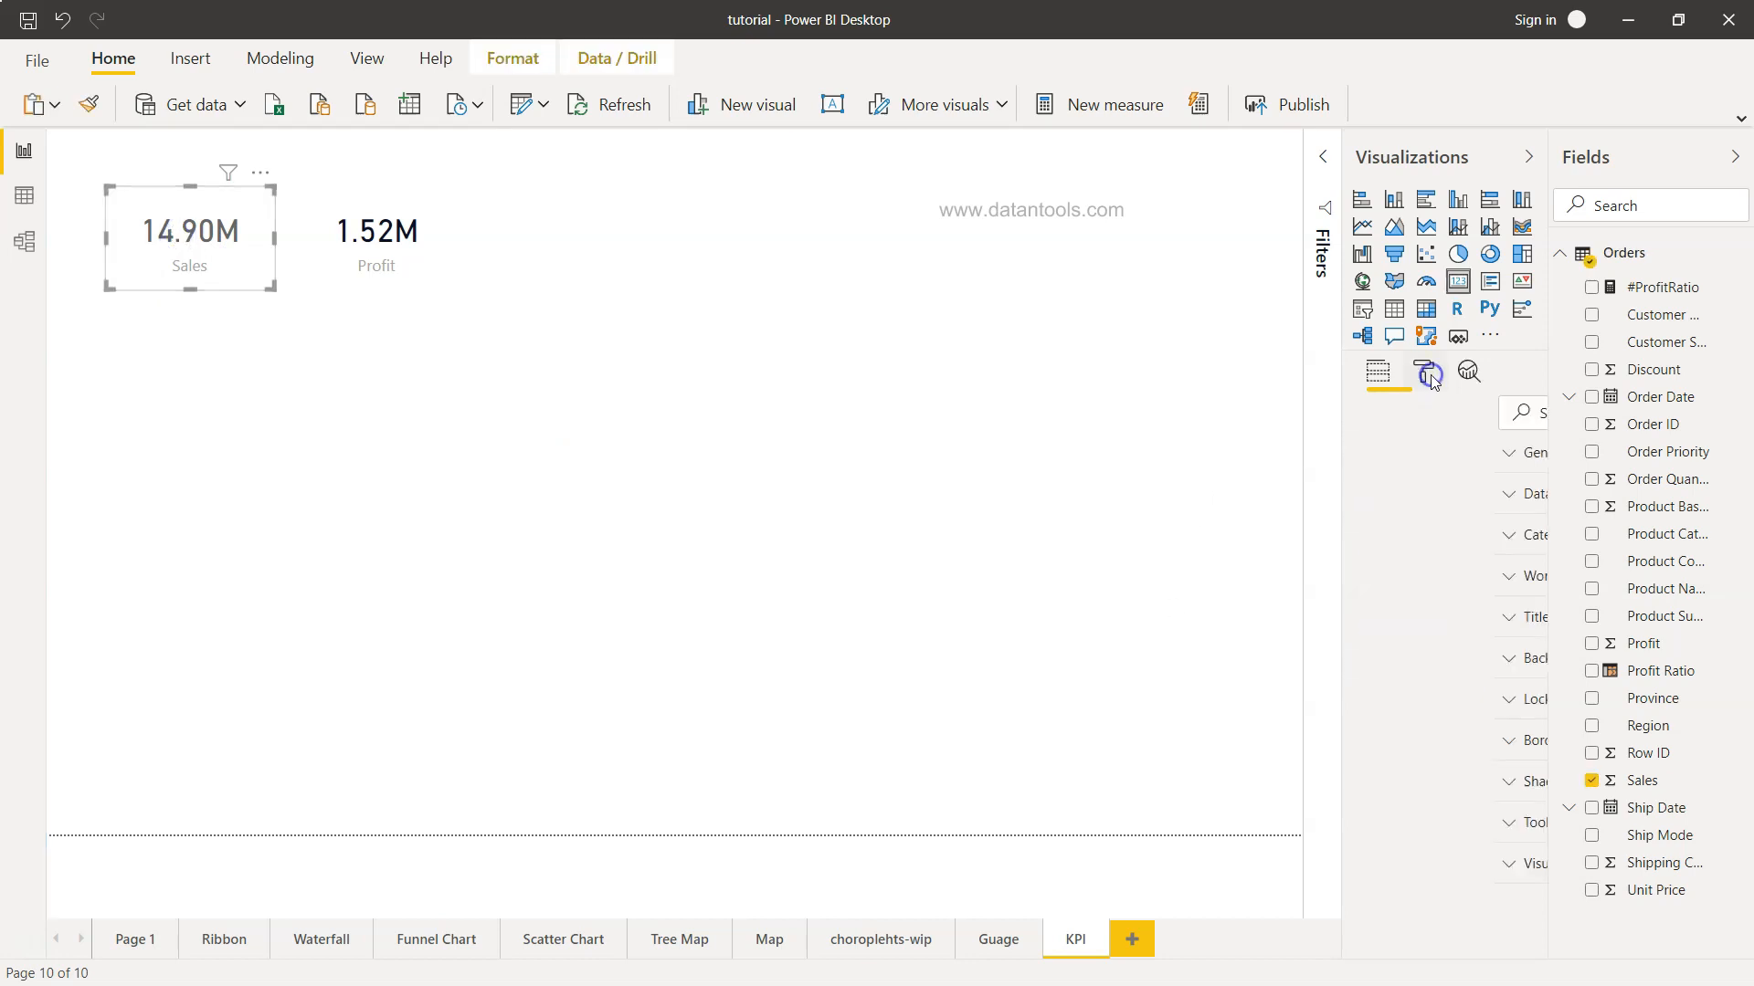
left_click(1425, 373)
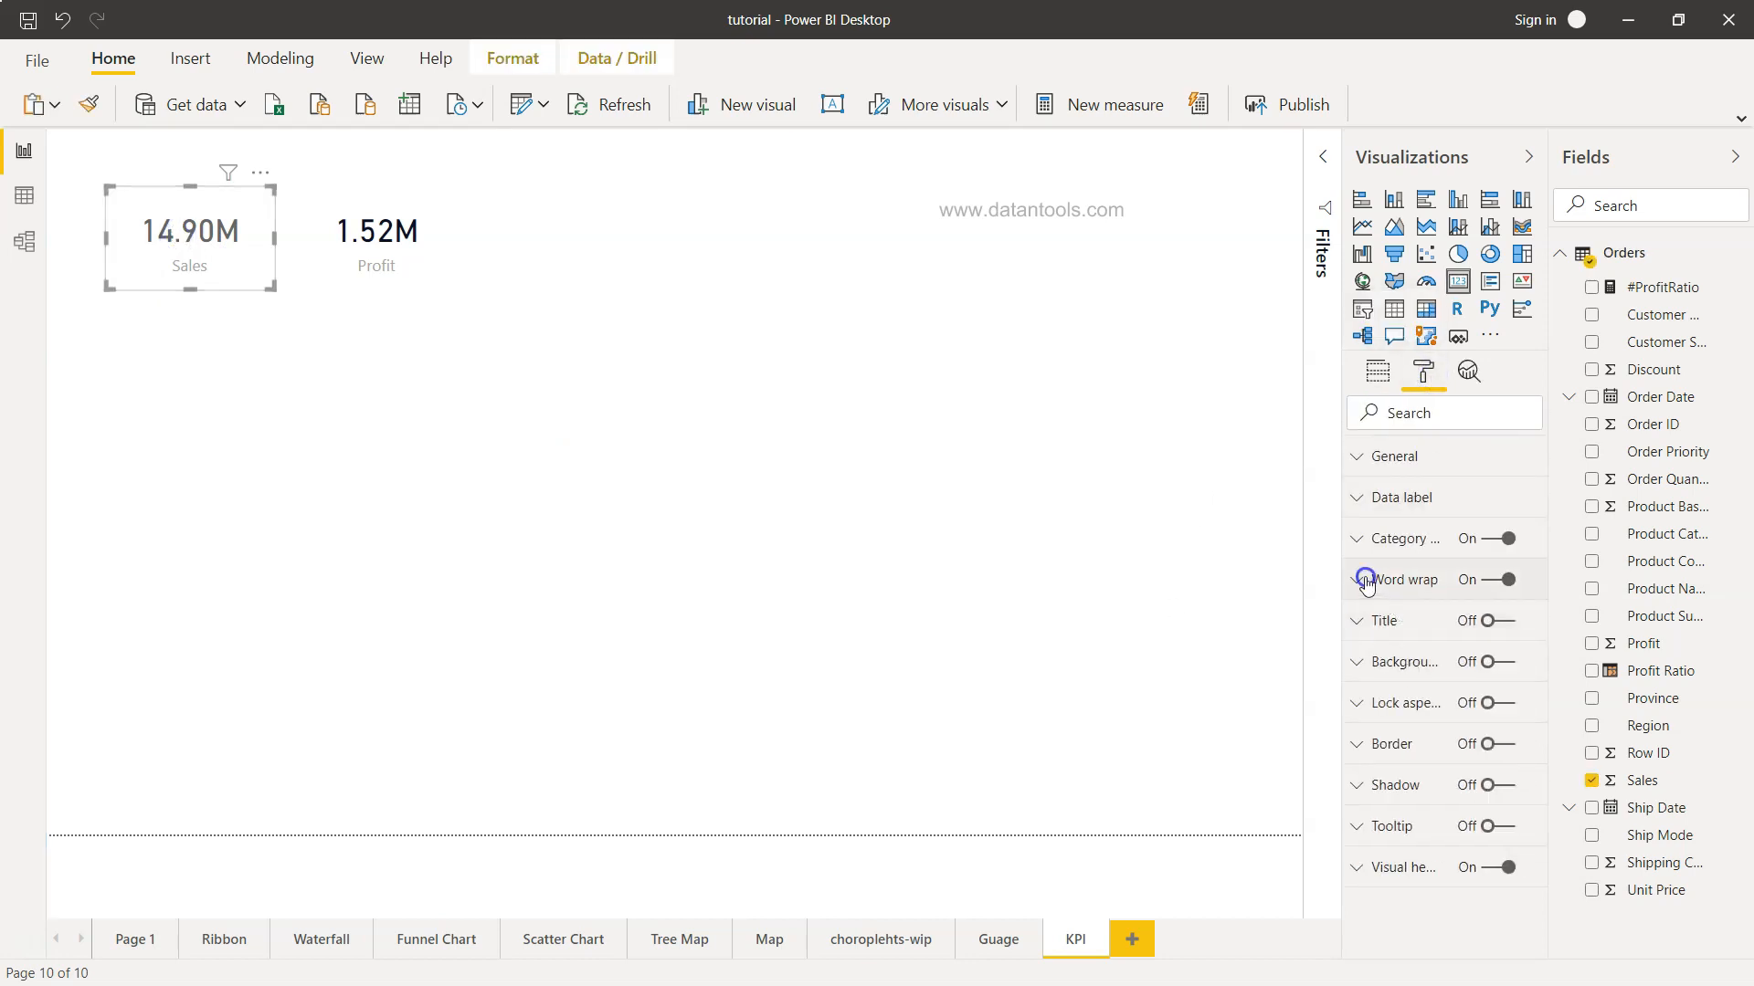
left_click(1354, 579)
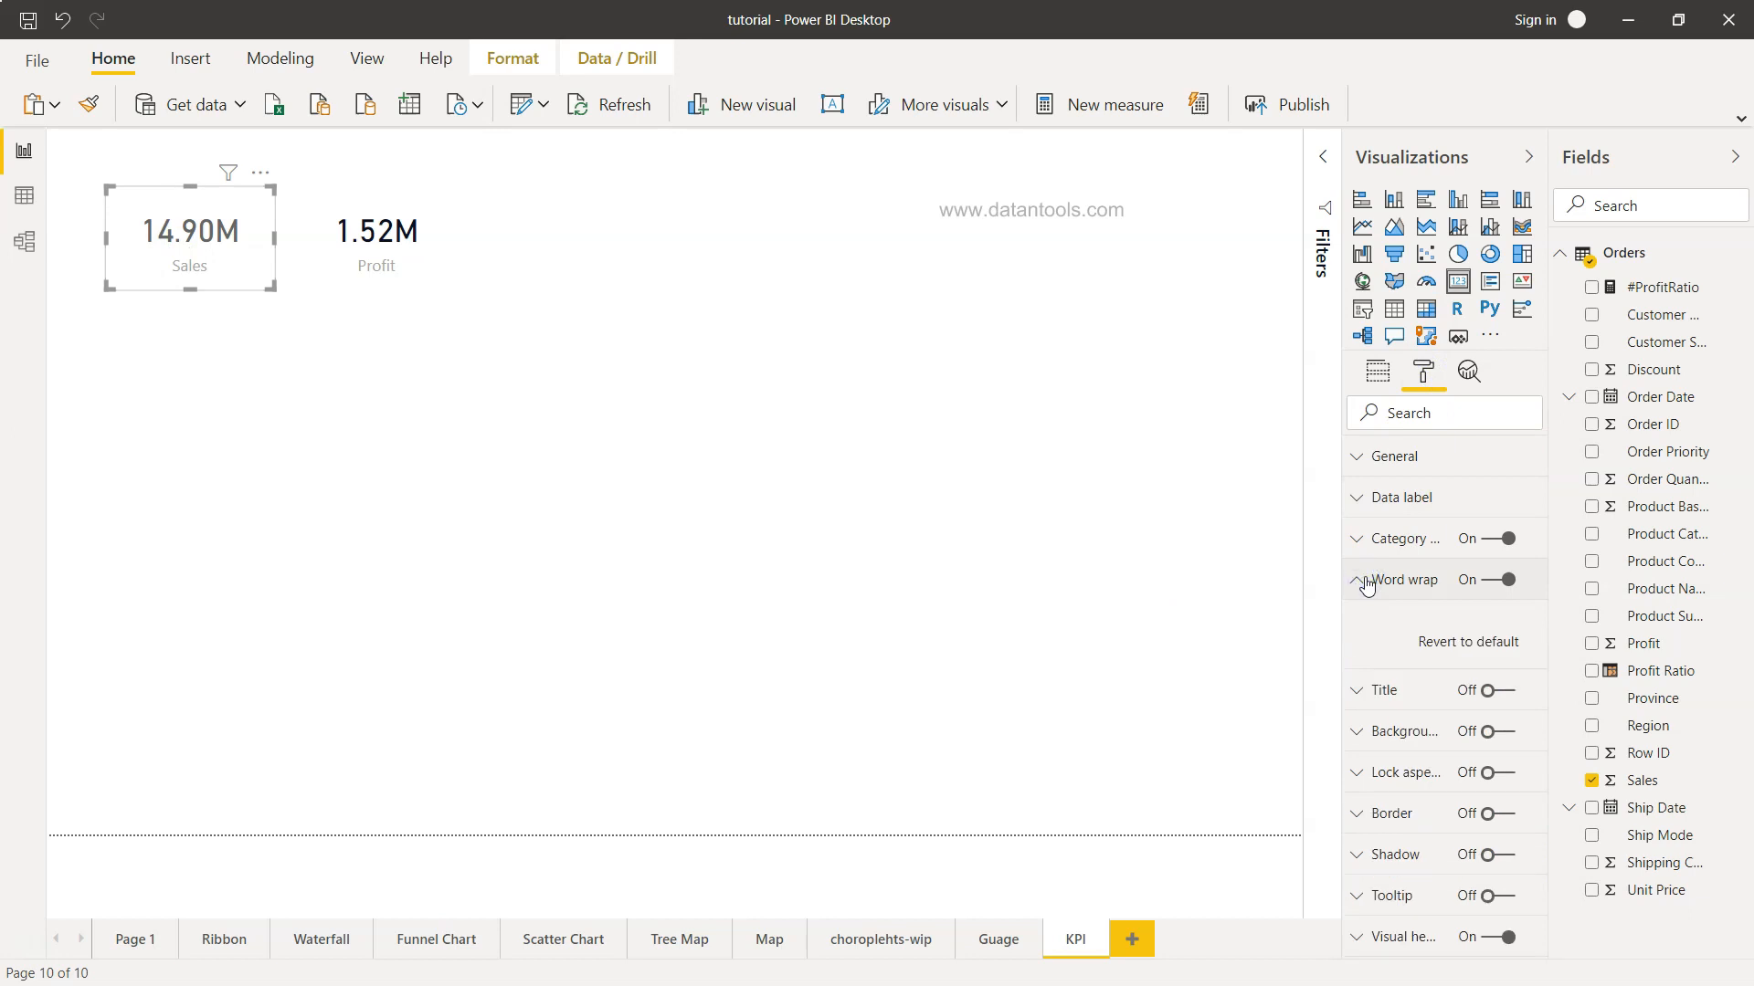
left_click(1401, 537)
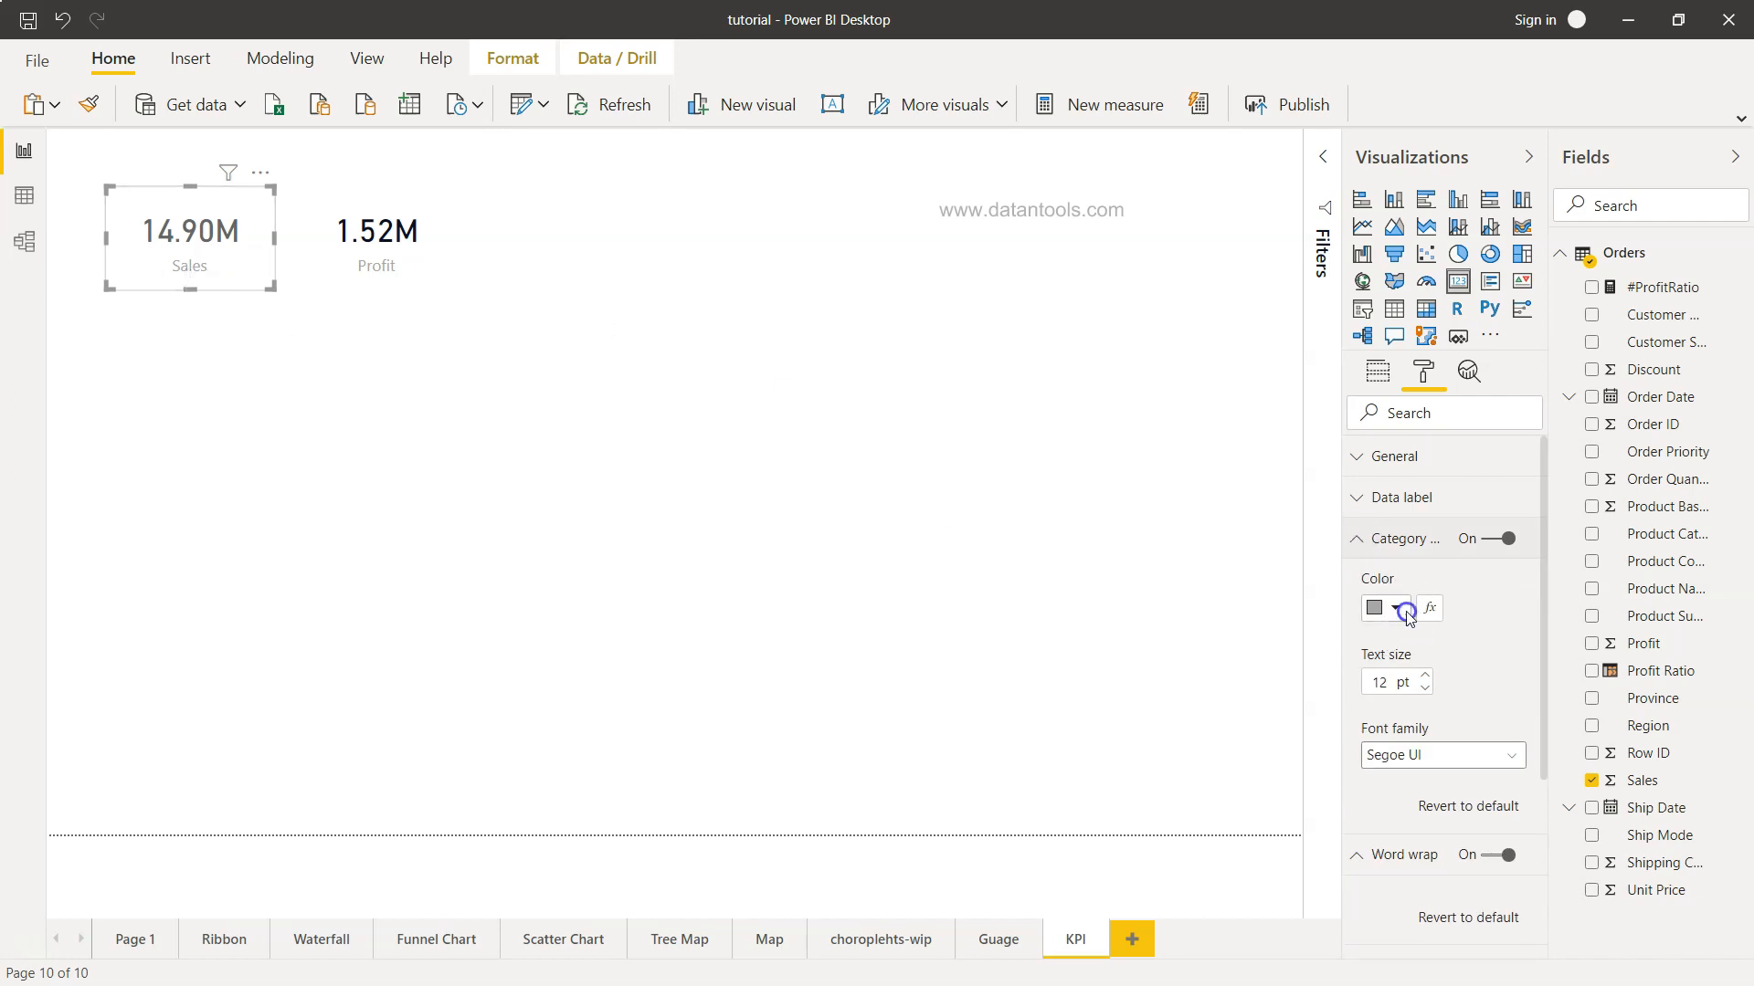
left_click(1382, 607)
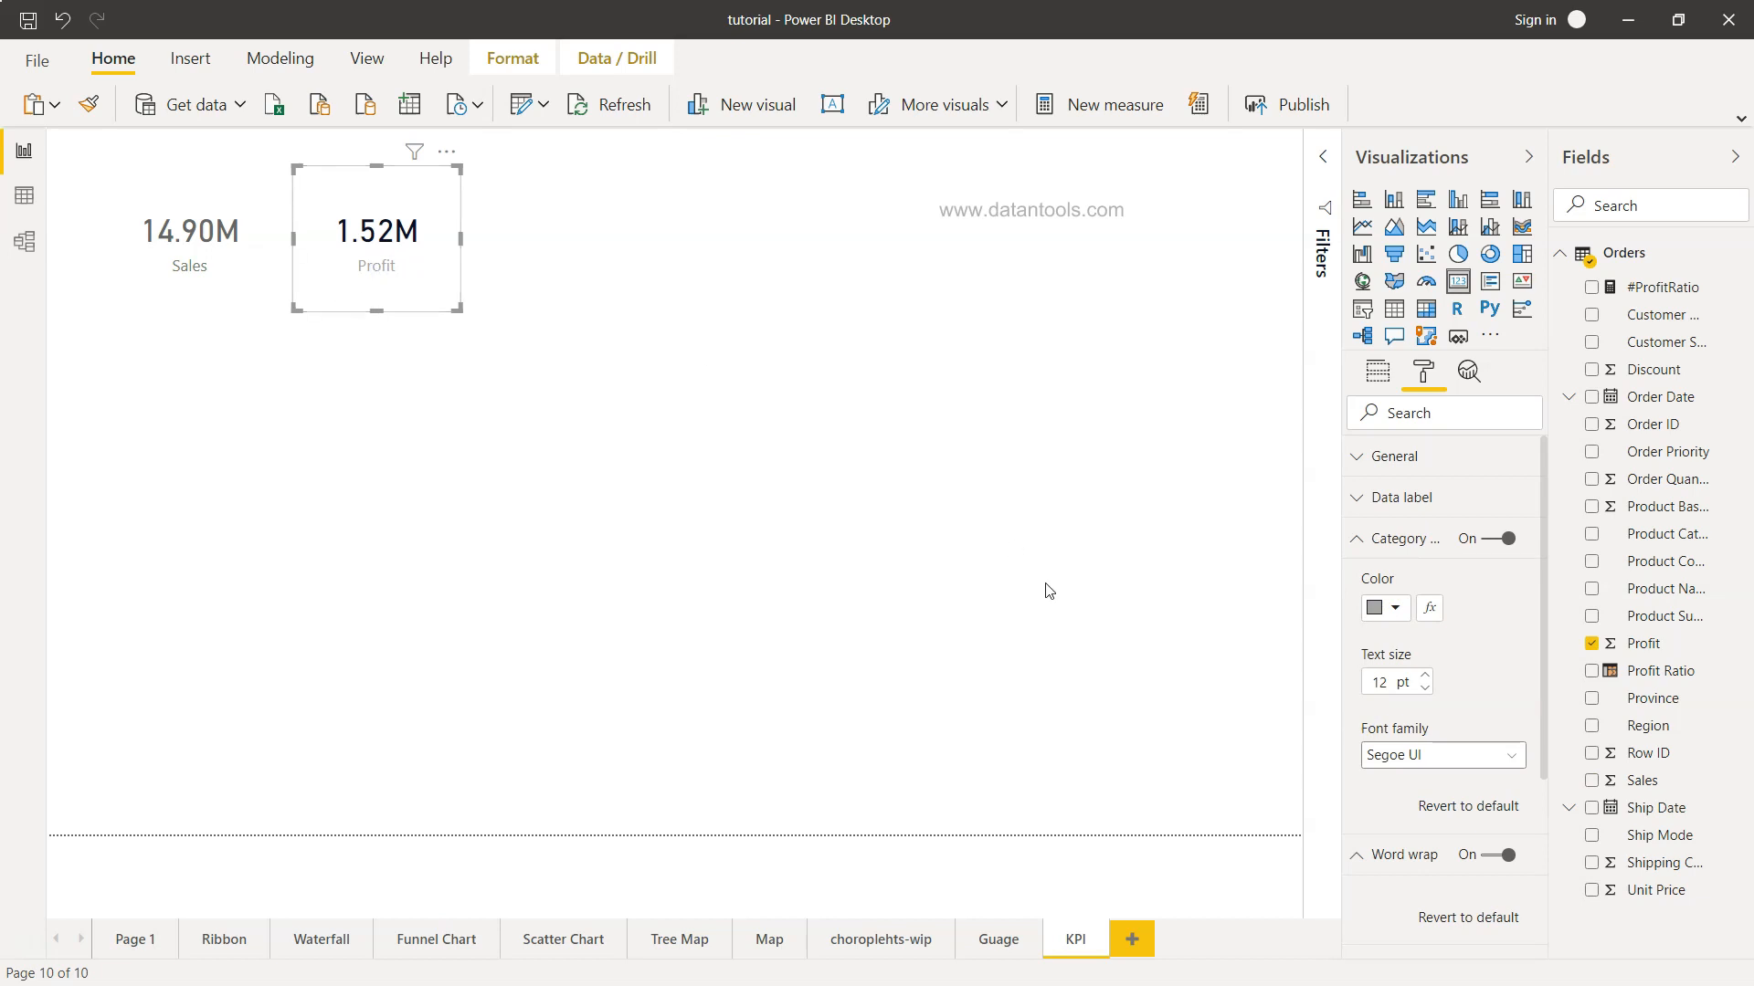
left_click(190, 236)
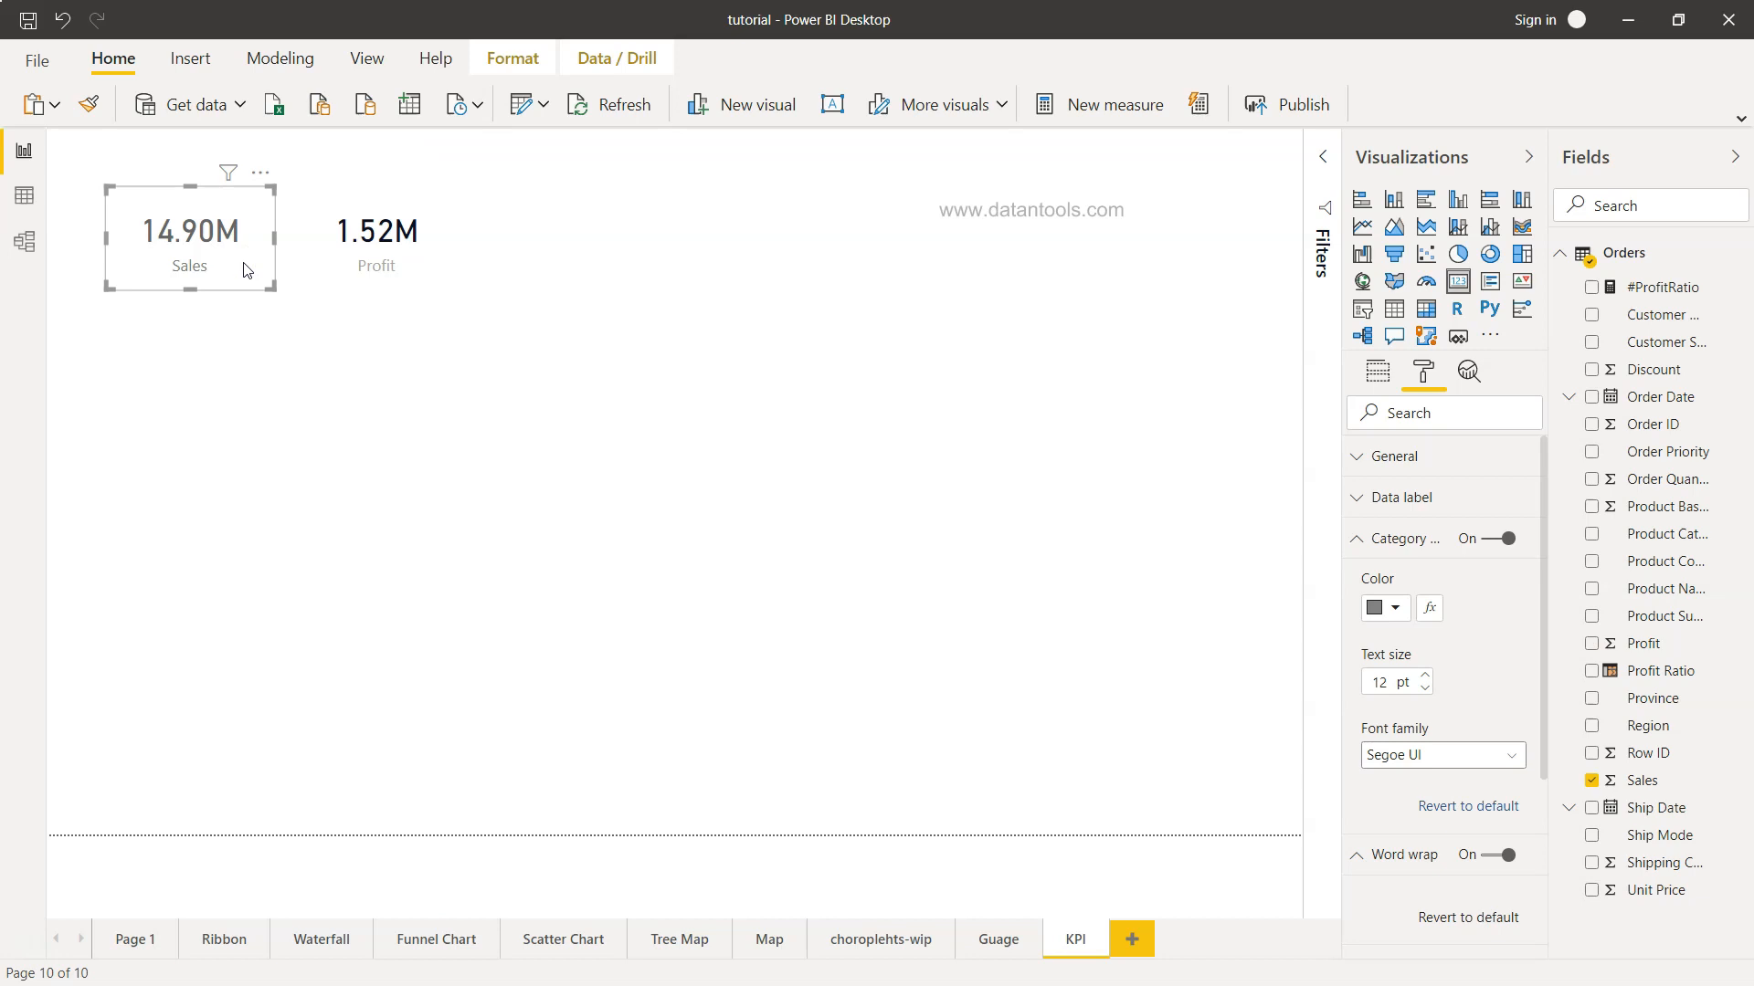
left_click(1355, 537)
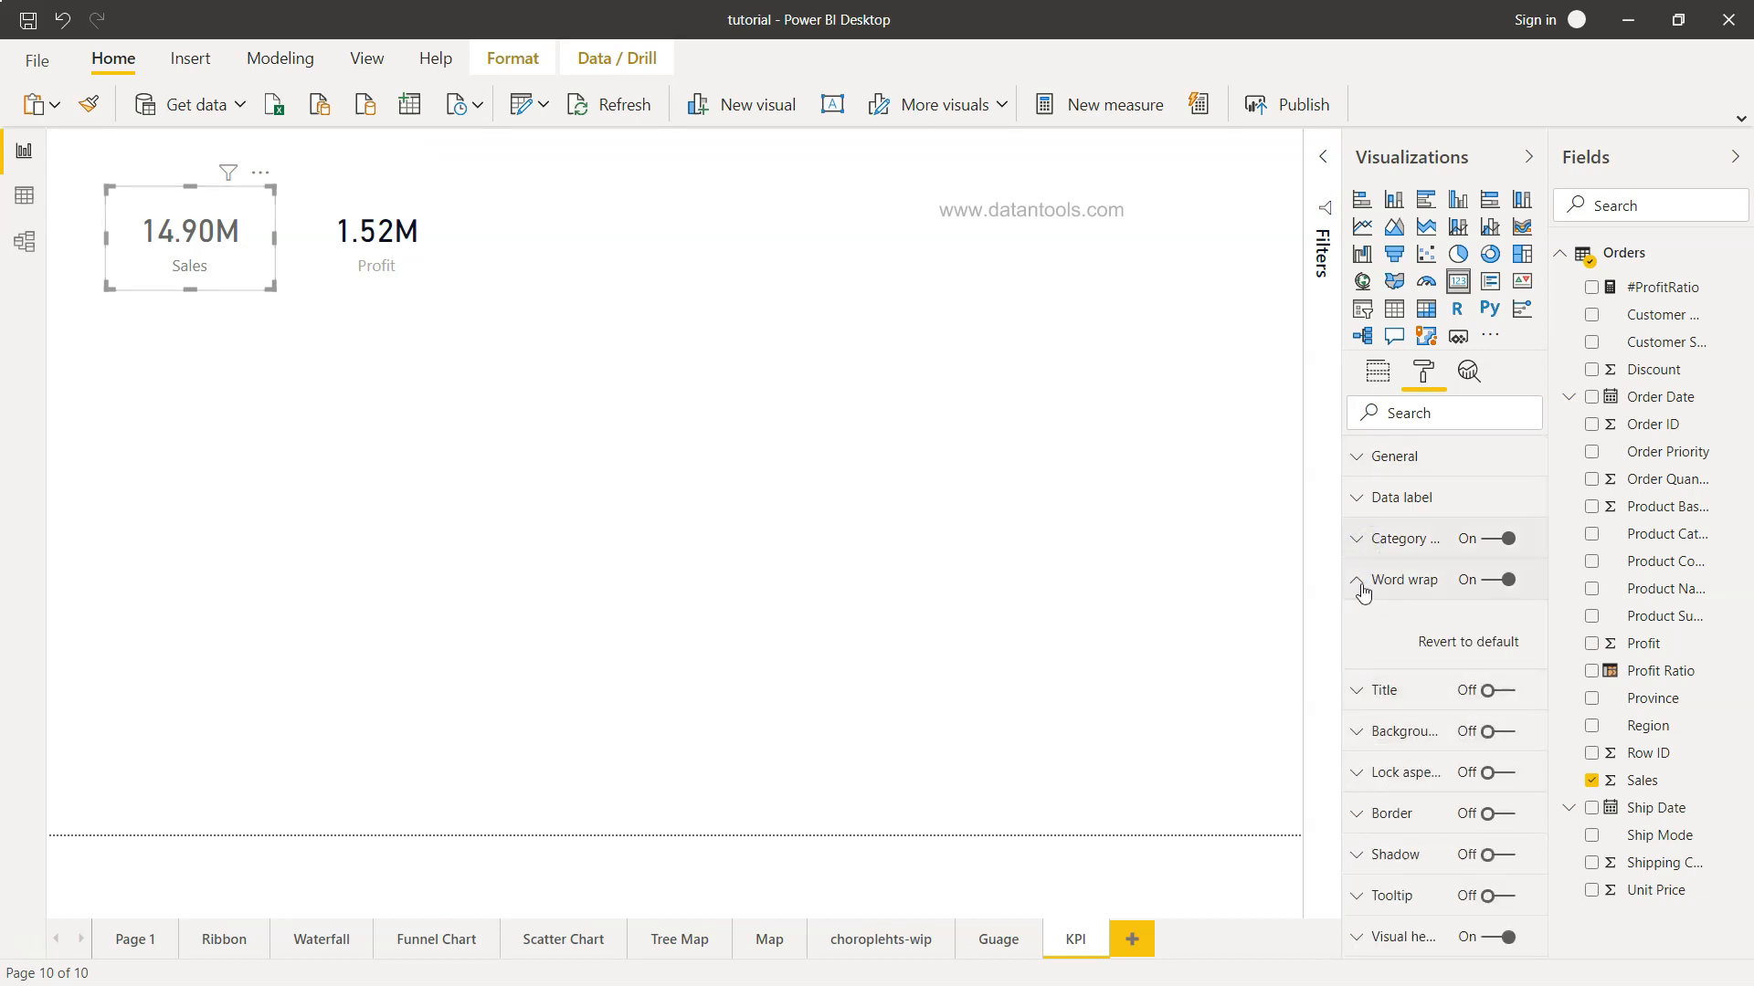
left_click(1354, 579)
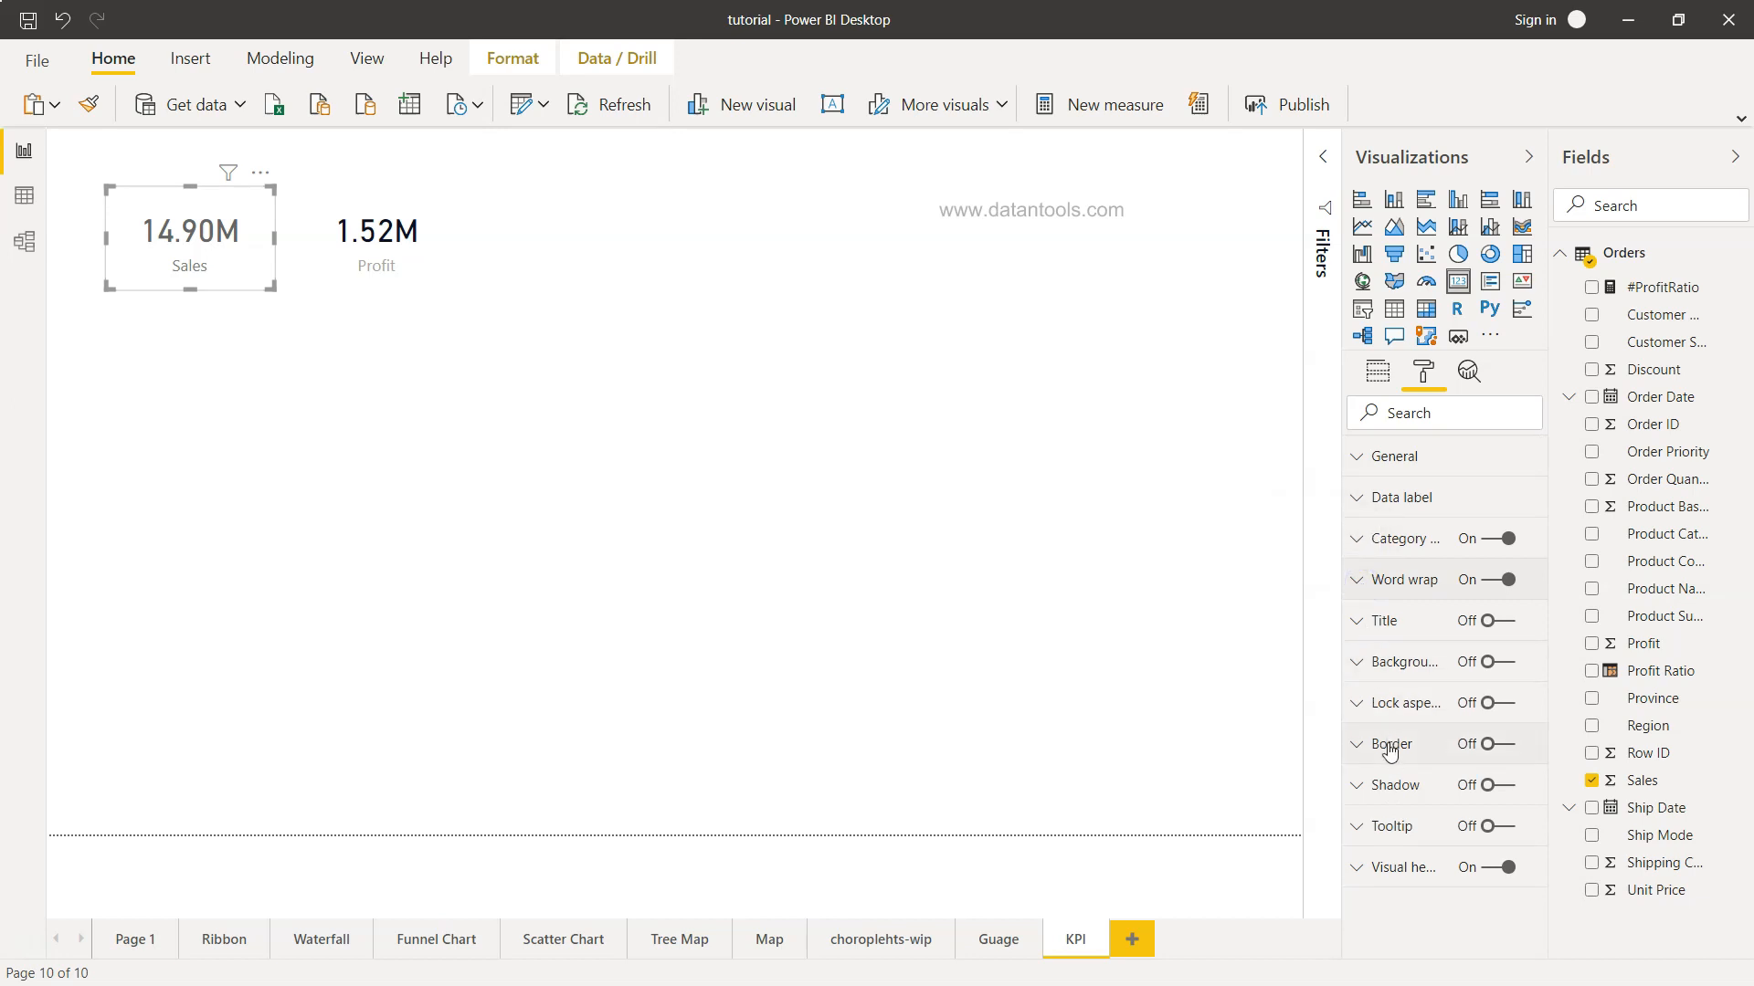
mouse_move(1355, 840)
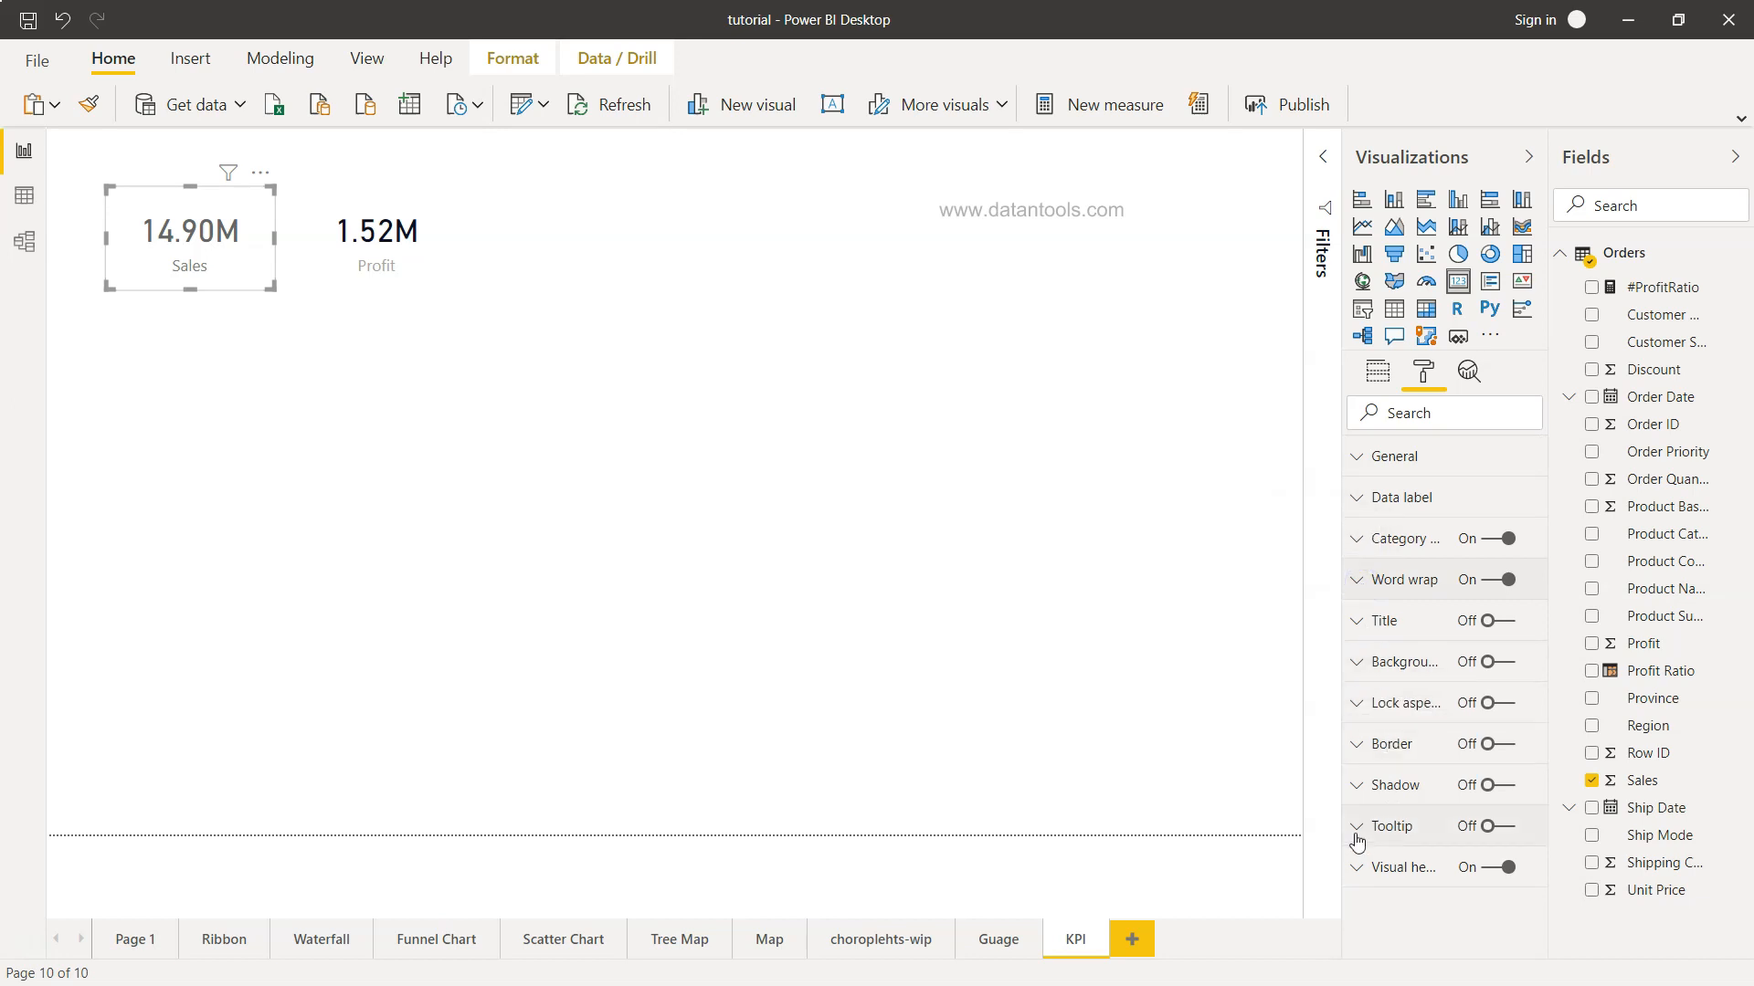
left_click(581, 566)
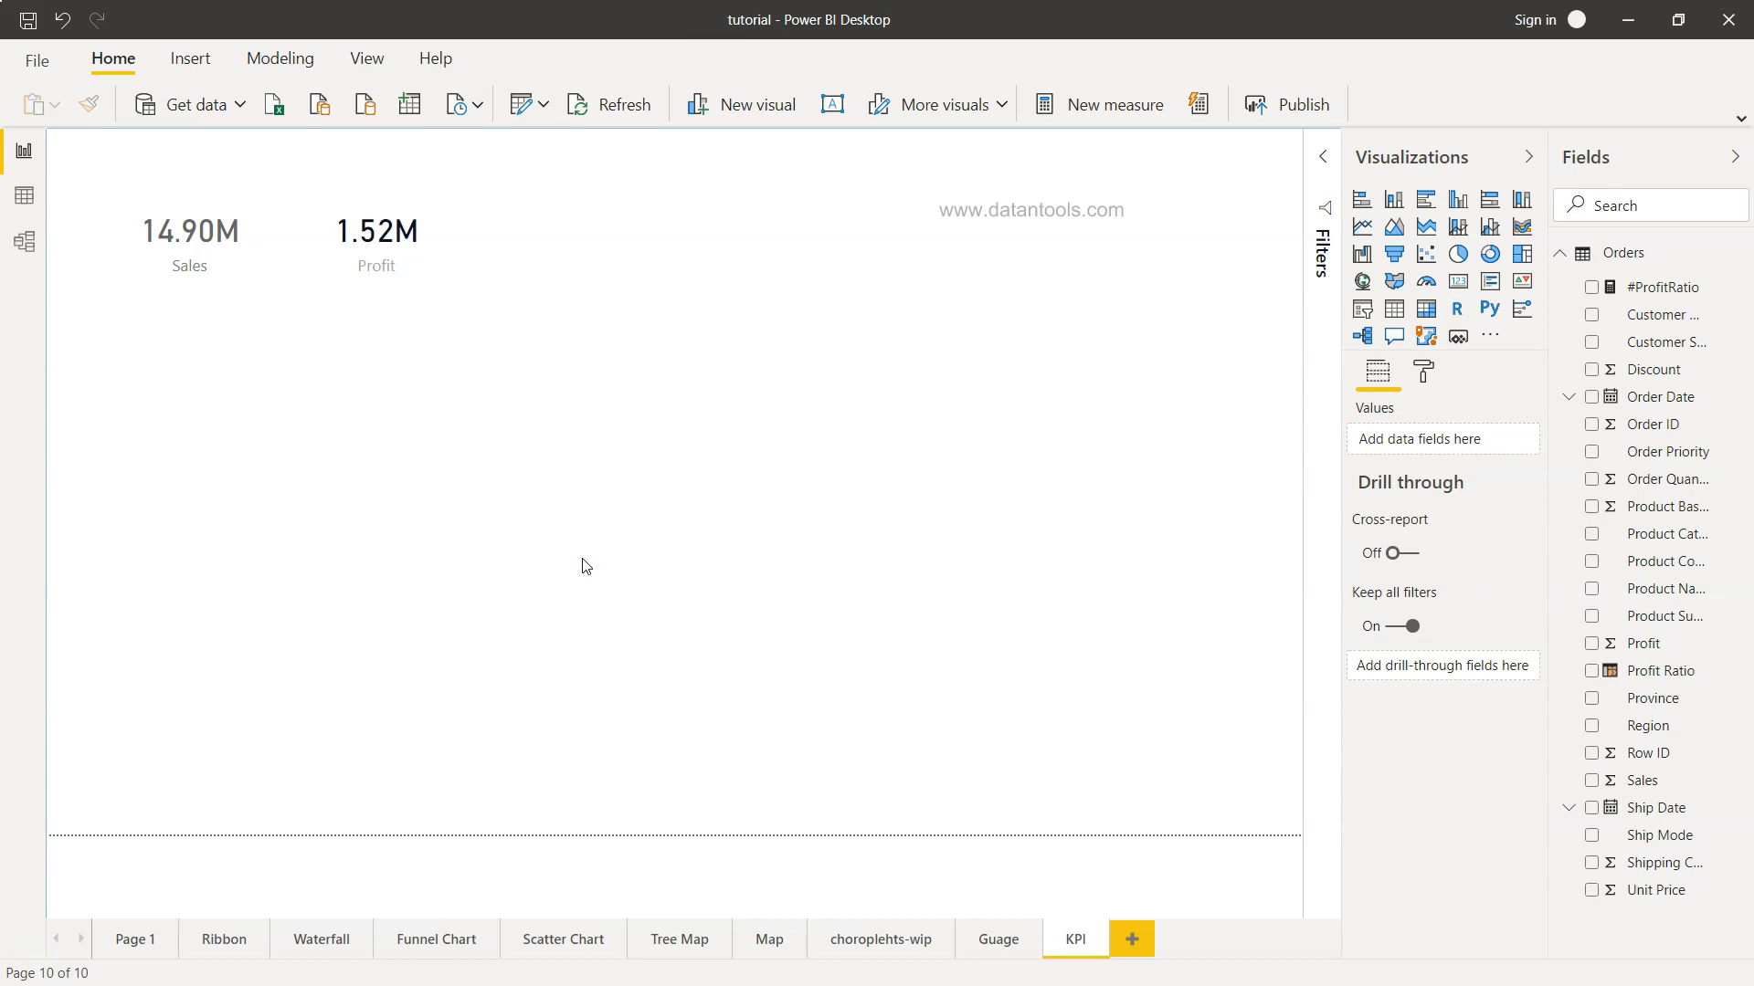
mouse_move(723, 513)
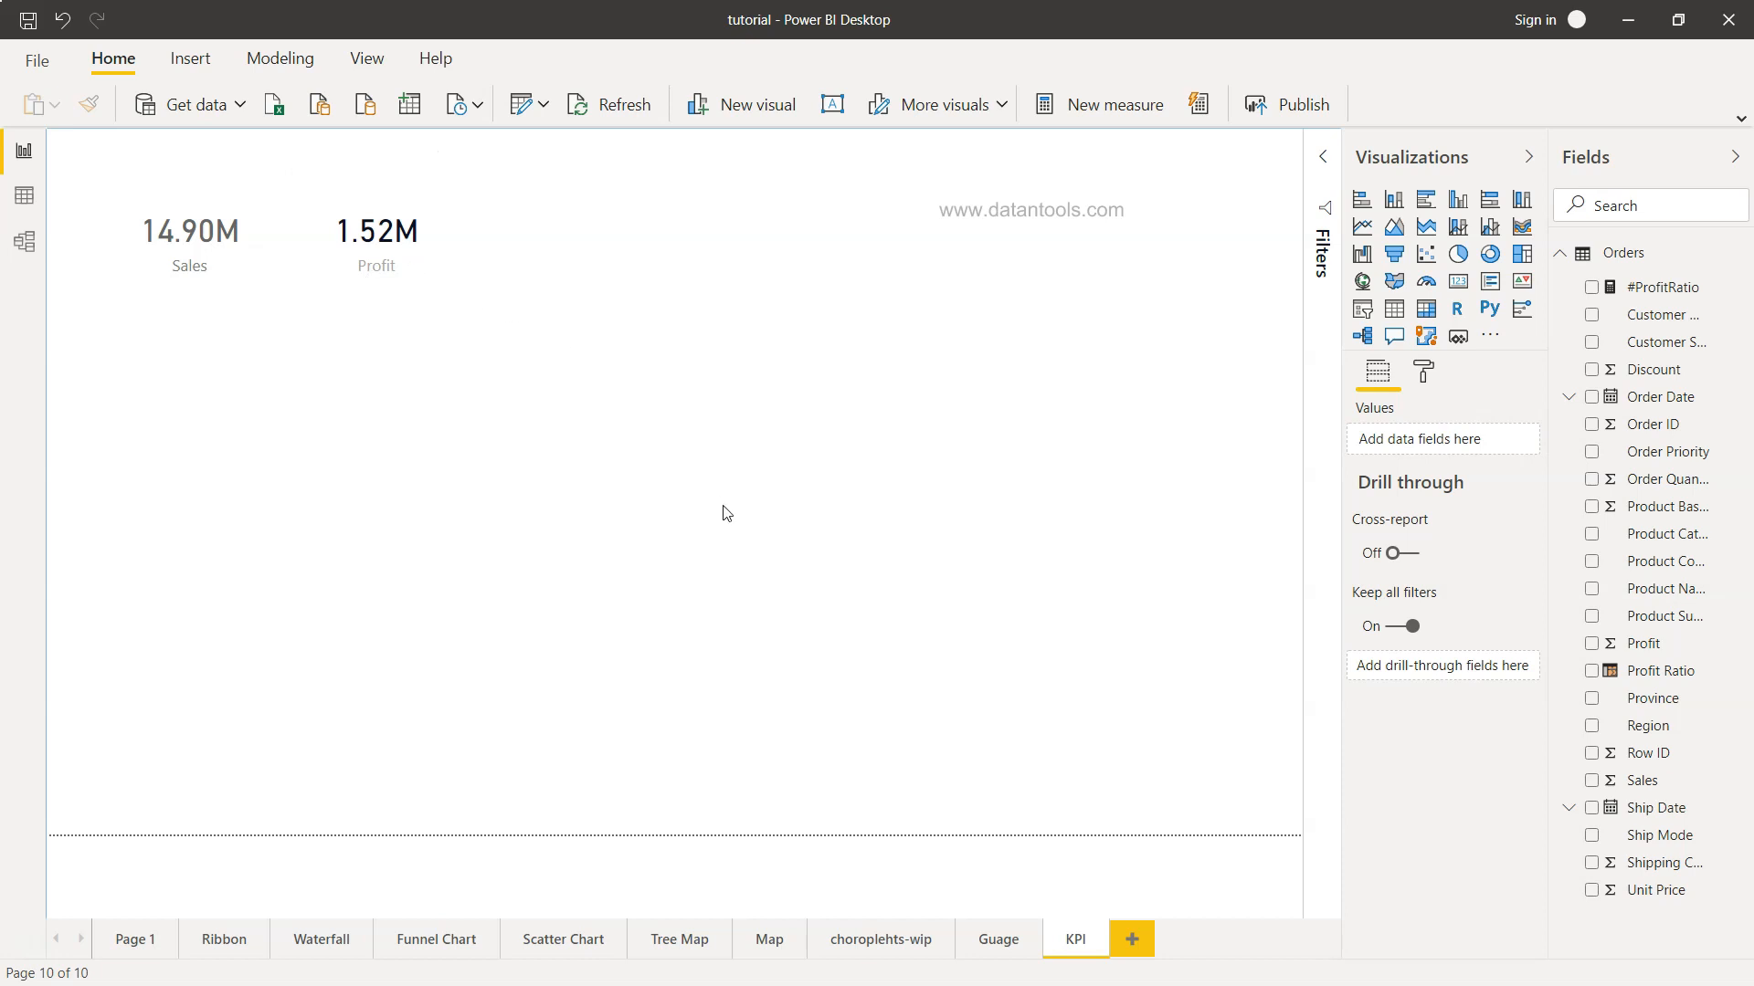
mouse_move(1189, 442)
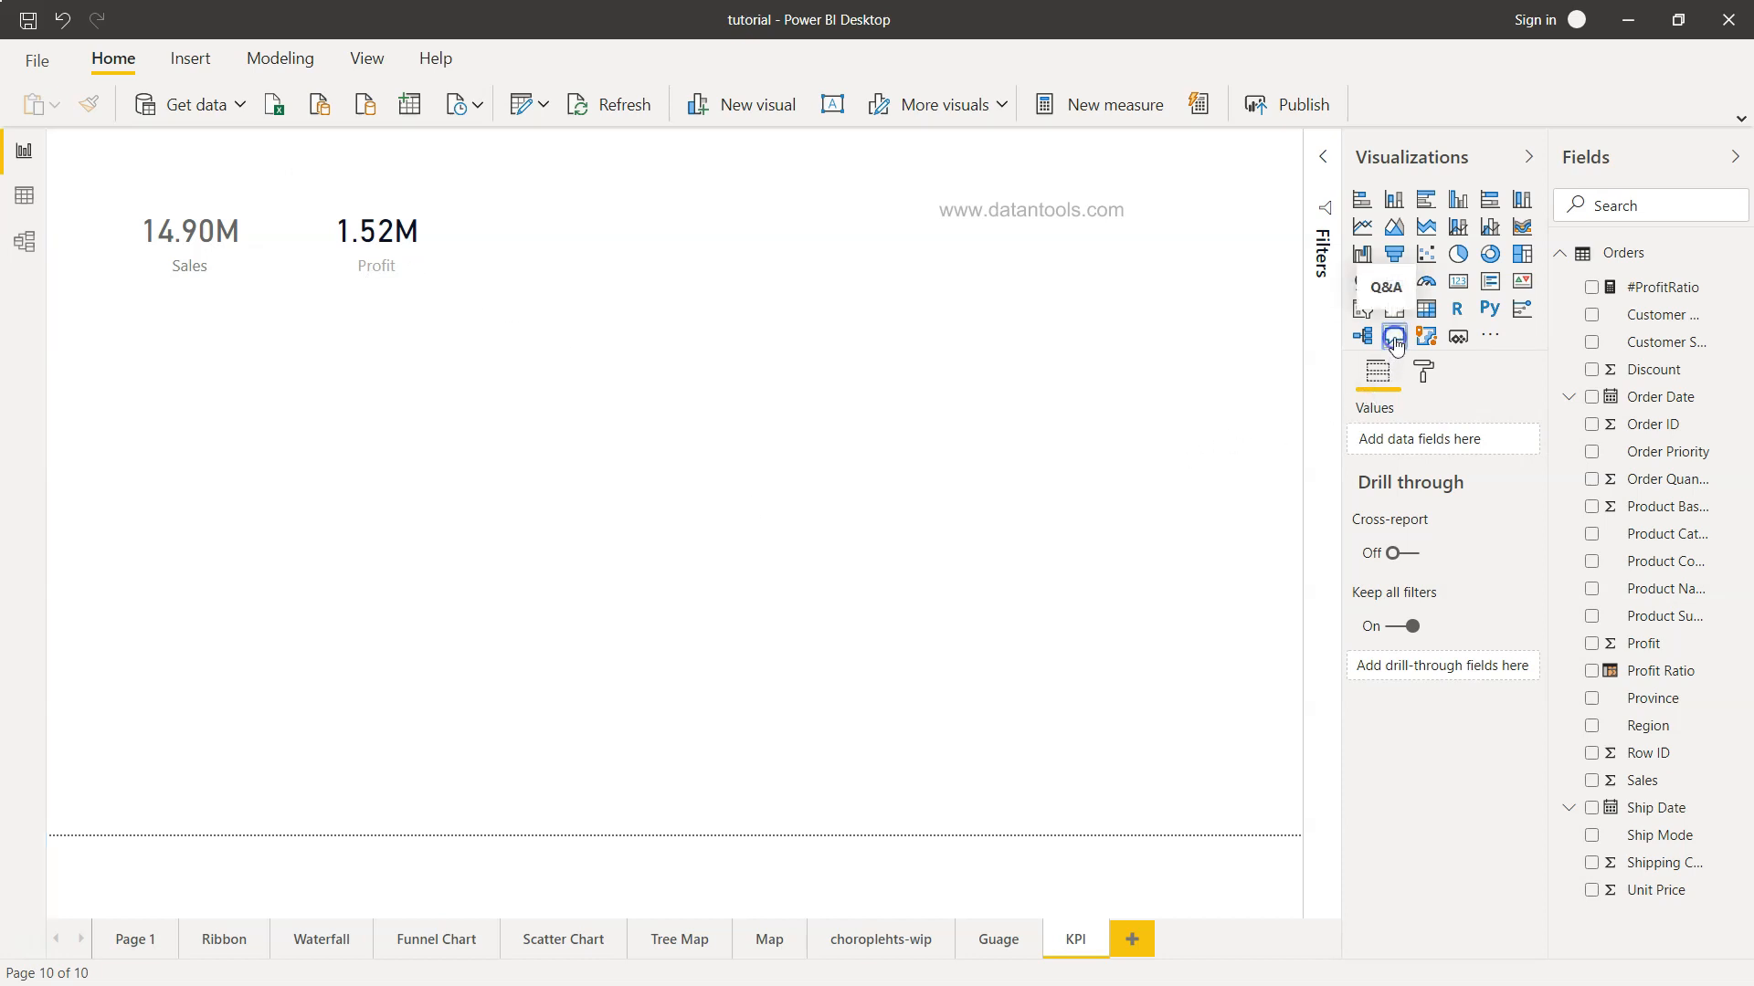
Add a Q&A visual asking 'total furniture sales', answering 5.17M, beside the two cards
left_click(1393, 336)
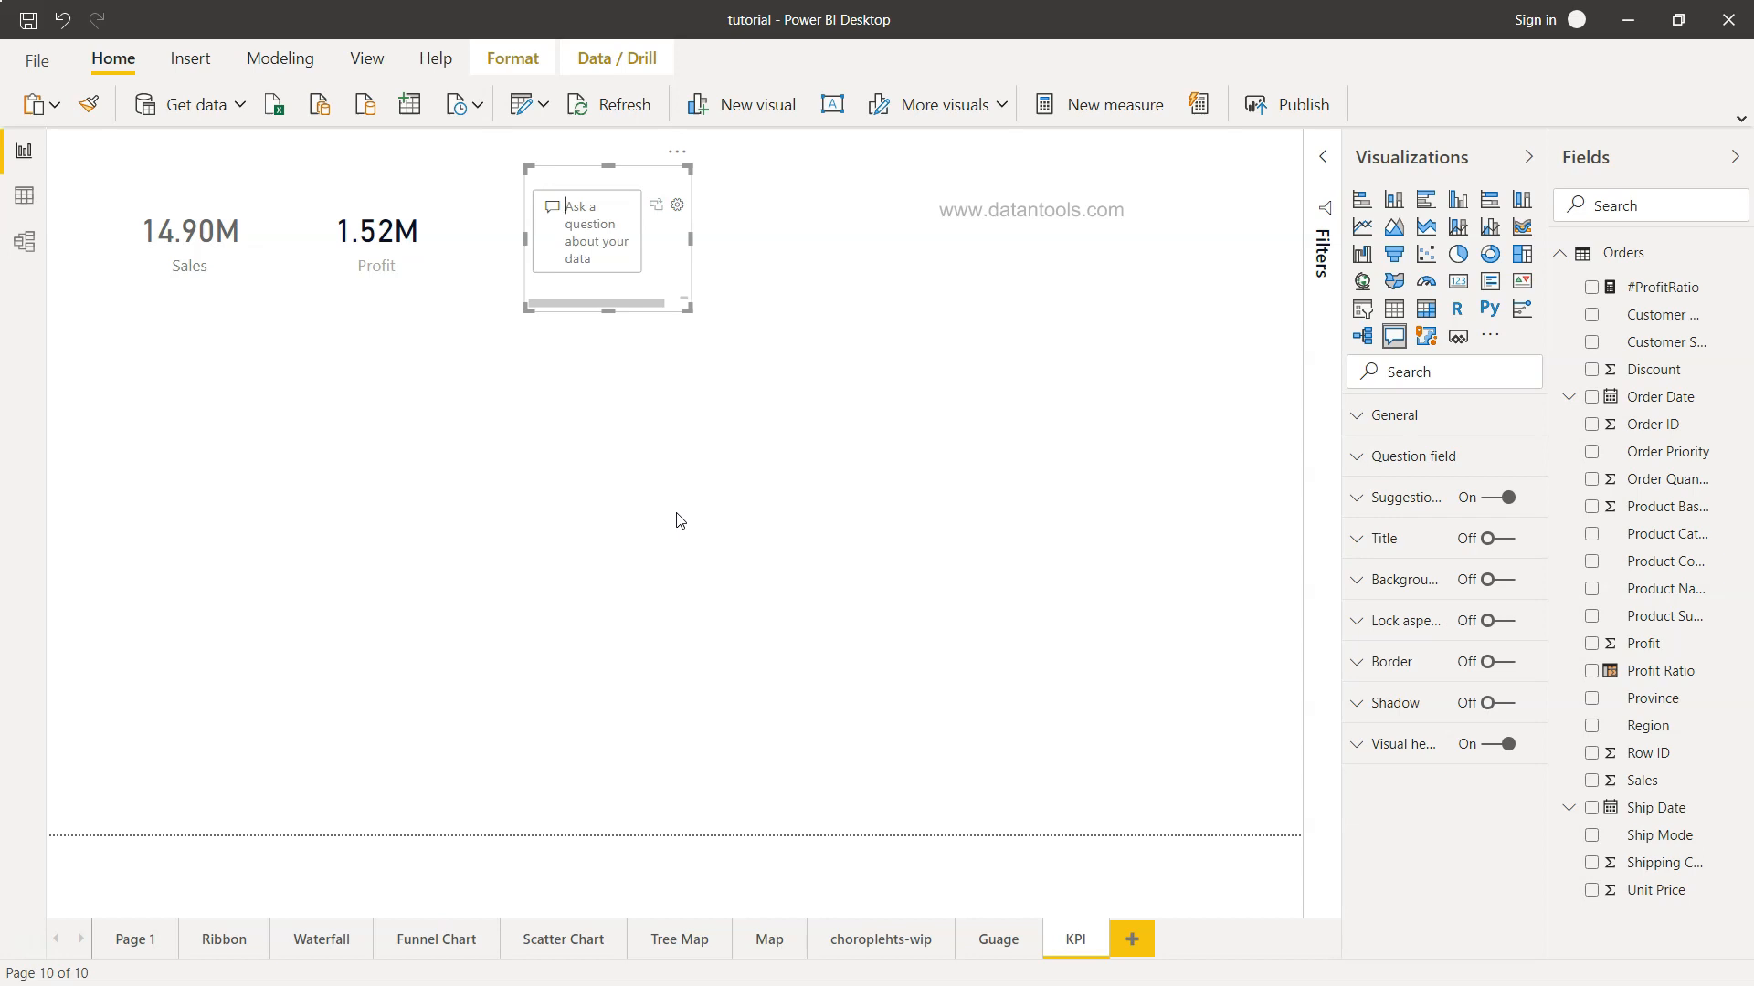
type("total")
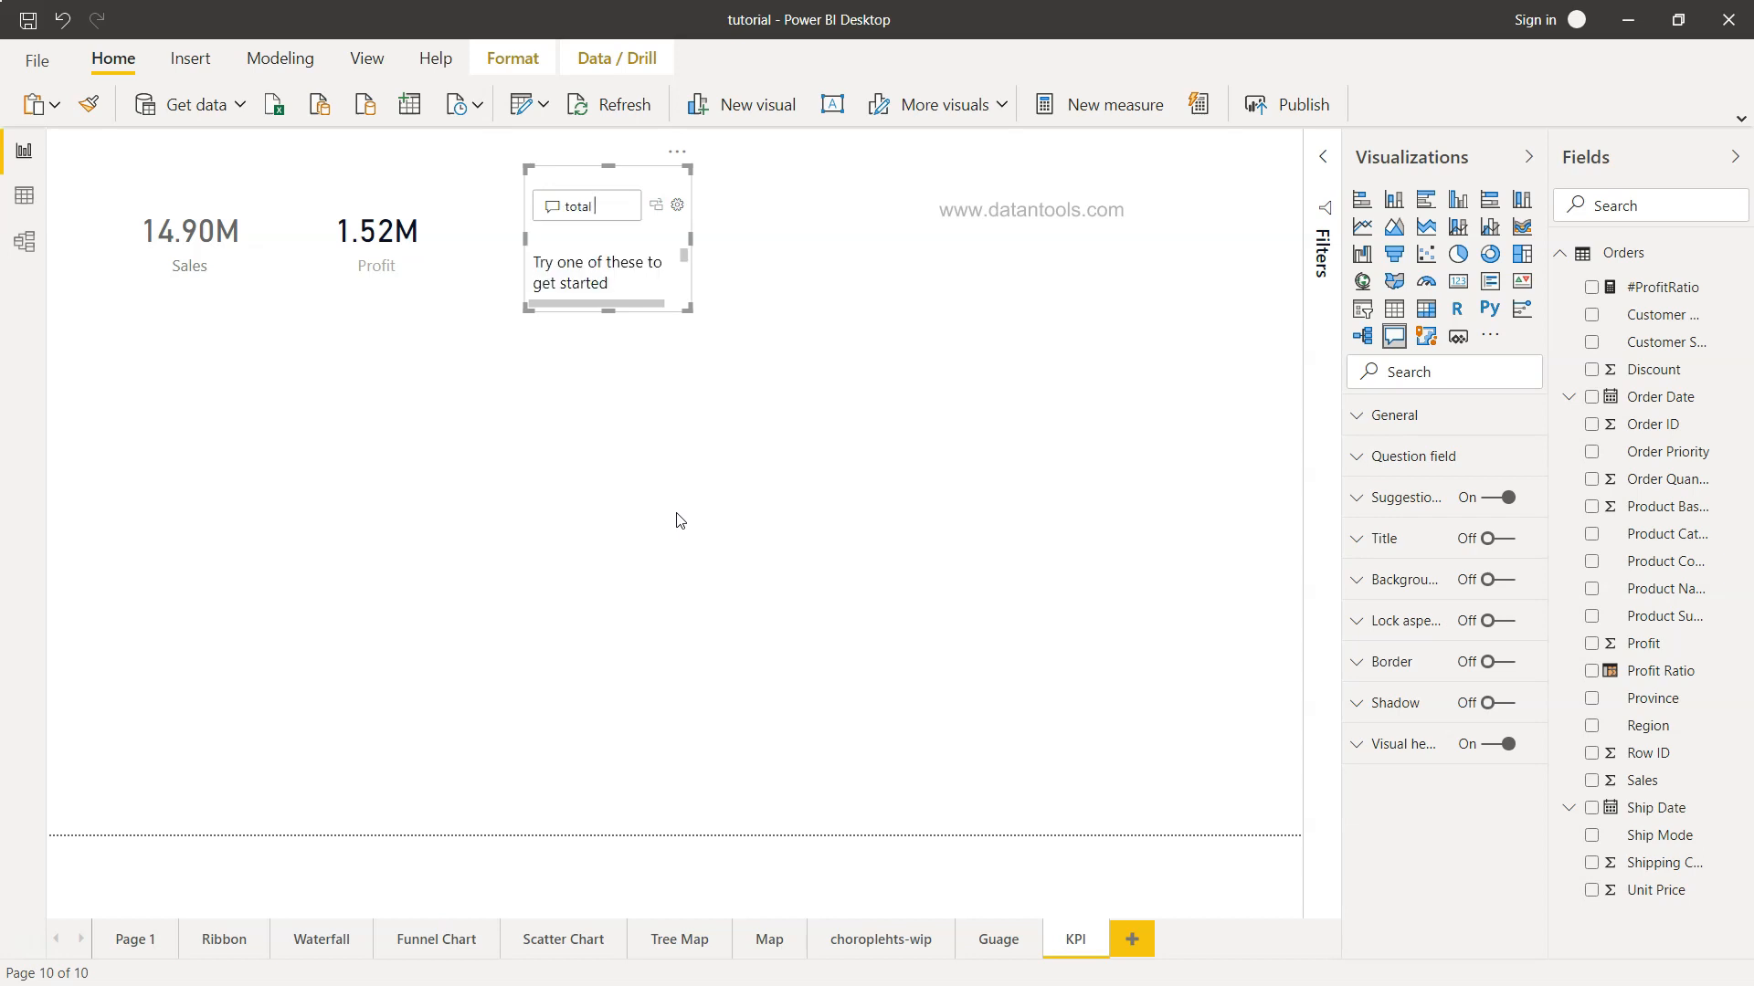
type("furniture sale")
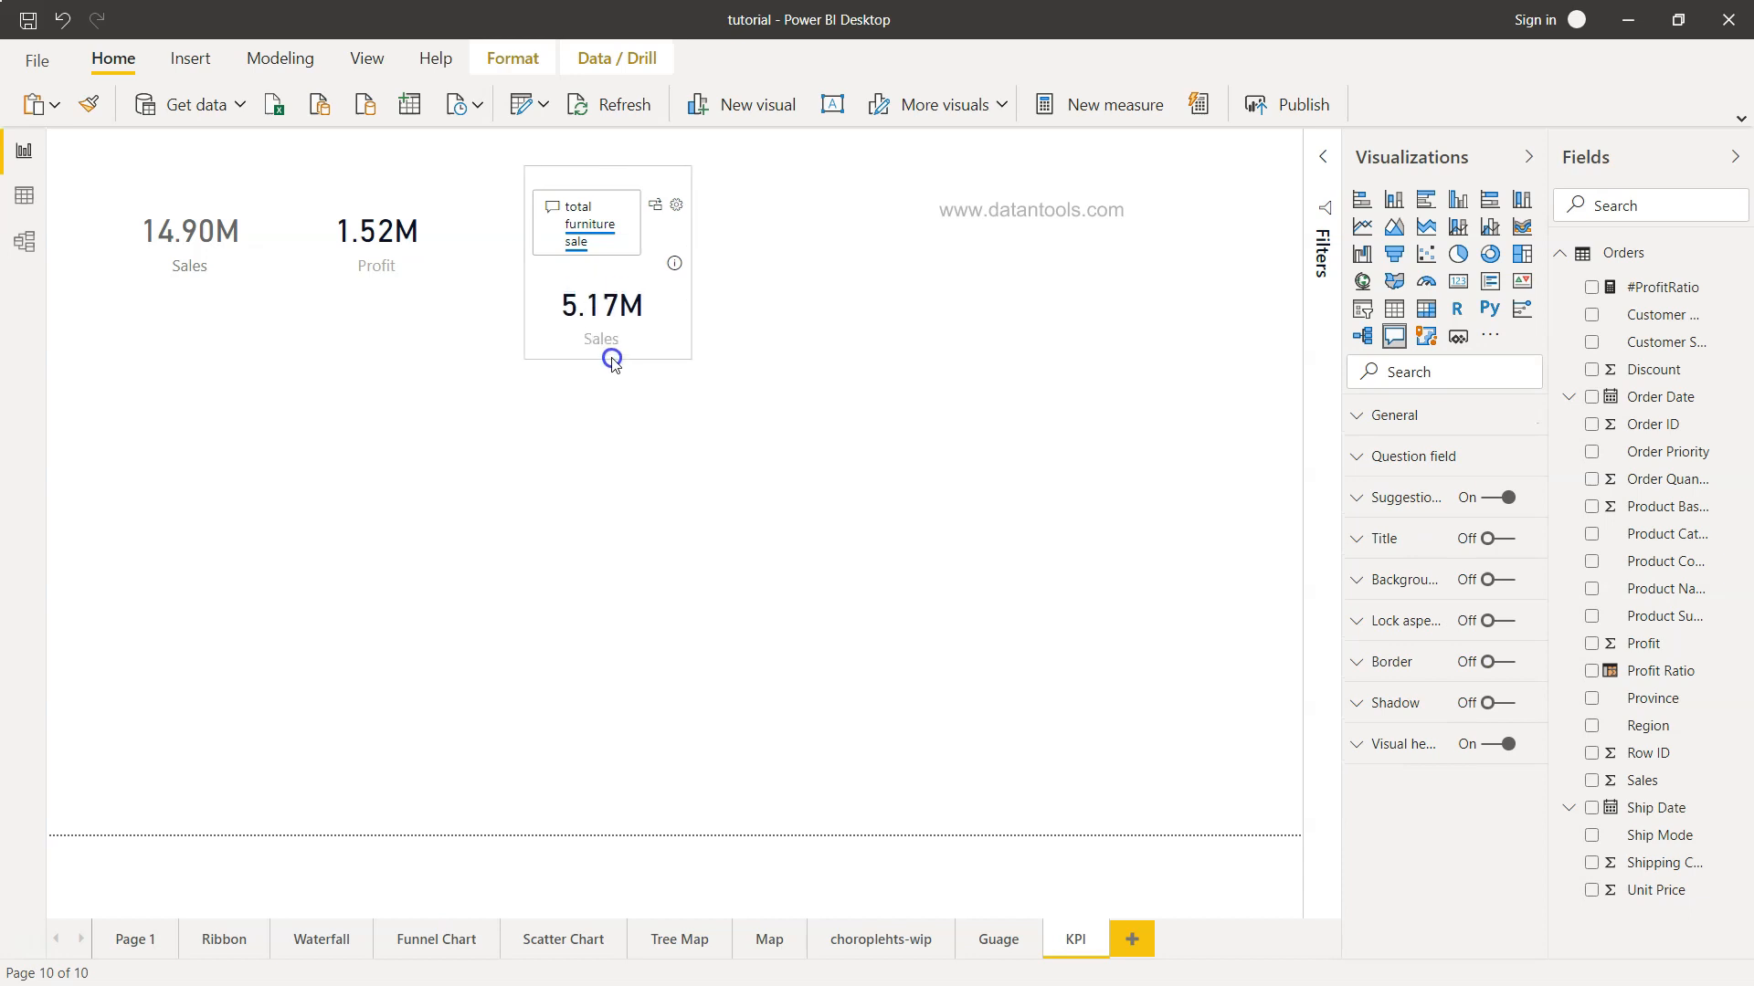
left_click(610, 358)
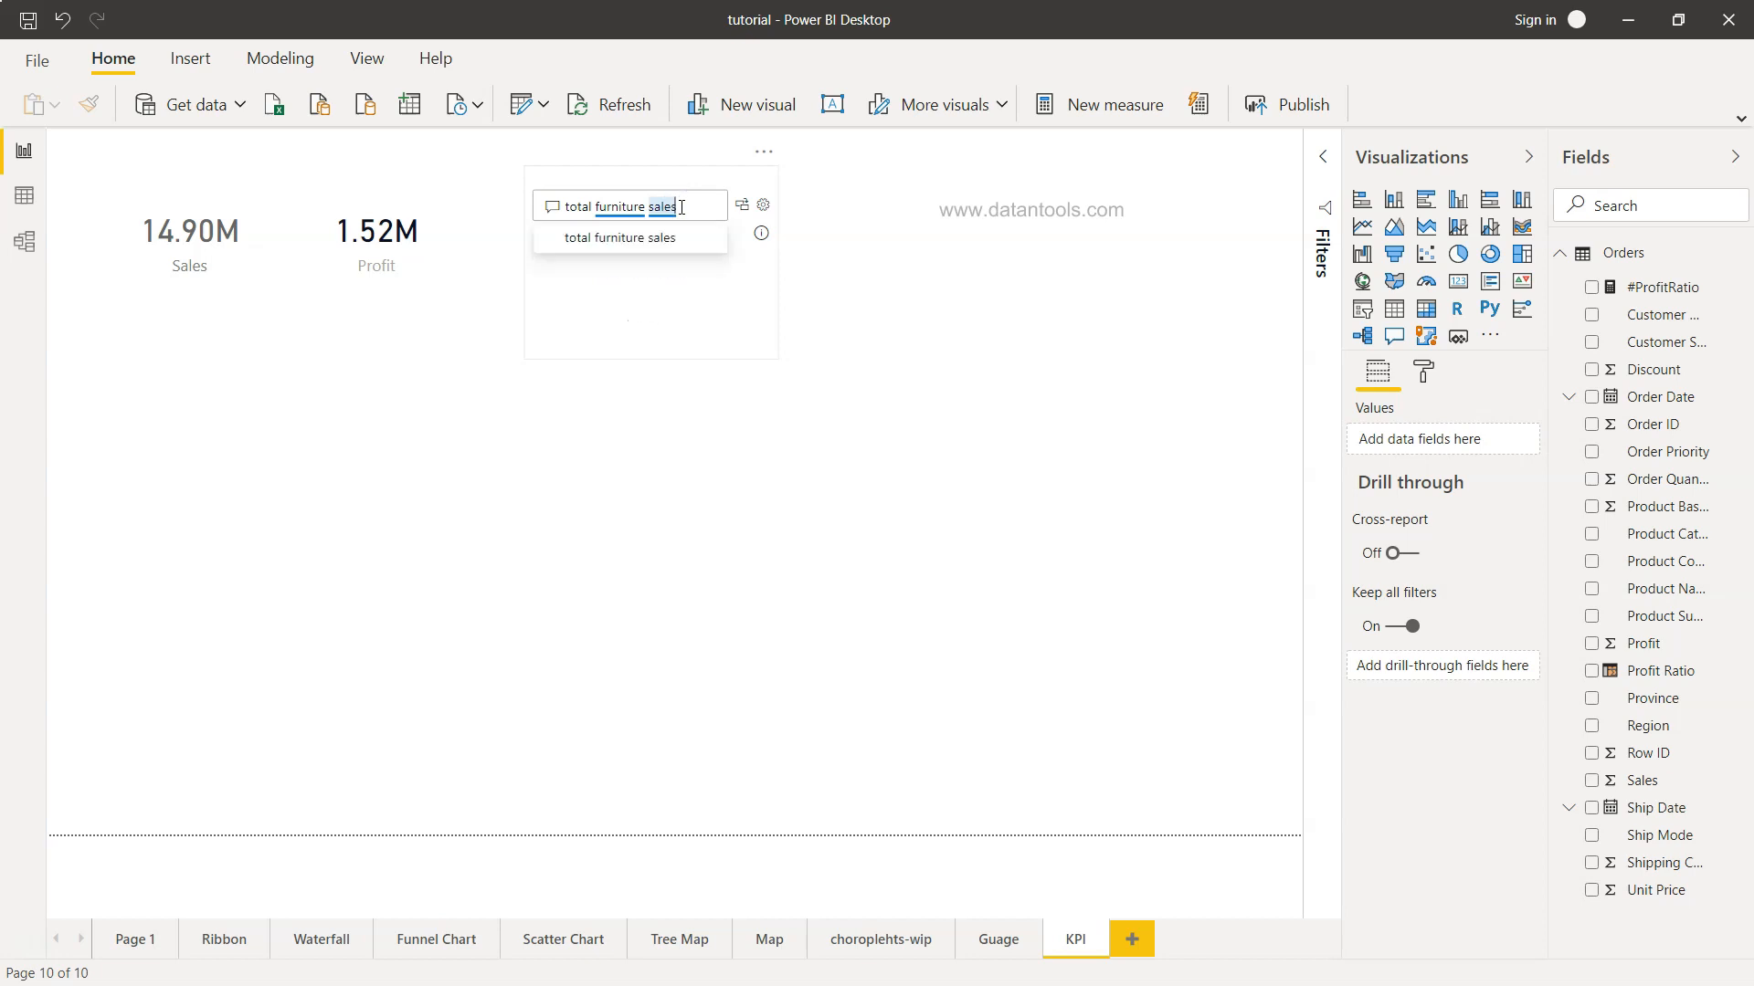
Change the Q&A question to 'total Technology sales' from the suggestions so it answers 5.97M
left_click(615, 238)
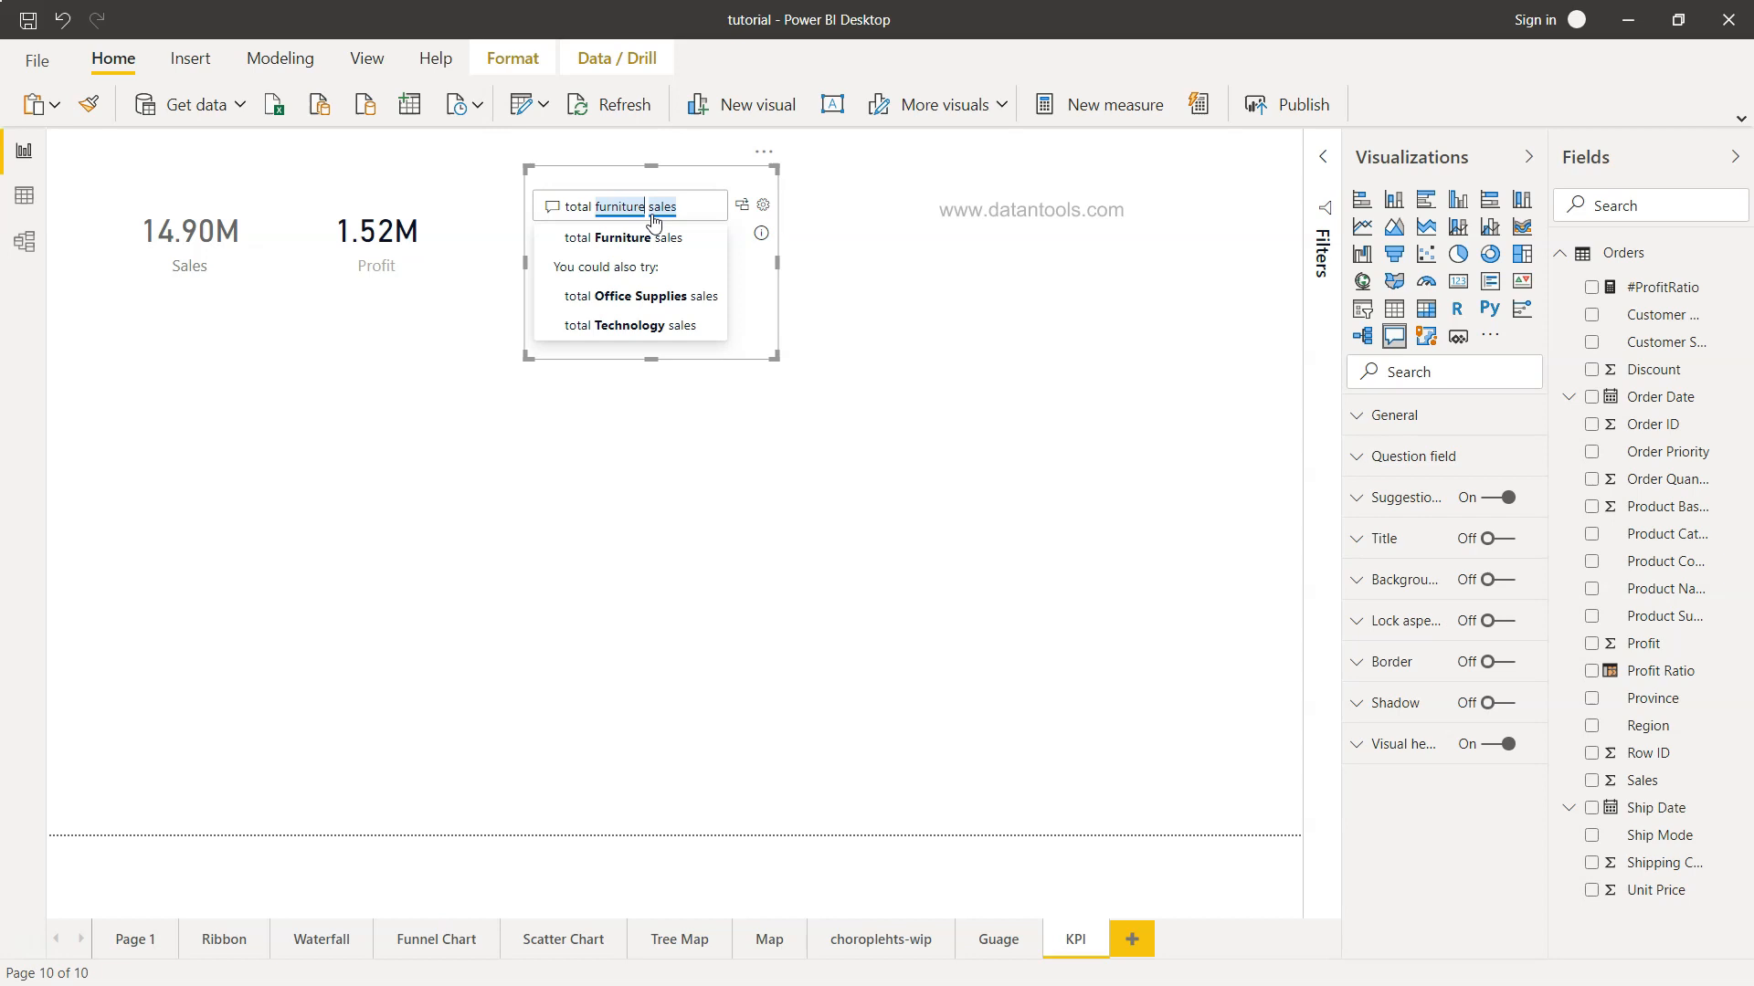
type("furnit")
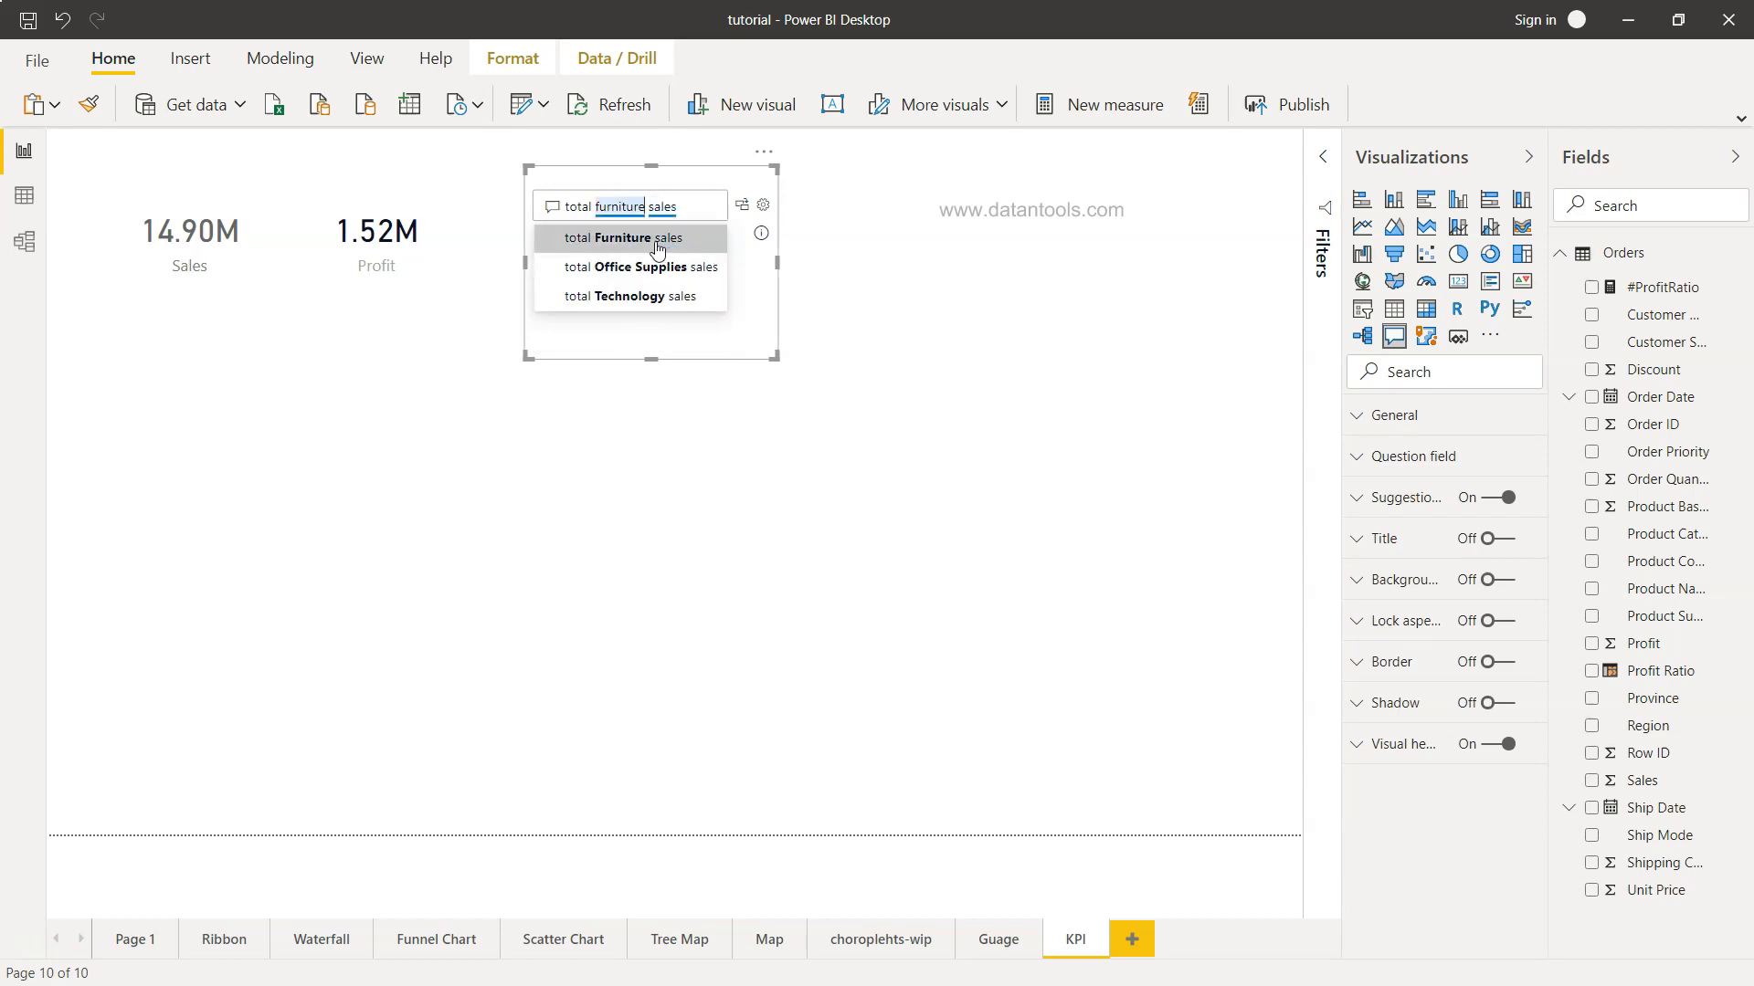
left_click(639, 267)
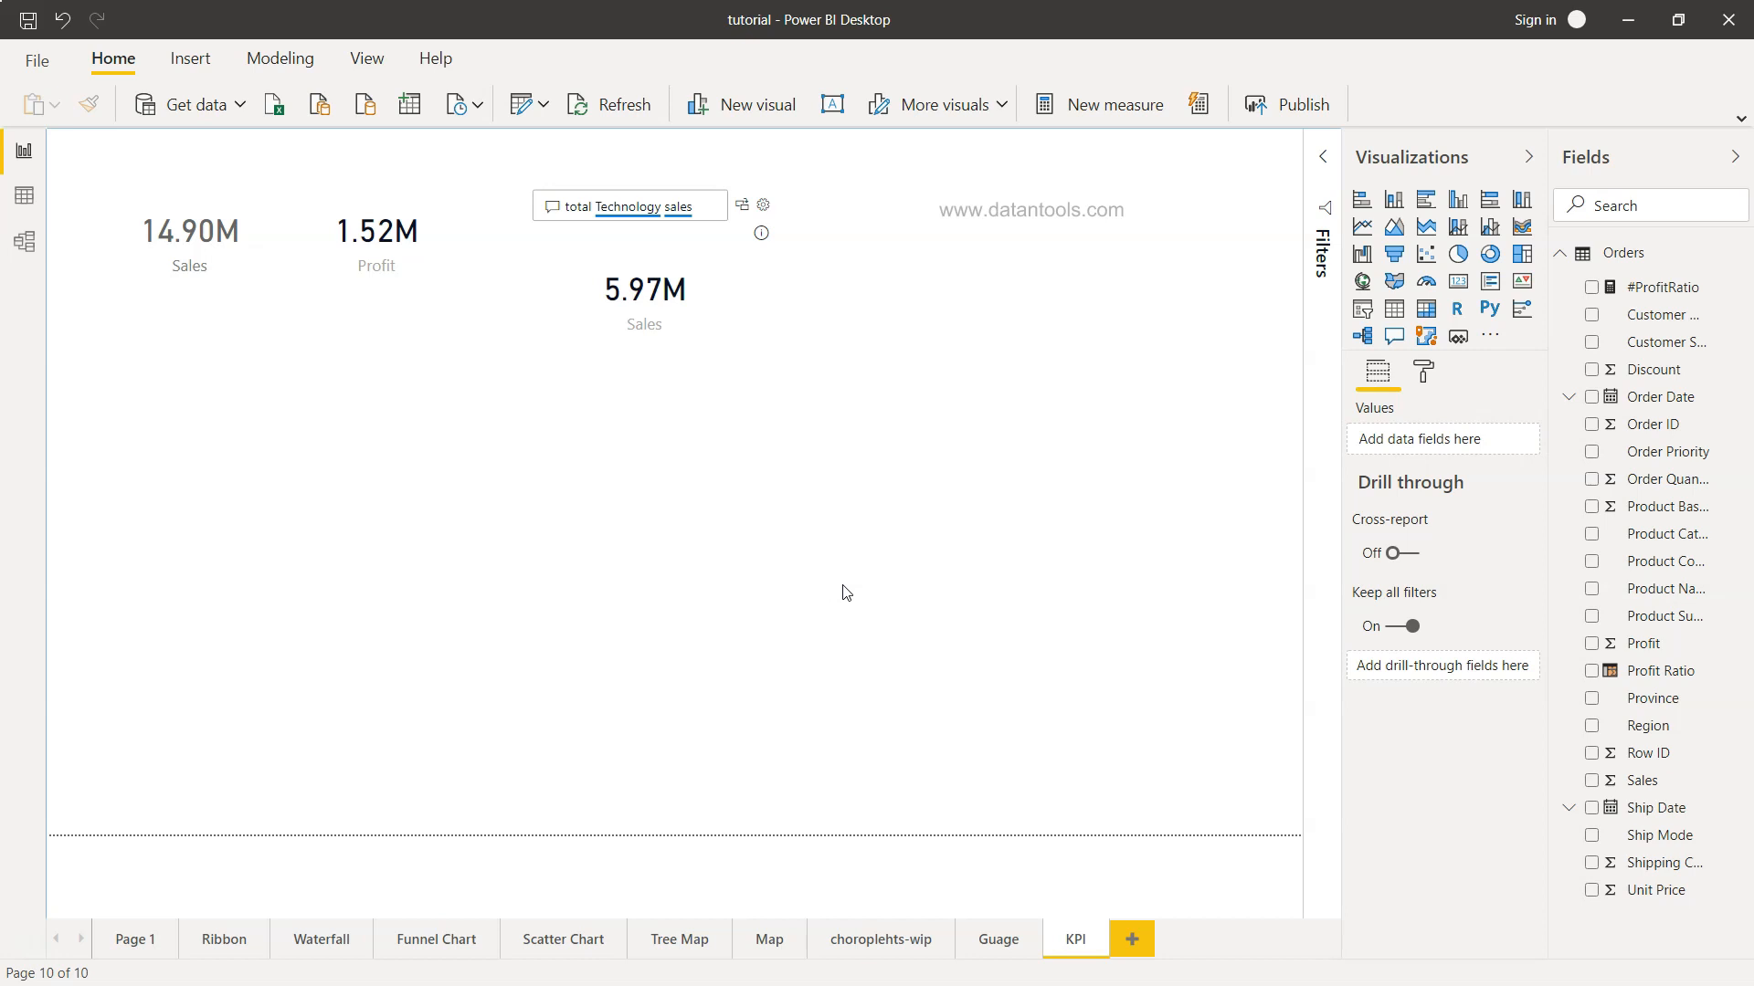
left_click(649, 206)
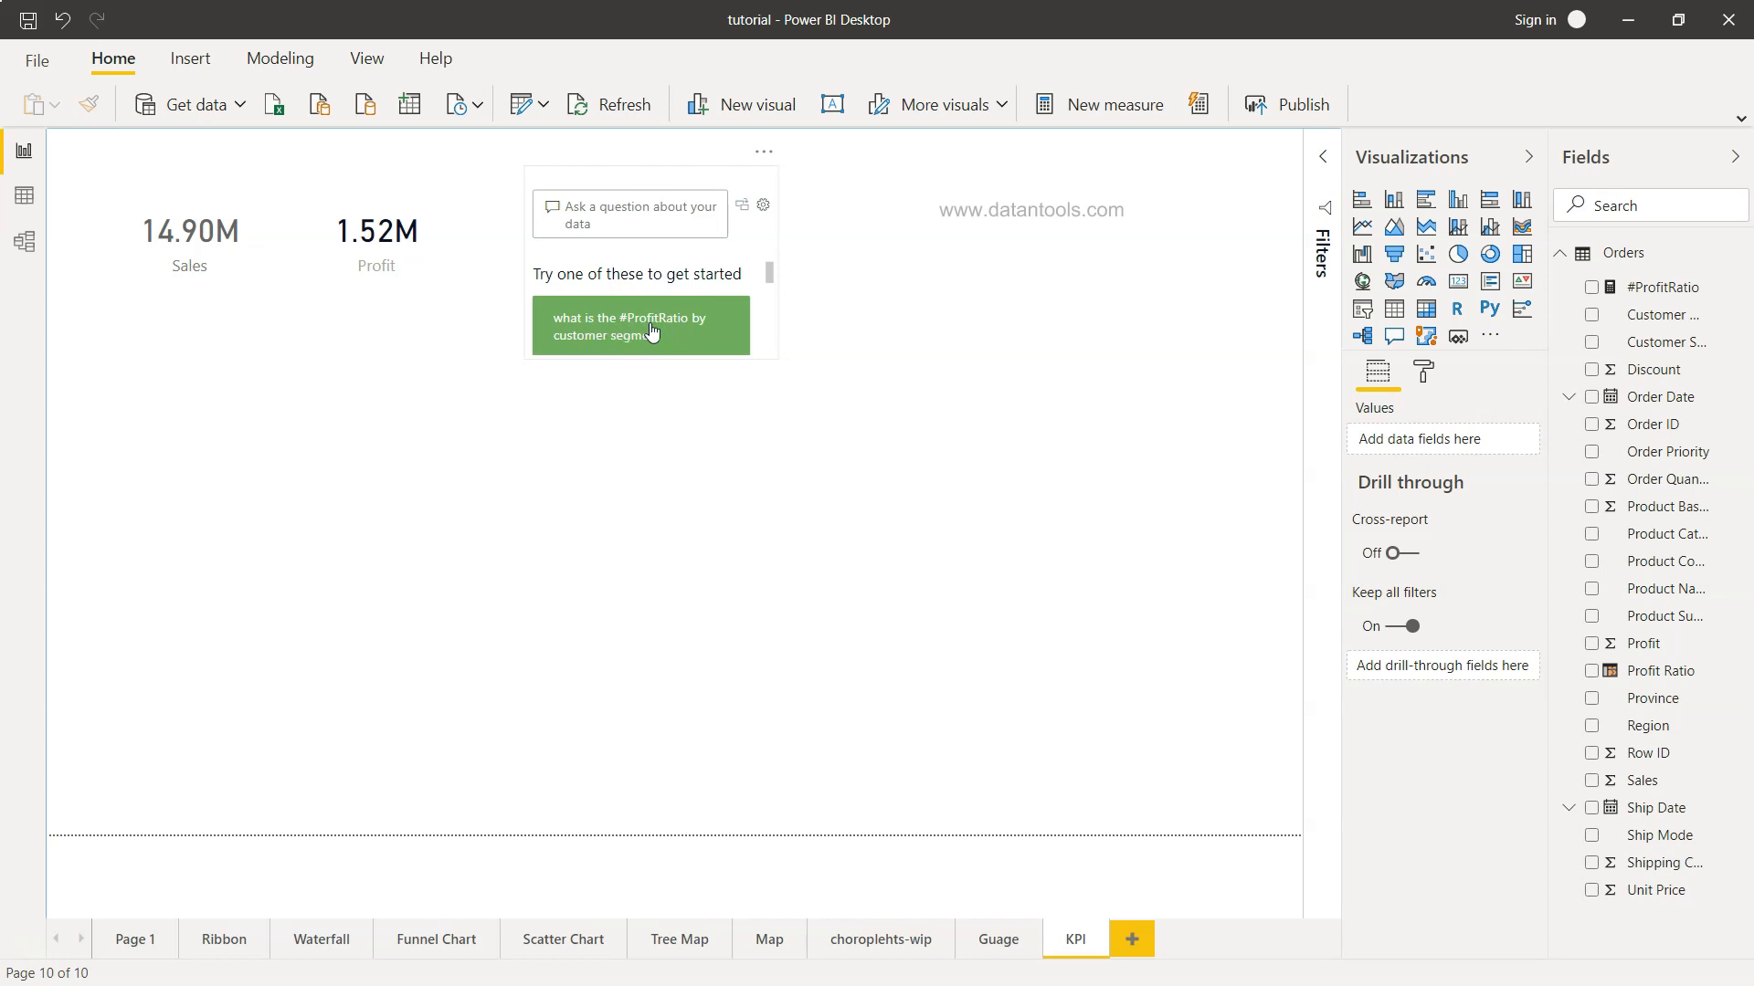
mouse_move(679, 331)
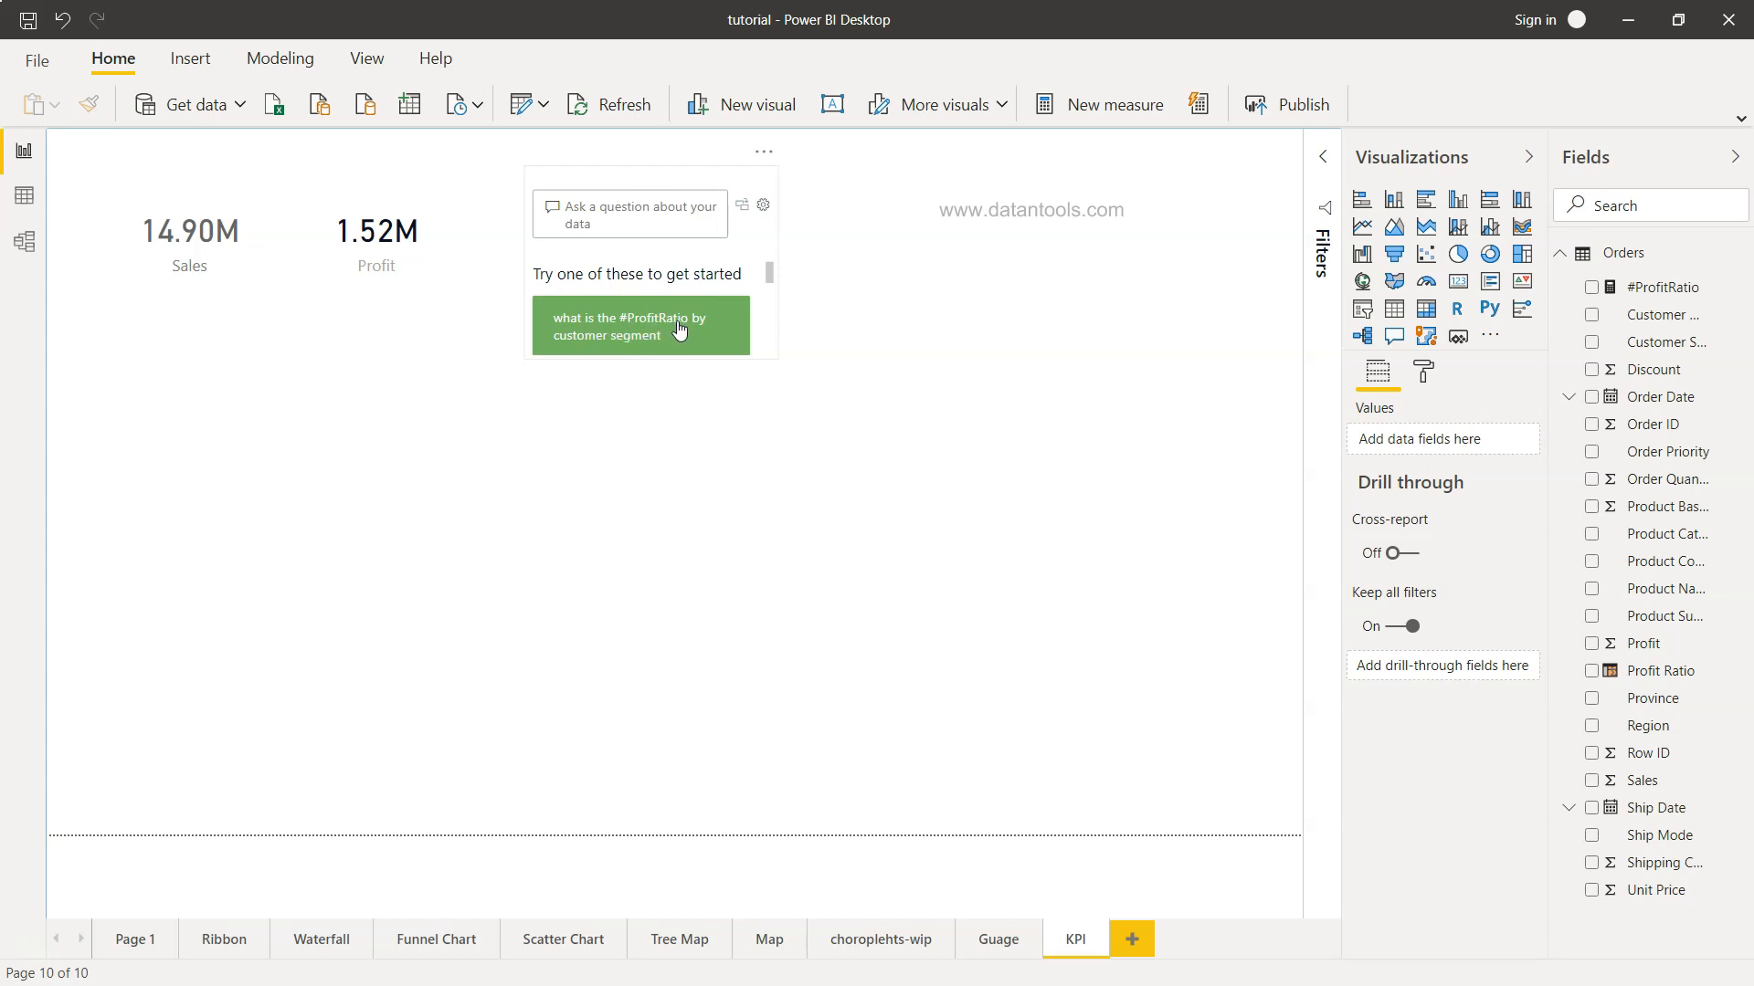
mouse_move(727, 349)
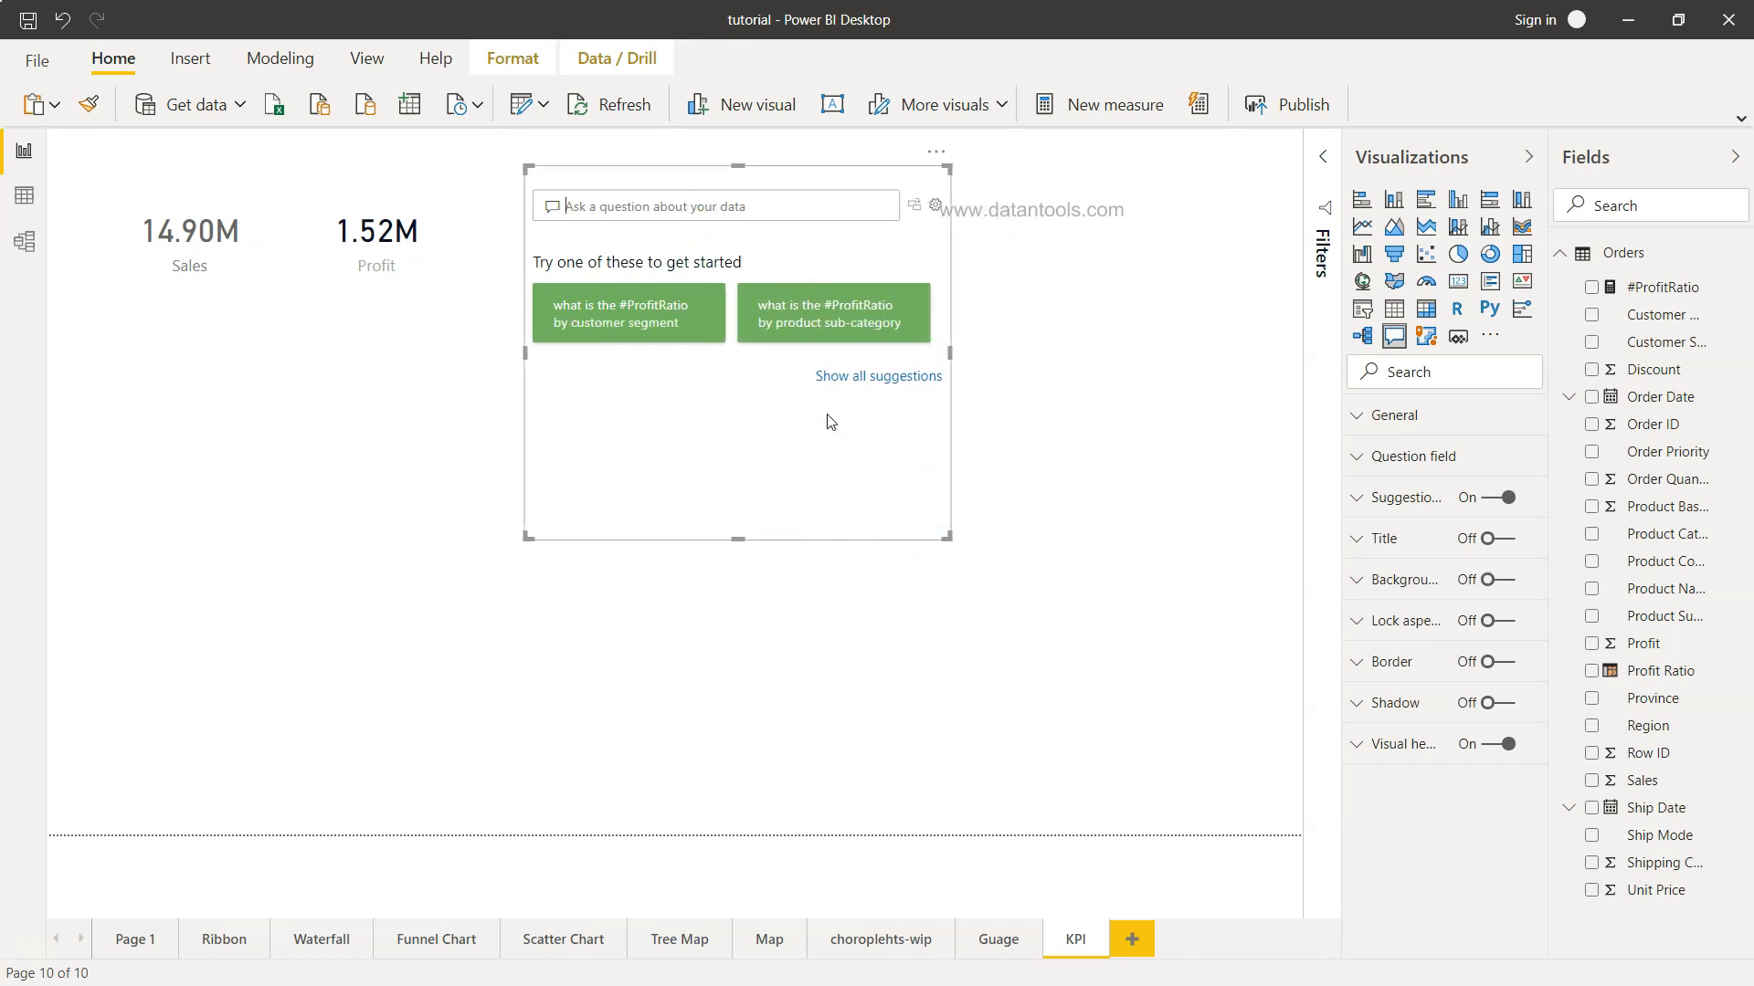
mouse_move(948, 537)
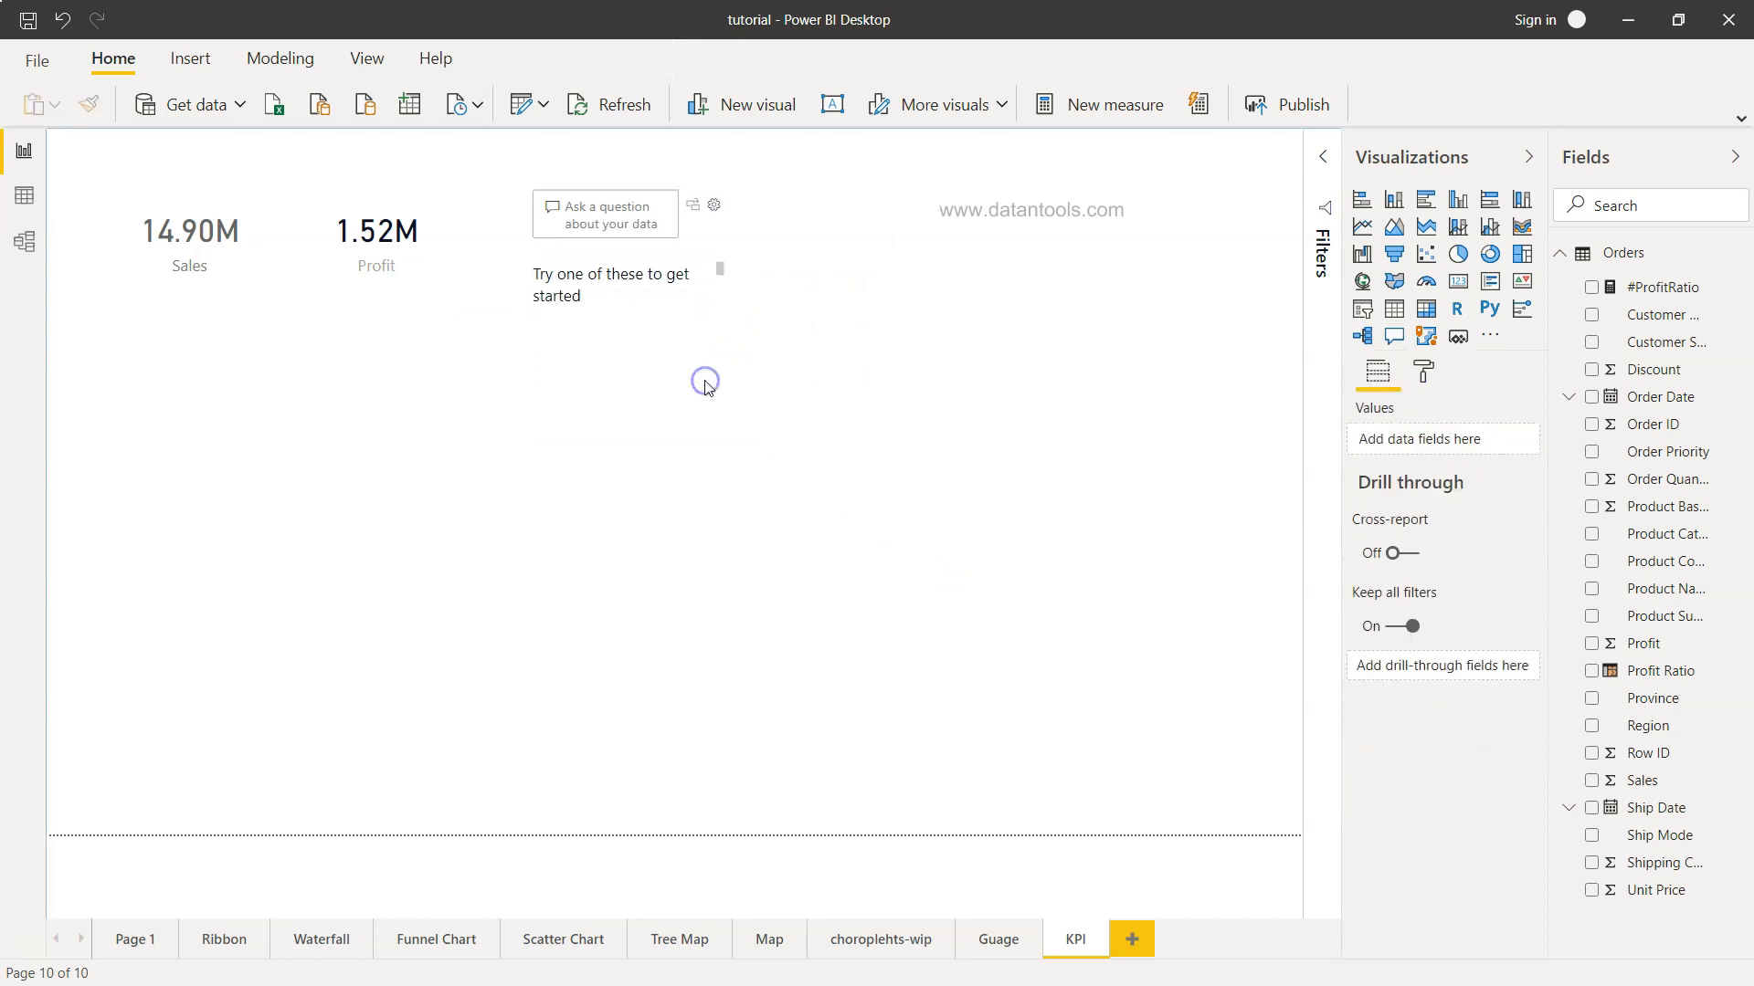
mouse_move(881, 431)
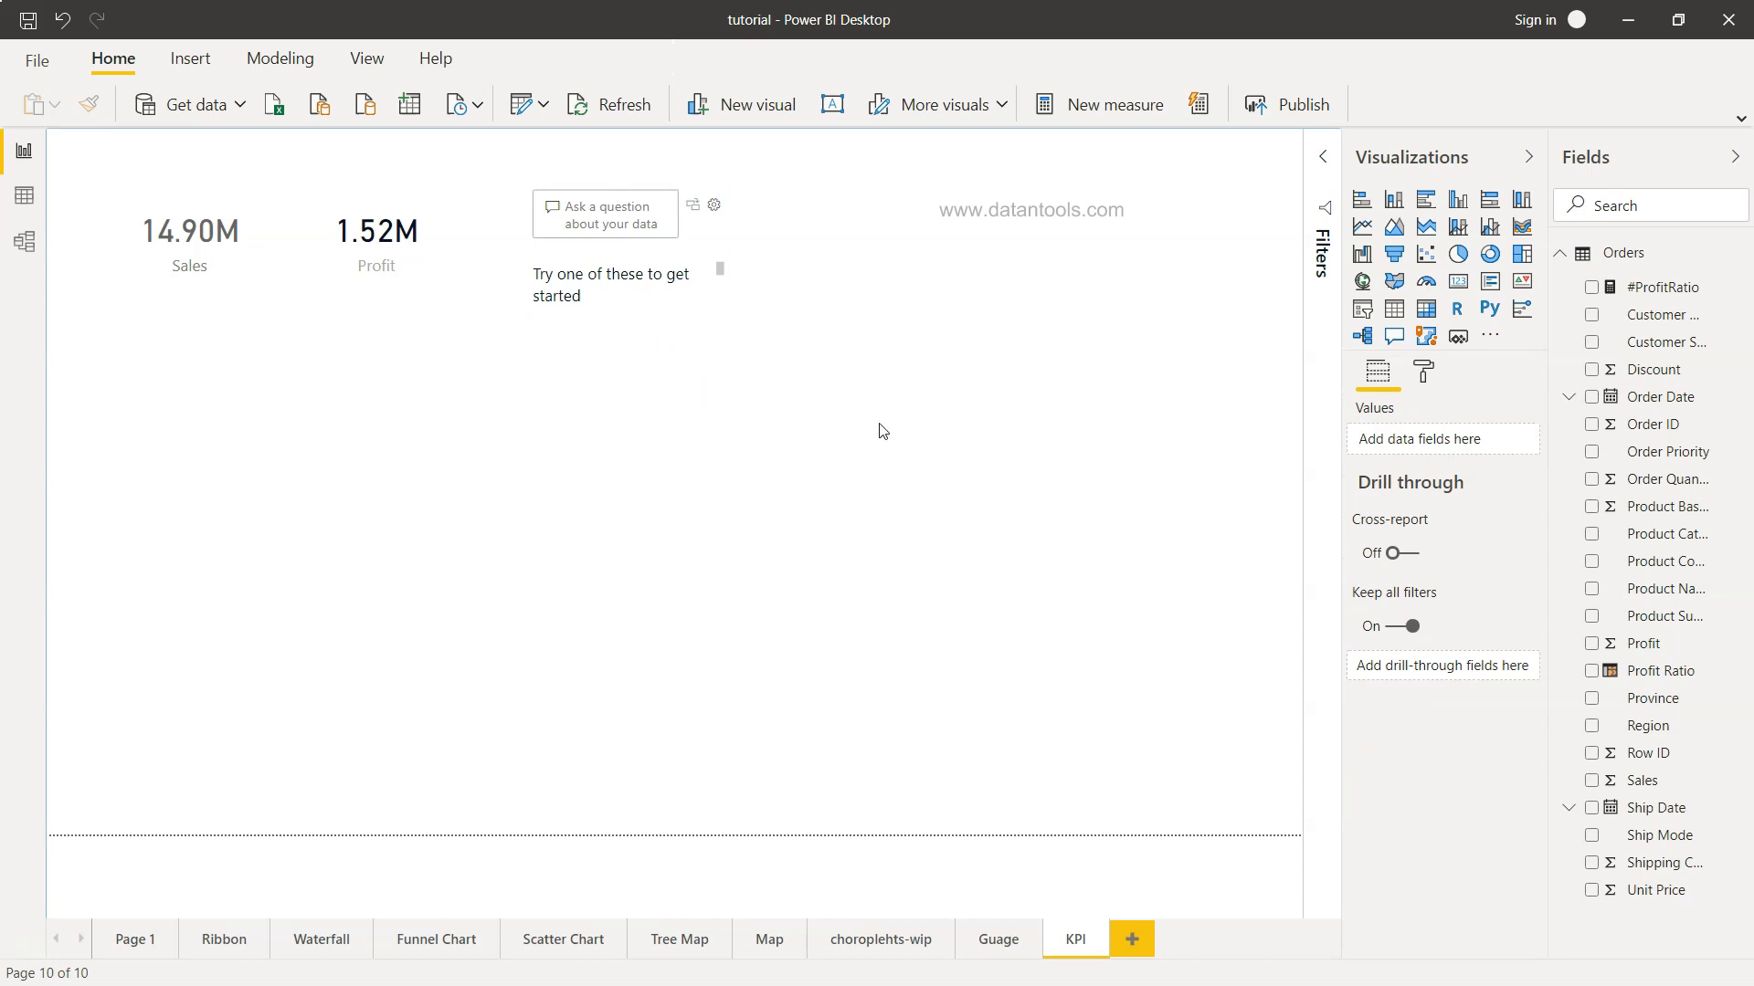
mouse_move(860, 497)
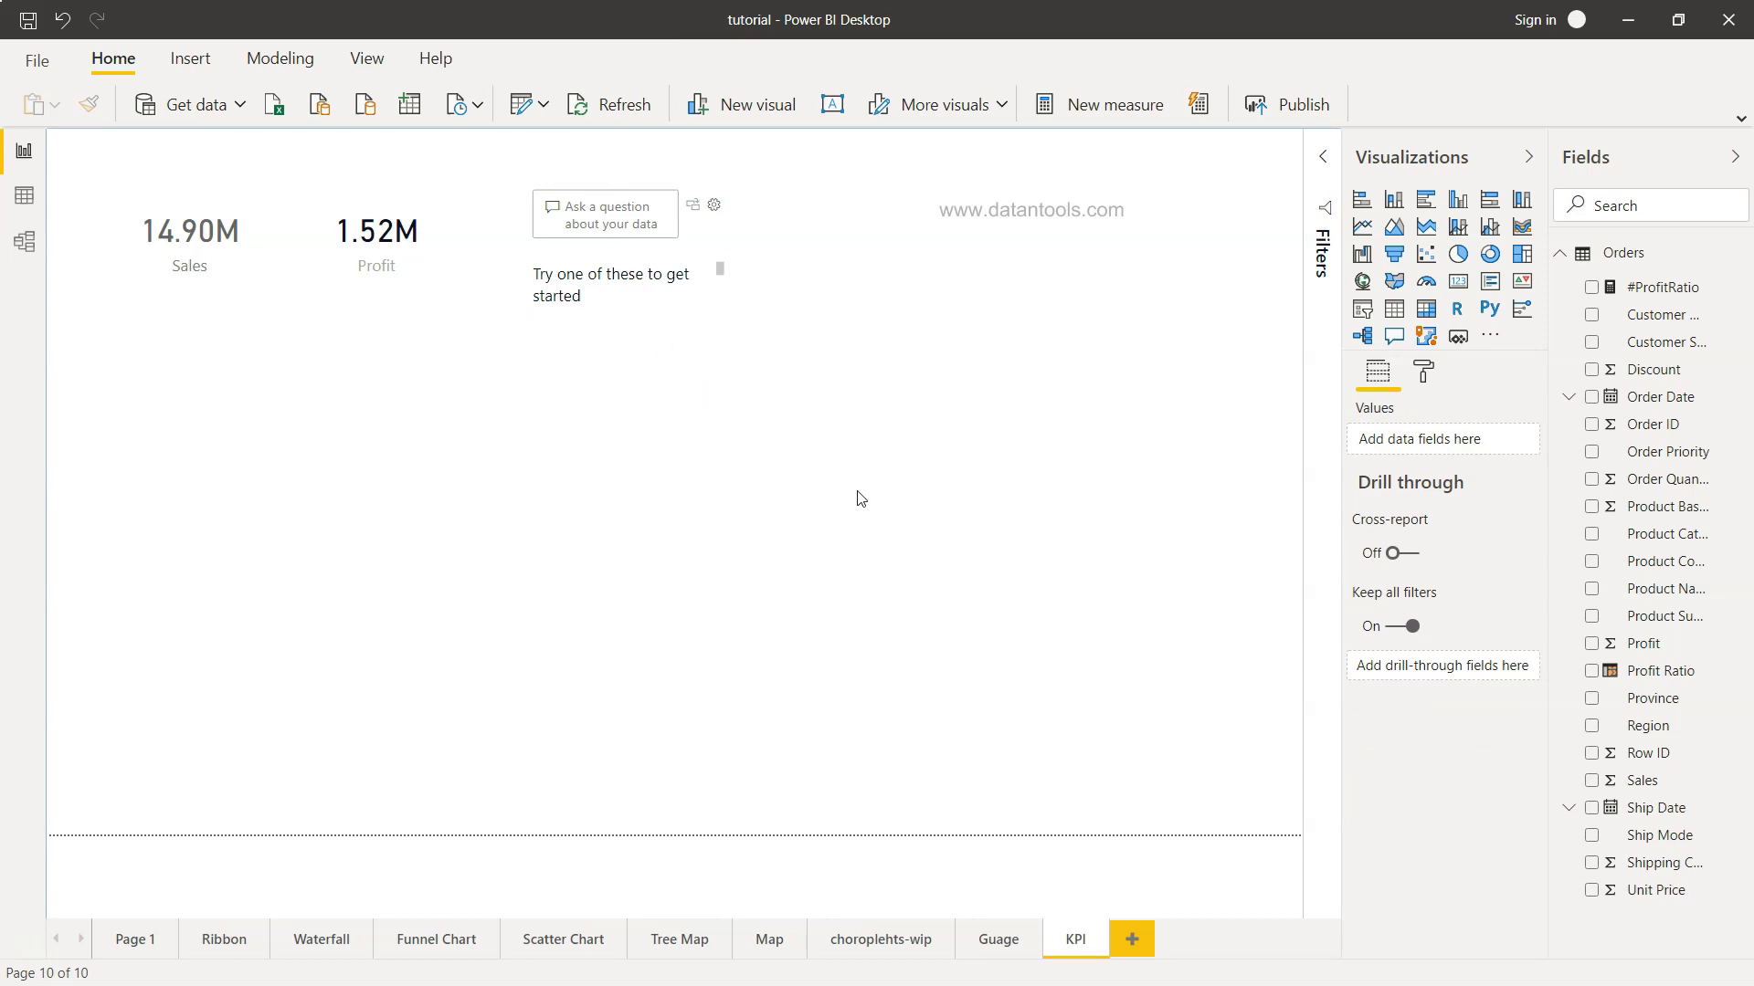